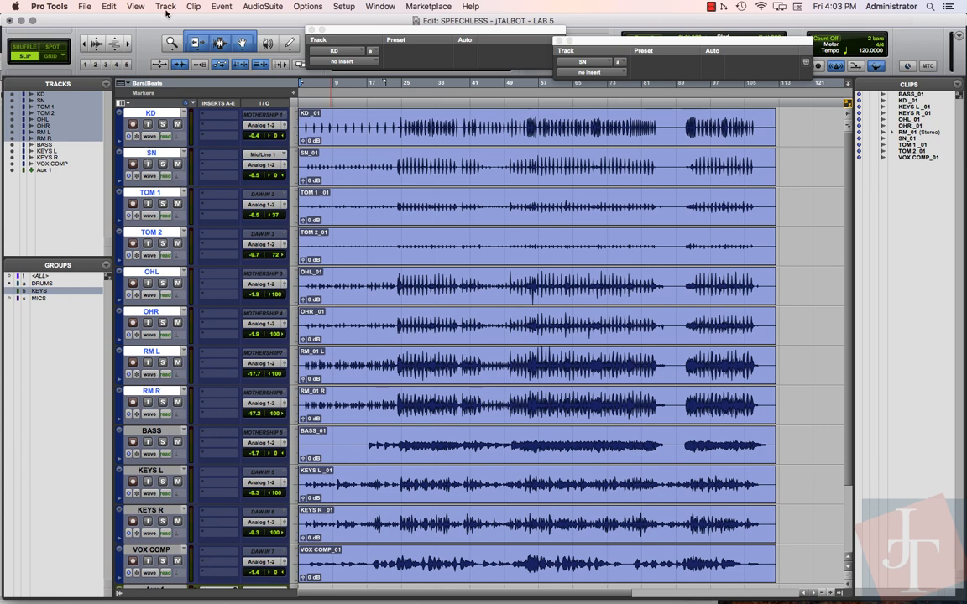
Create one stereo Aux Input track from the New Tracks dialog, producing Aux 2
{"action": "left_click", "coordinate": [165, 6]}
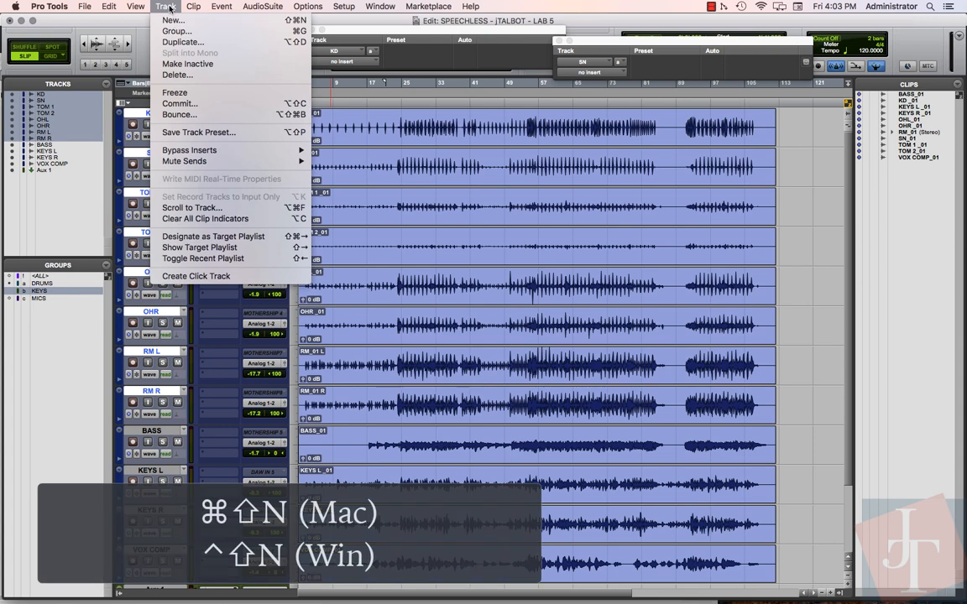
{"action": "left_click", "coordinate": [173, 20]}
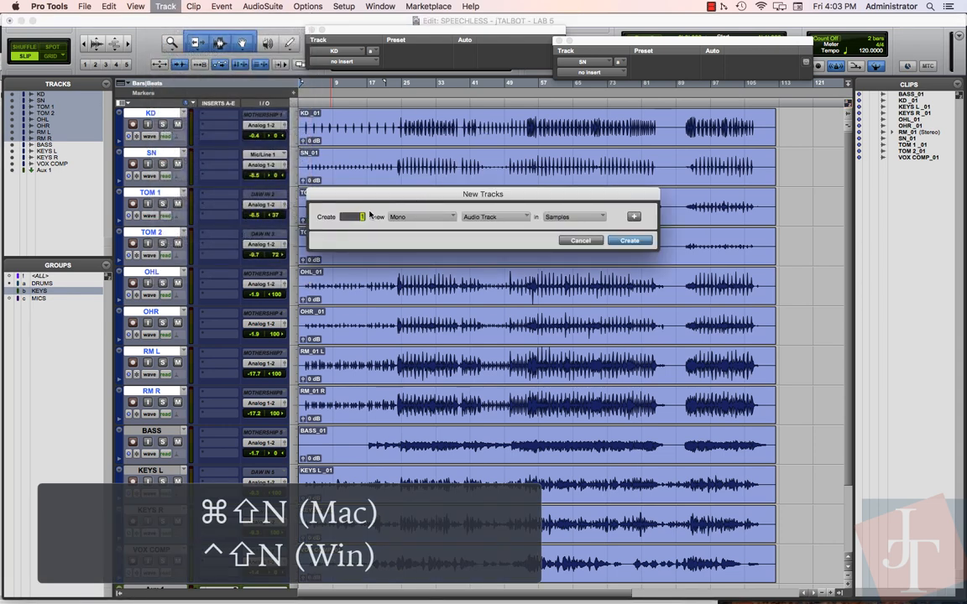
{"action": "mouse_move", "coordinate": [395, 222]}
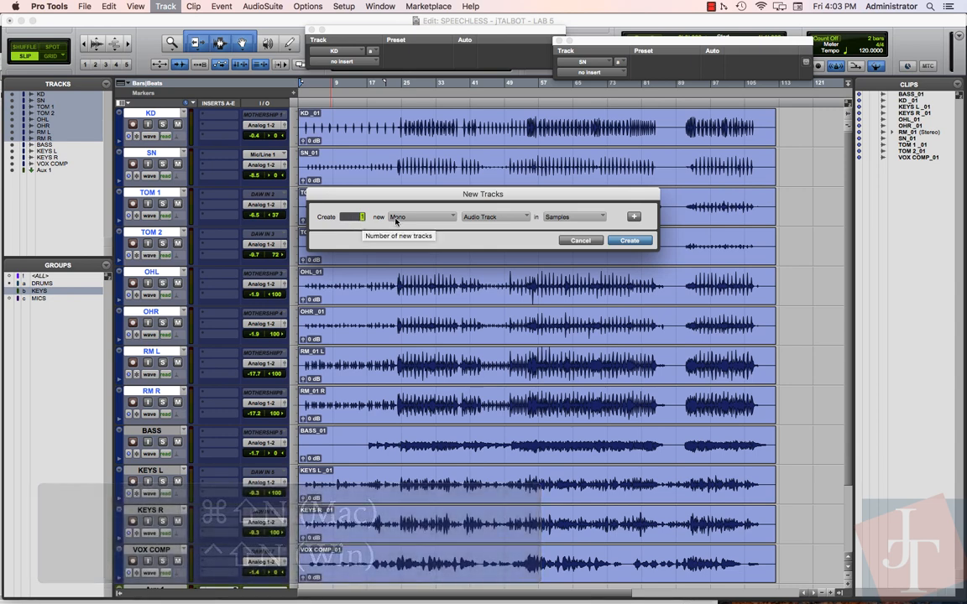
{"action": "left_click", "coordinate": [422, 217]}
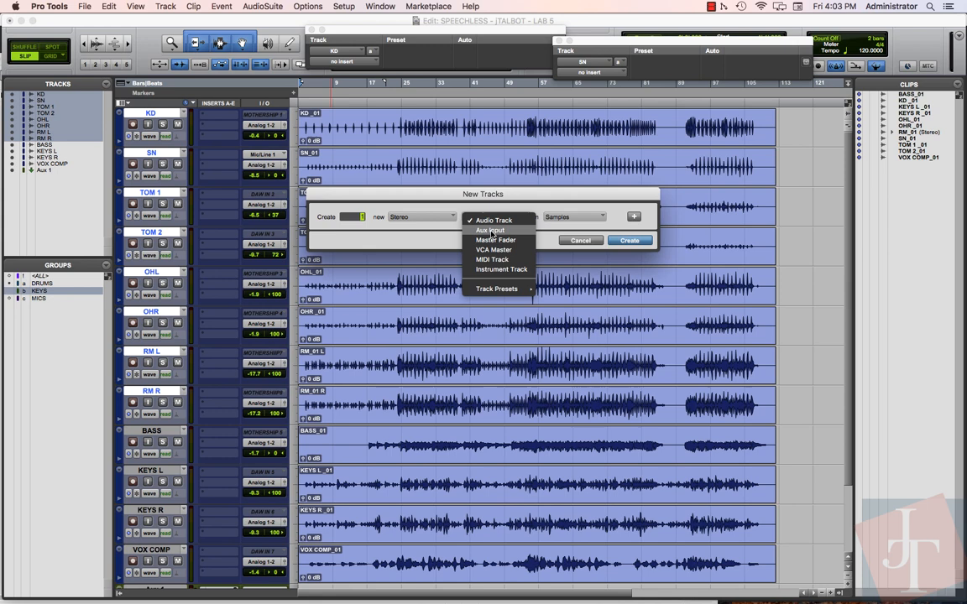
{"action": "left_click", "coordinate": [628, 240]}
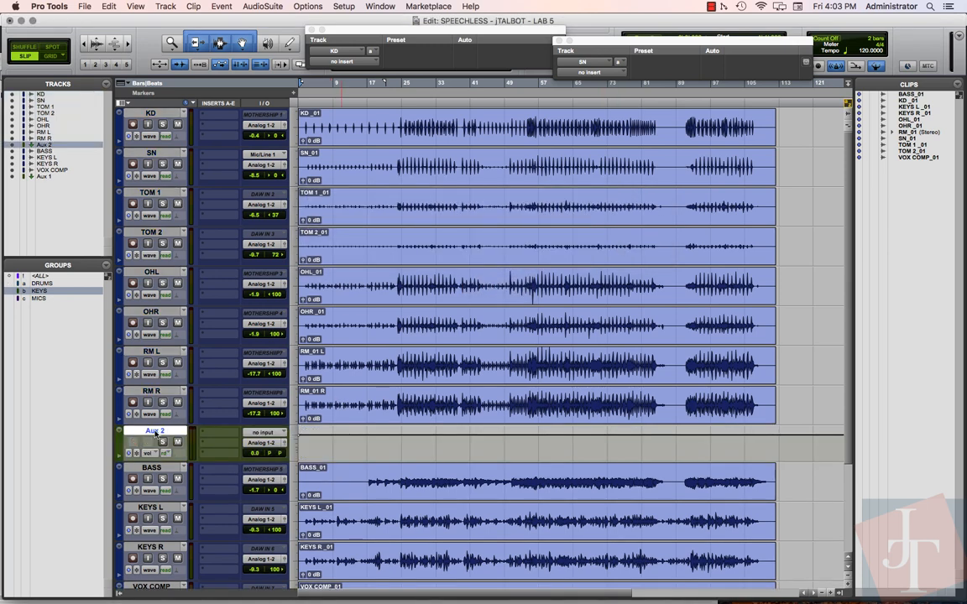
Rename the Aux 2 track to 'bDRUM' using its Rename dialog
{"action": "right_click", "coordinate": [155, 437]}
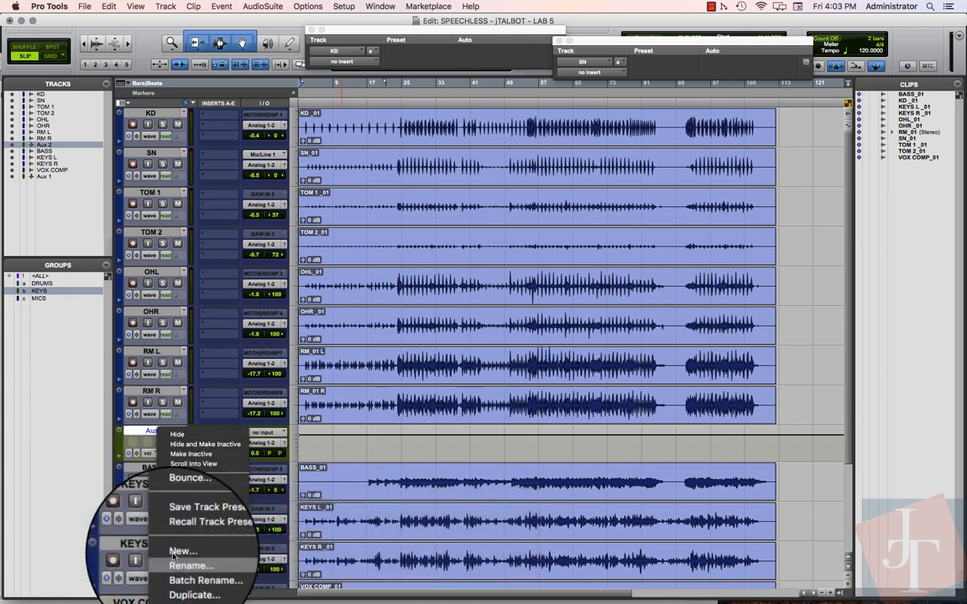
{"action": "left_click", "coordinate": [191, 564]}
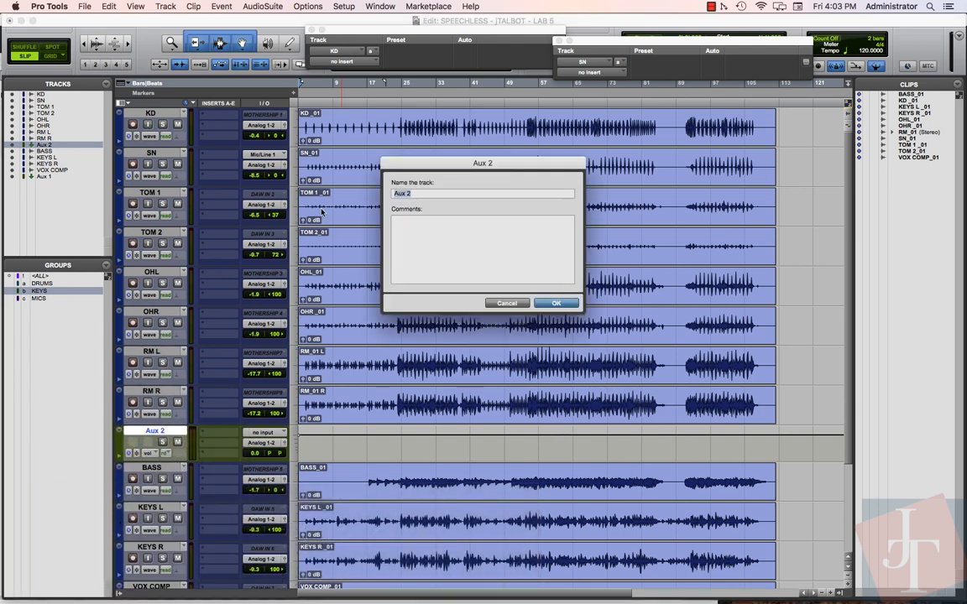
{"action": "type", "text": "B"}
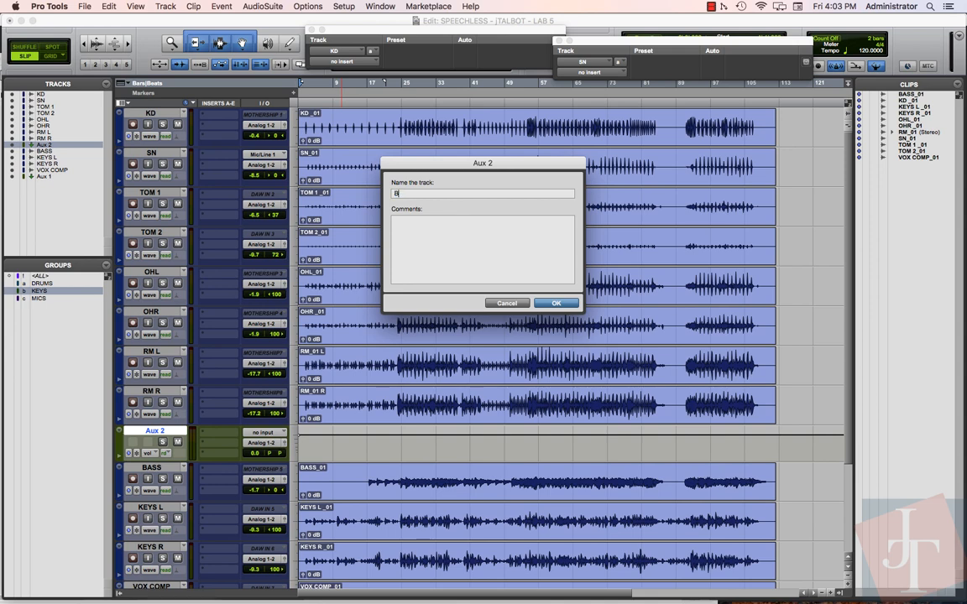
{"action": "type", "text": "DRUM"}
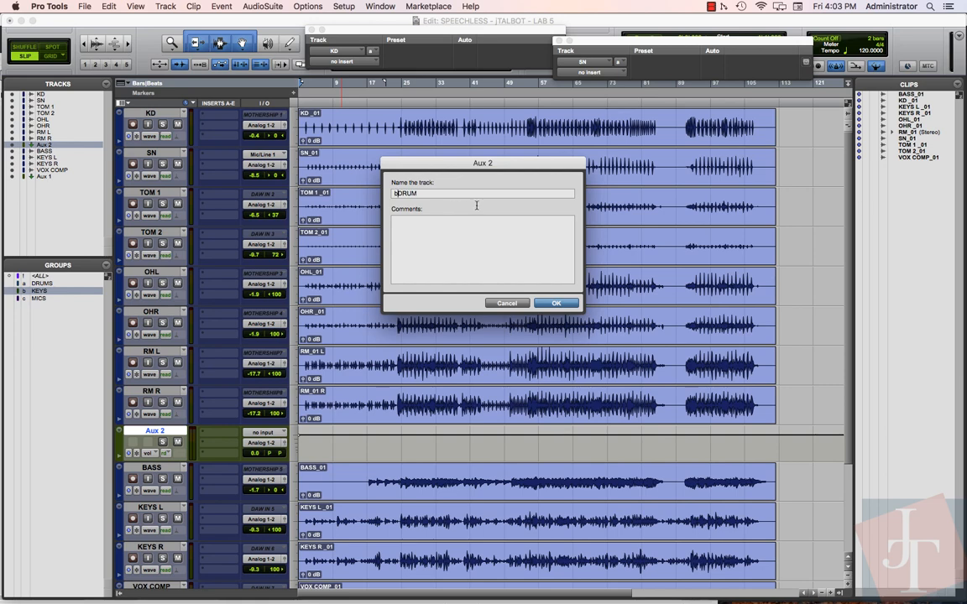
{"action": "left_click", "coordinate": [556, 303]}
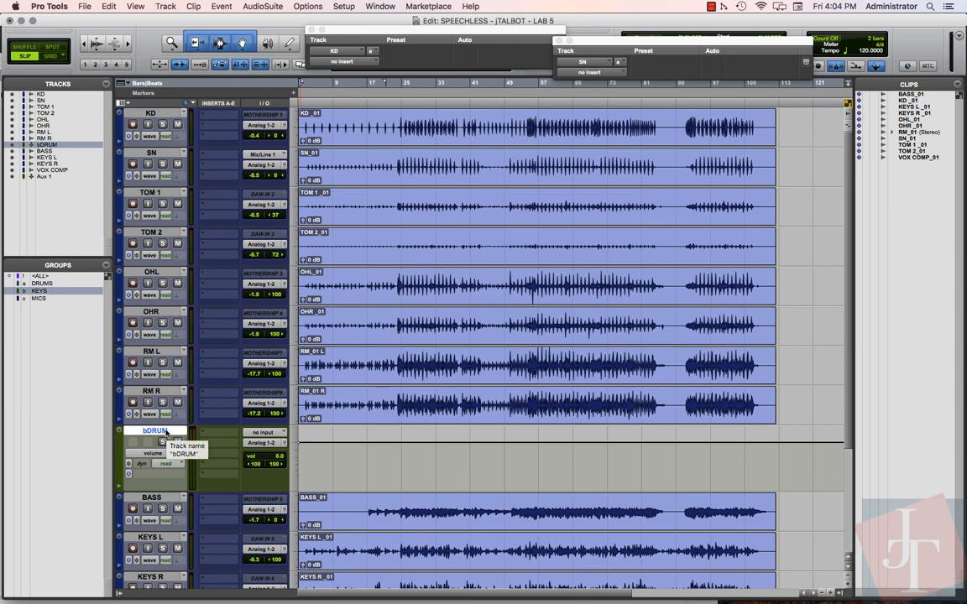
{"action": "mouse_move", "coordinate": [265, 433]}
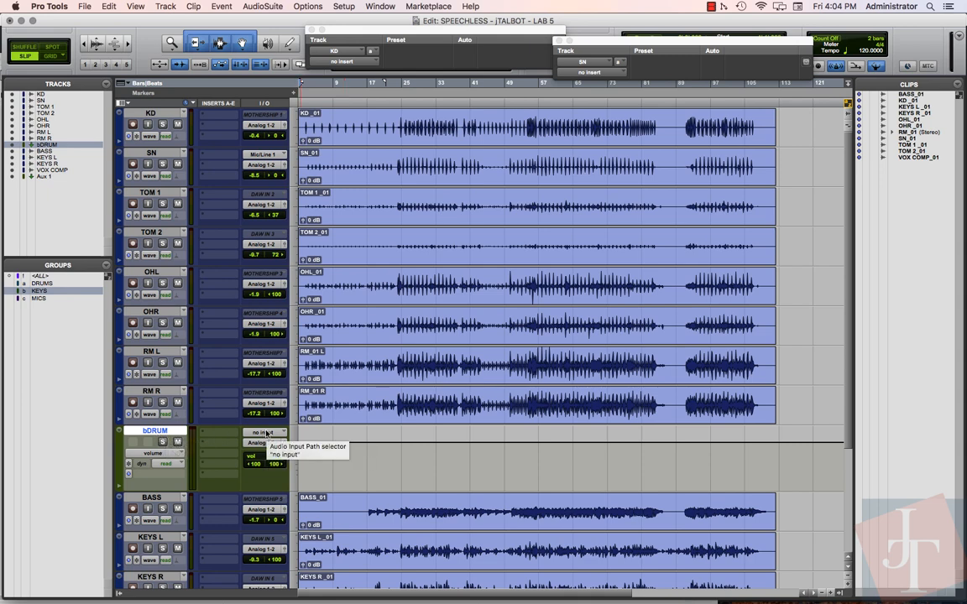
Assign Bus 1-2 as the bDRUM track's input, then rename that bus 'bDRUM'
{"action": "left_click", "coordinate": [264, 432]}
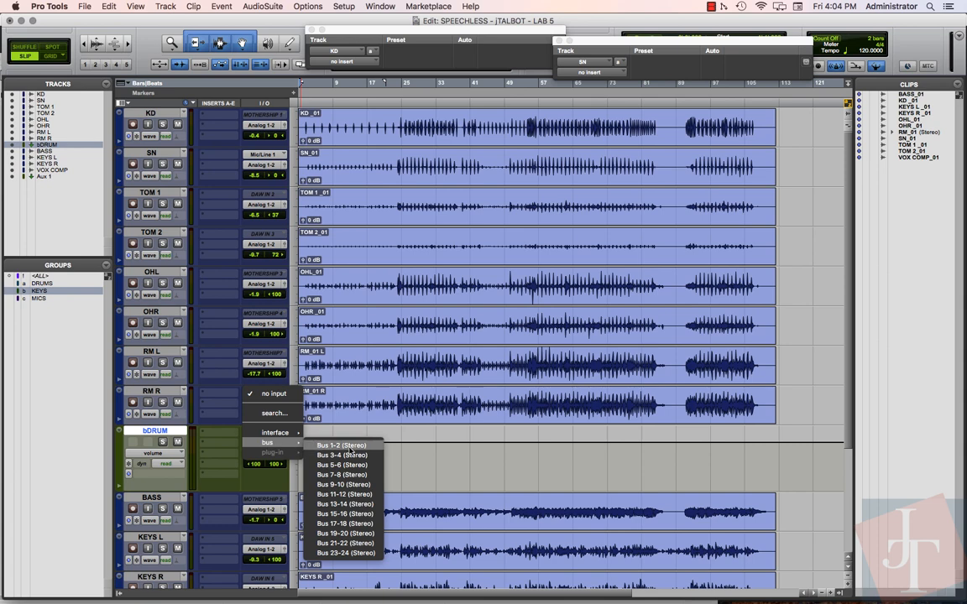
{"action": "left_click", "coordinate": [340, 446]}
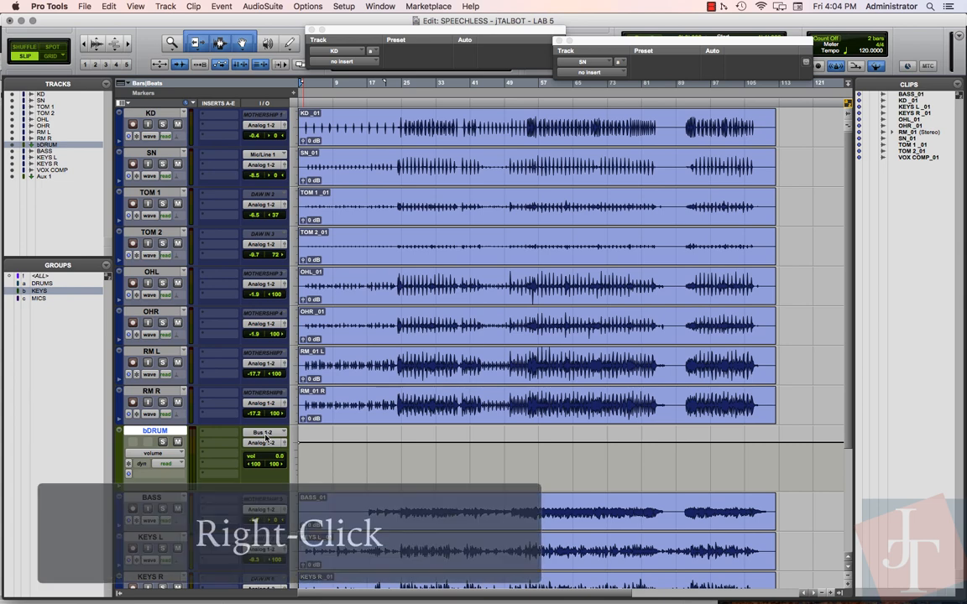
{"action": "right_click", "coordinate": [264, 432]}
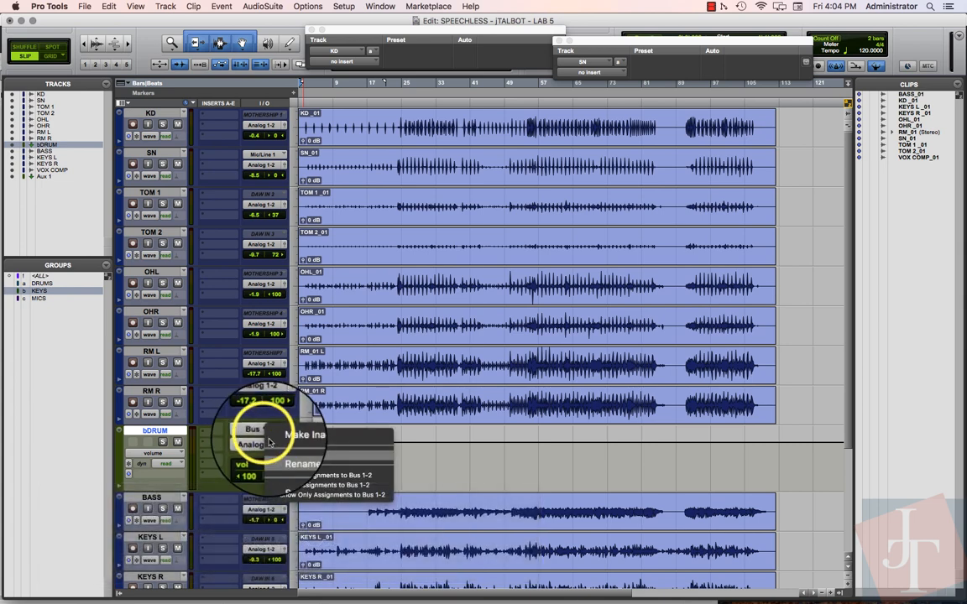
{"action": "left_click", "coordinate": [302, 464]}
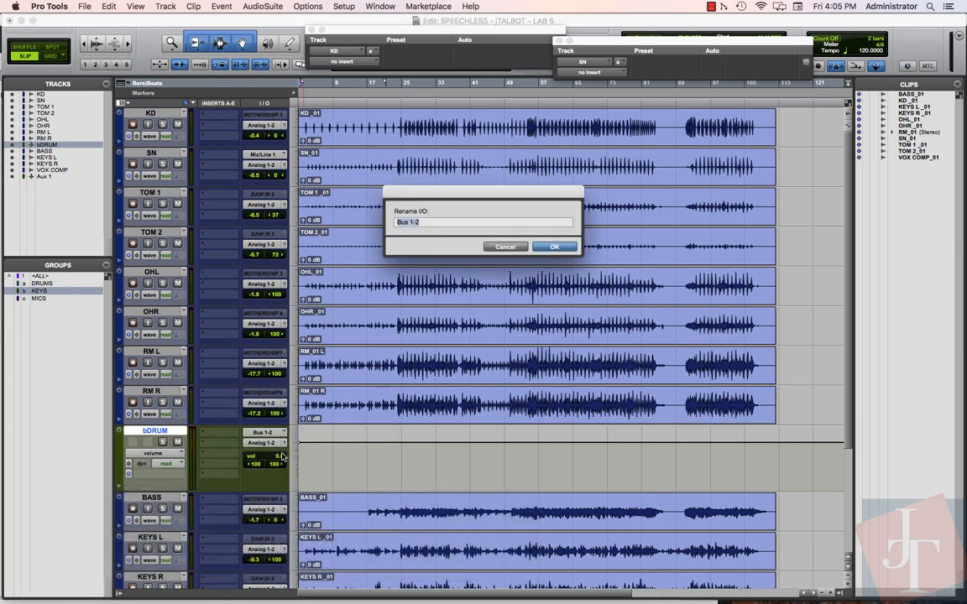
{"action": "type", "text": "b"}
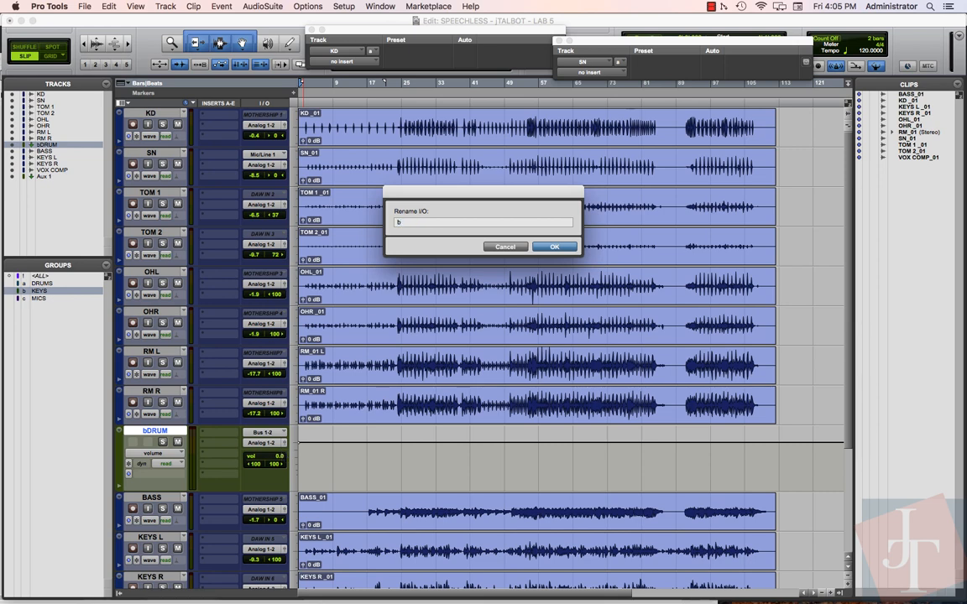
{"action": "type", "text": "DRUM"}
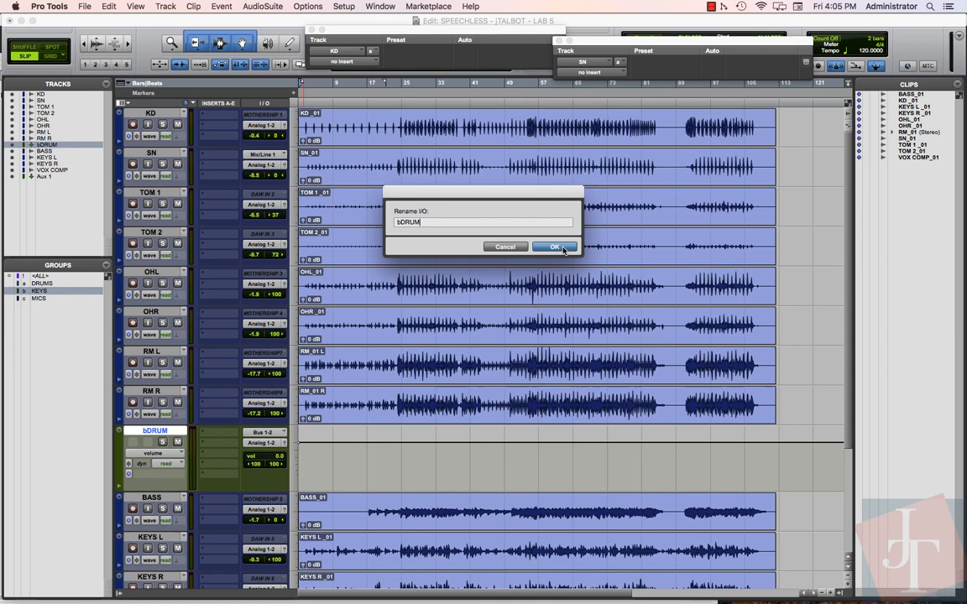
{"action": "left_click", "coordinate": [554, 246]}
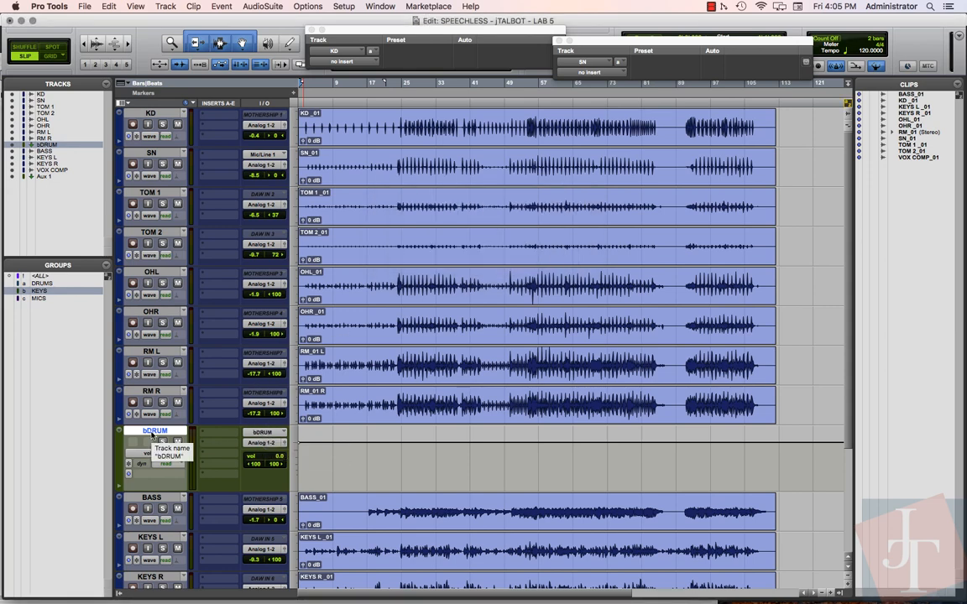
{"action": "left_click", "coordinate": [267, 442]}
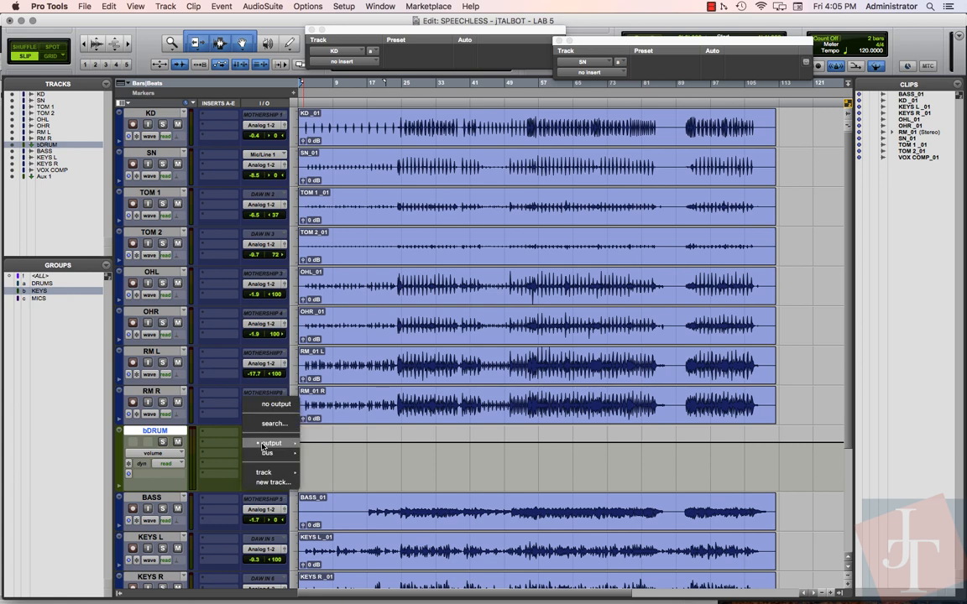
{"action": "left_click", "coordinate": [270, 443]}
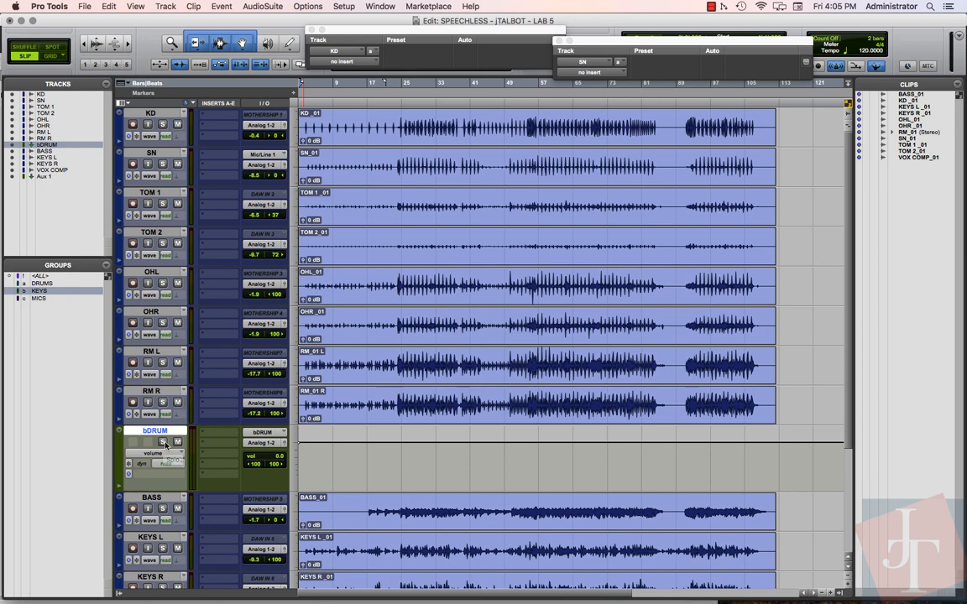
{"action": "mouse_move", "coordinate": [164, 442]}
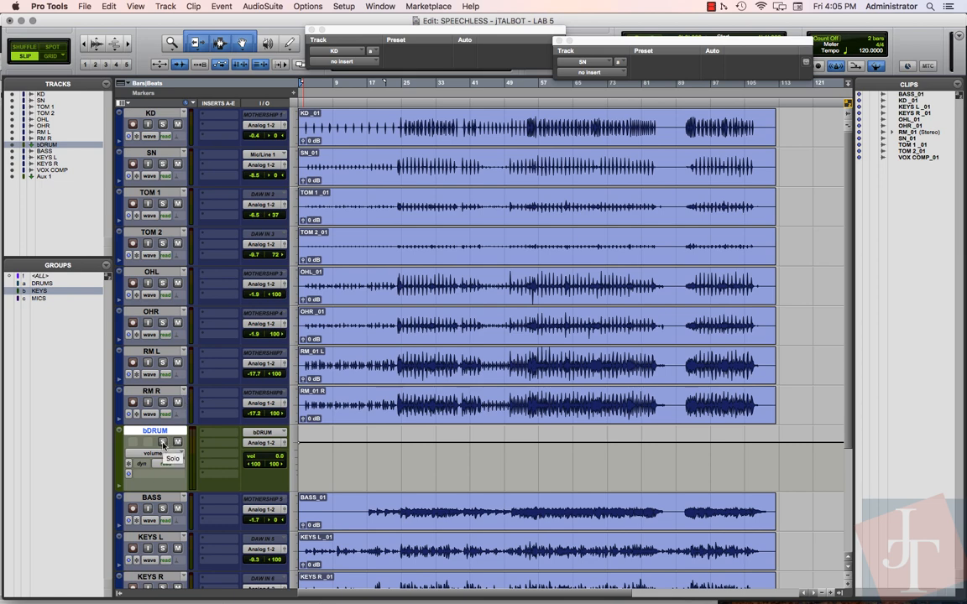
{"action": "mouse_move", "coordinate": [165, 247]}
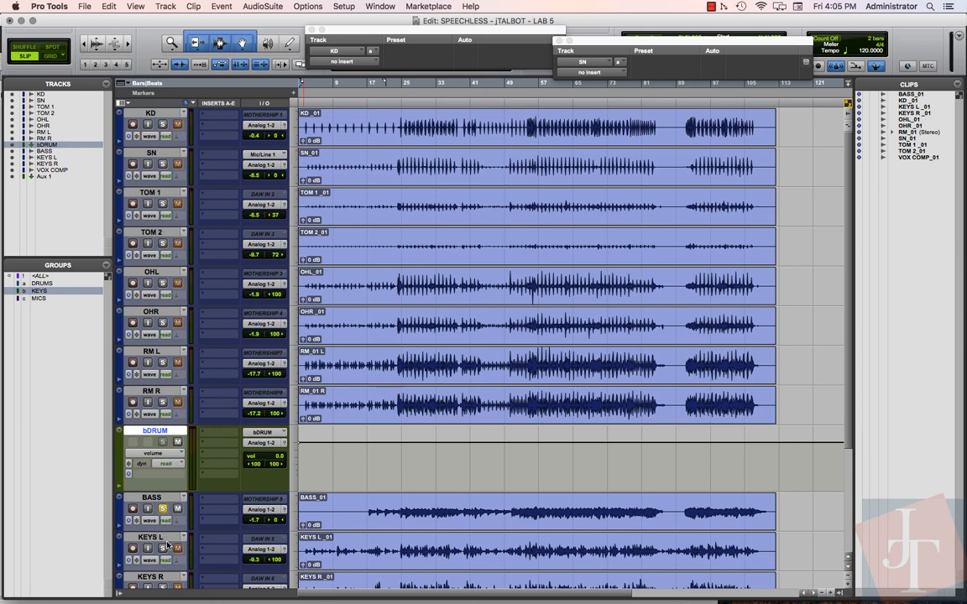
{"action": "mouse_move", "coordinate": [172, 160]}
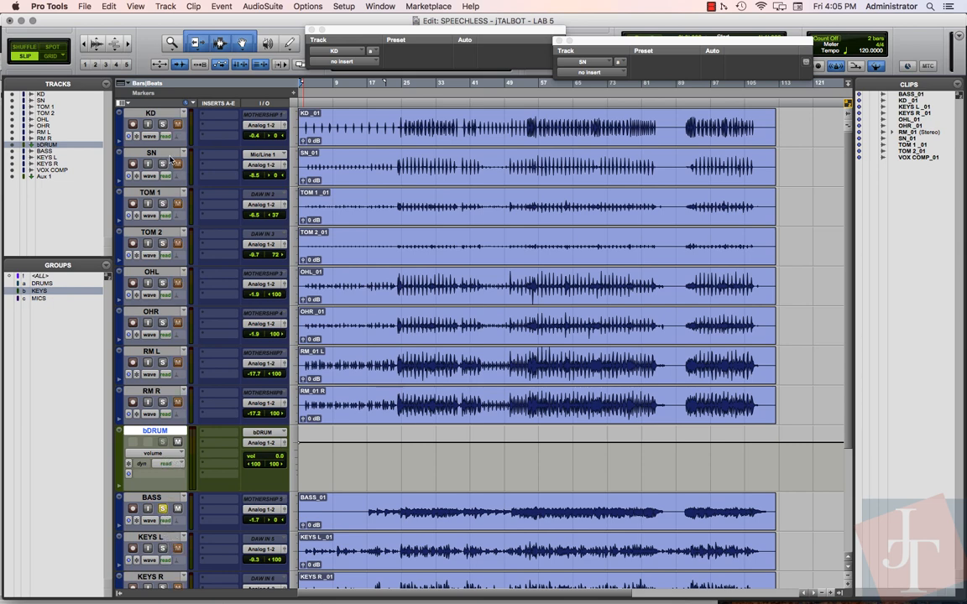
{"action": "mouse_move", "coordinate": [186, 434]}
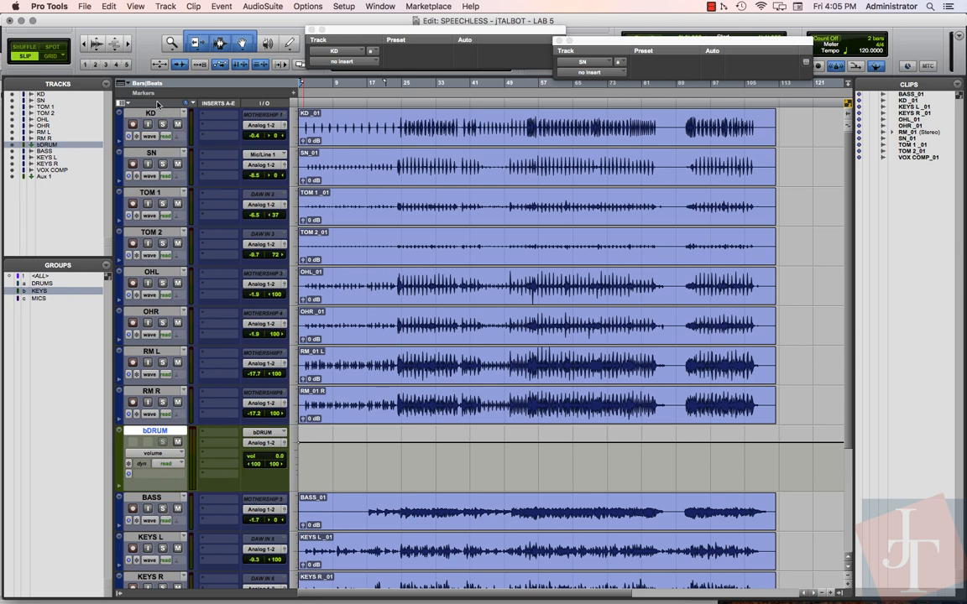
Route all eight selected drum tracks, KD through RM R, to the bDRUM stereo bus
{"action": "key", "text": "shift"}
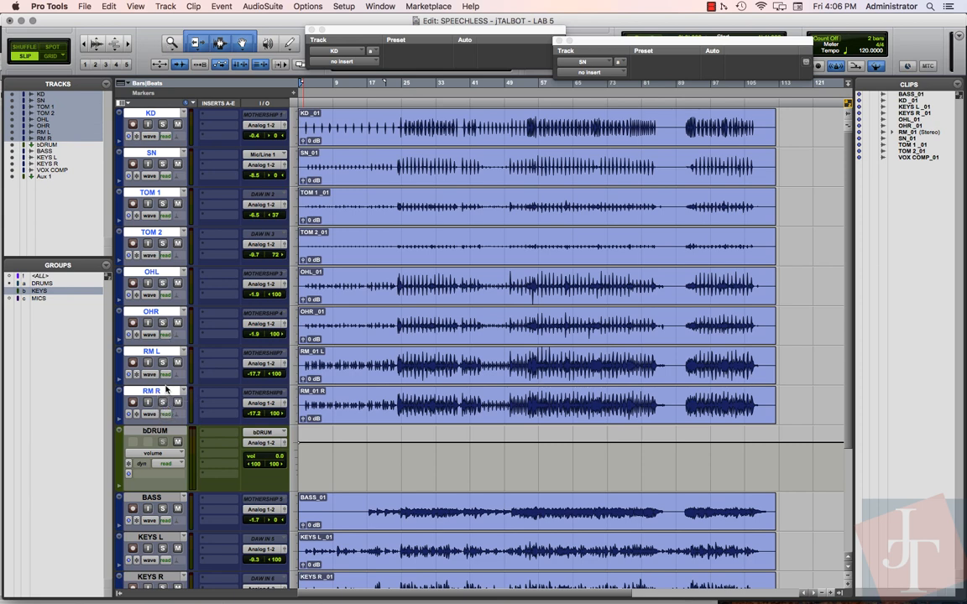
{"action": "mouse_move", "coordinate": [151, 391]}
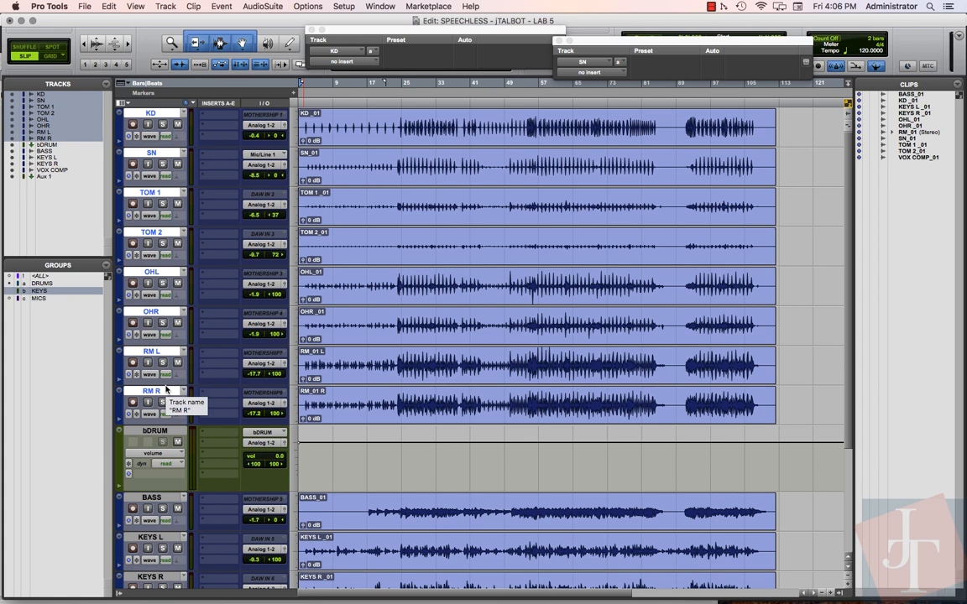
{"action": "mouse_move", "coordinate": [165, 387]}
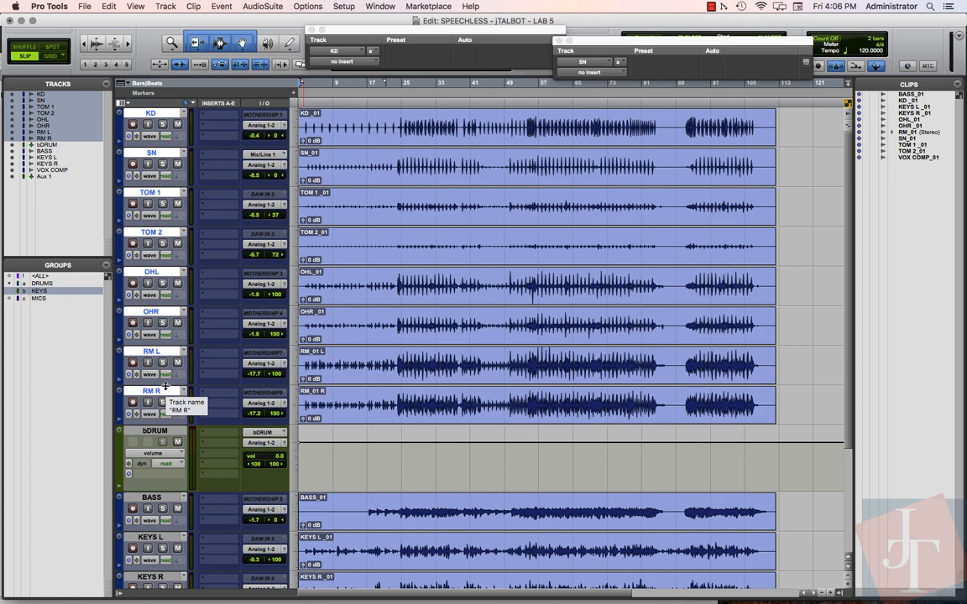
{"action": "mouse_move", "coordinate": [265, 403]}
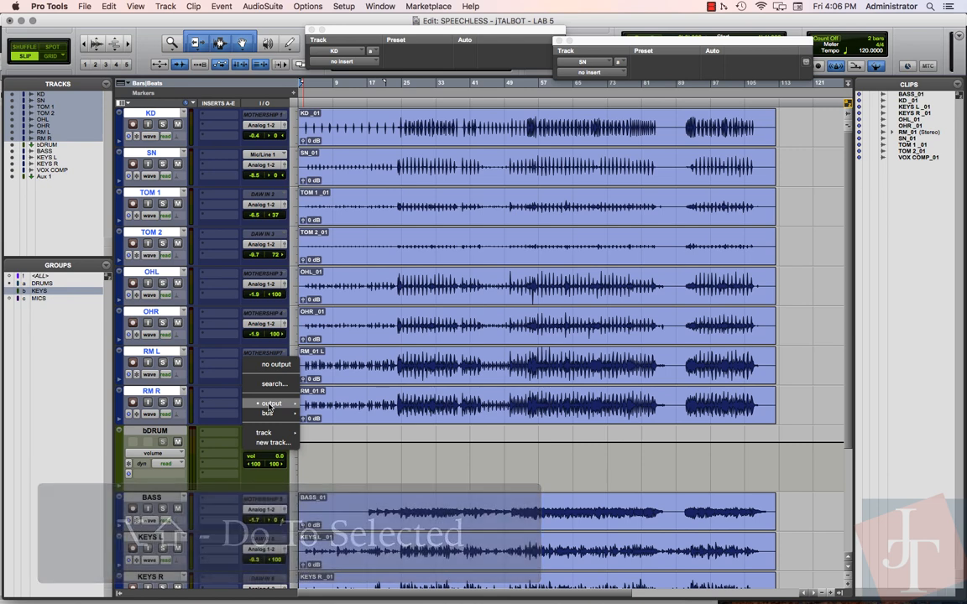
{"action": "left_click", "coordinate": [270, 404]}
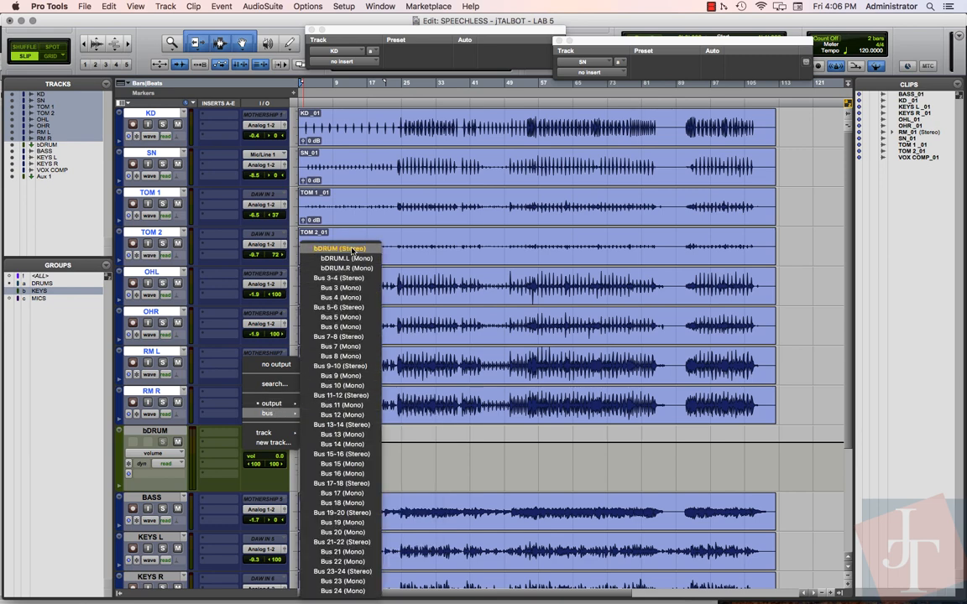
{"action": "left_click", "coordinate": [341, 247]}
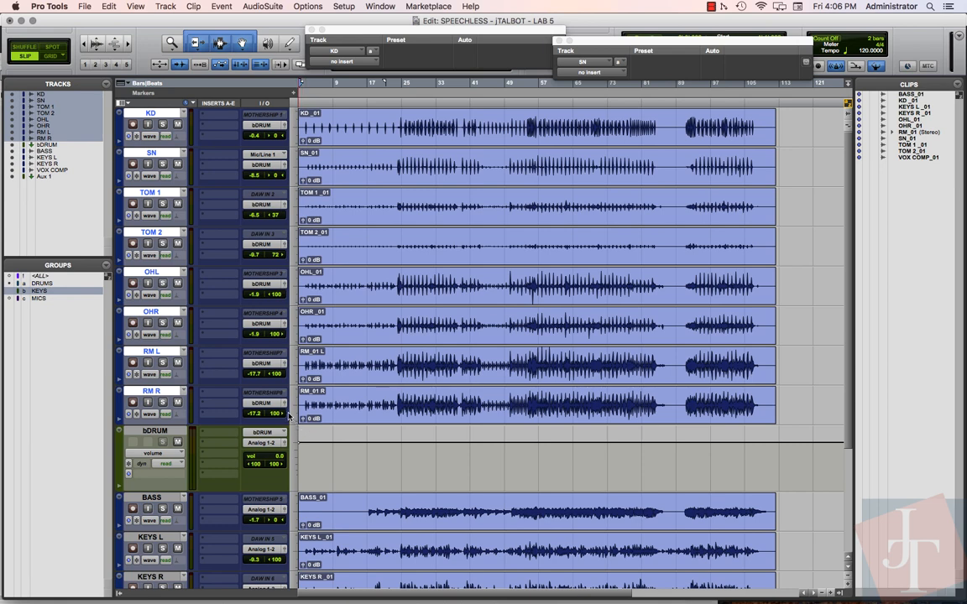
{"action": "mouse_move", "coordinate": [265, 366]}
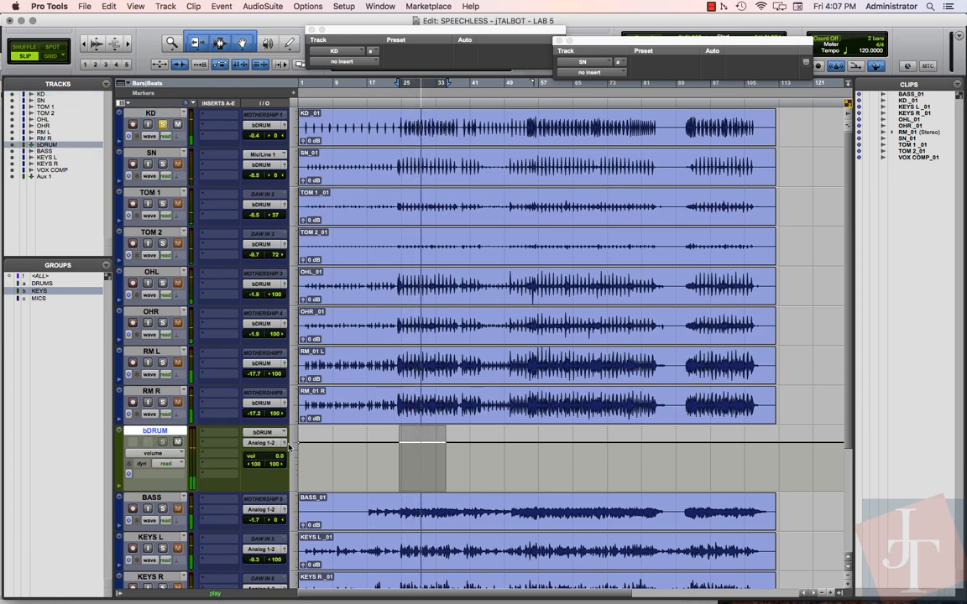
{"action": "mouse_move", "coordinate": [286, 442]}
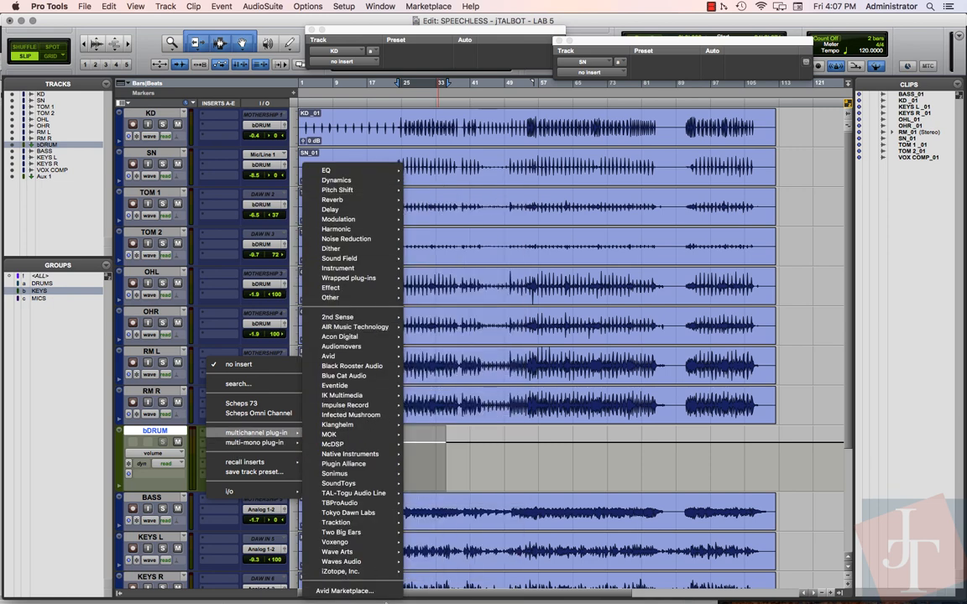
{"action": "mouse_move", "coordinate": [333, 444]}
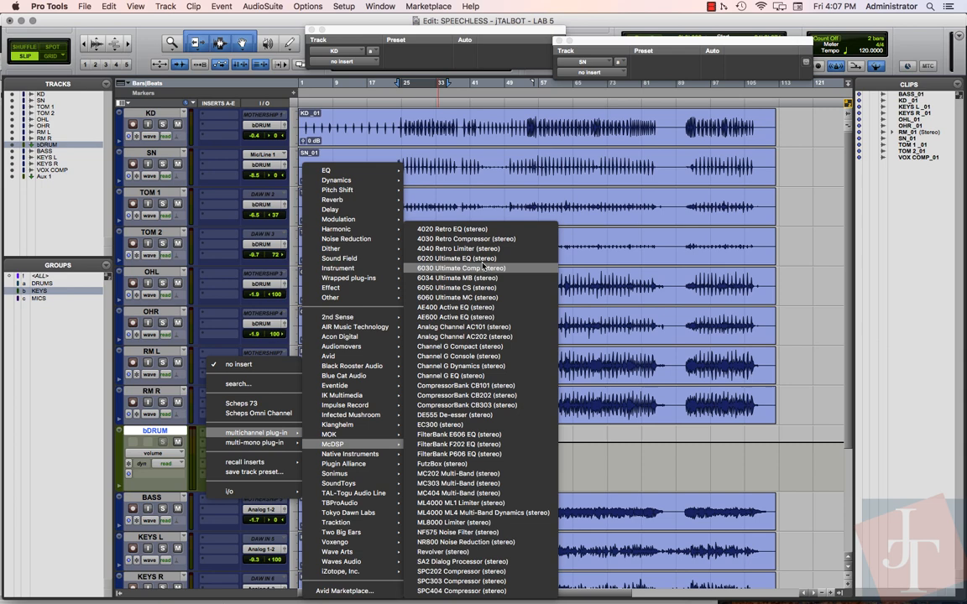
{"action": "mouse_move", "coordinate": [457, 258]}
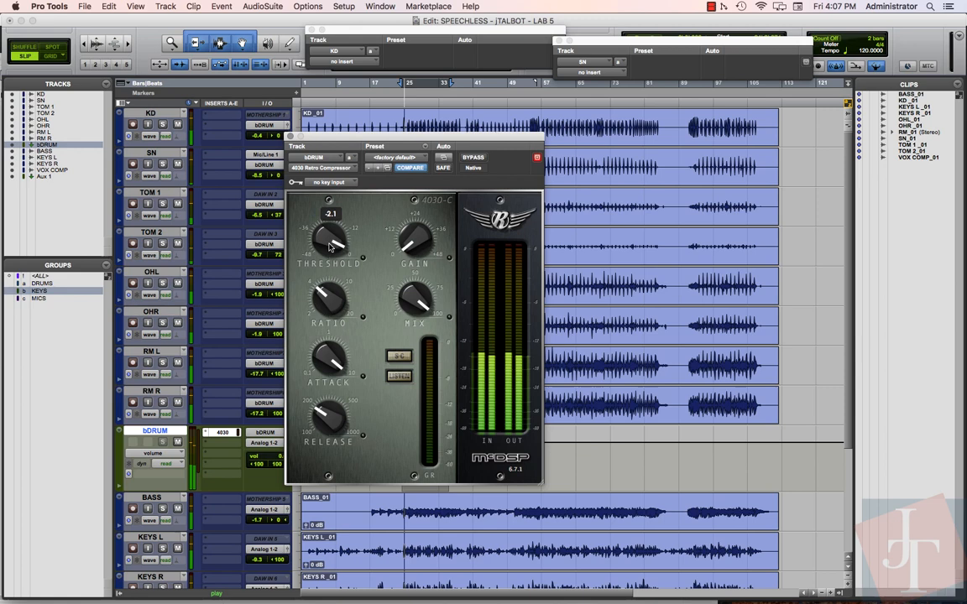
Pull the 4030 Retro Compressor threshold down to about -22 and adjust the ratio
{"action": "left_click_drag", "start_coordinate": [329, 239], "coordinate": [329, 268]}
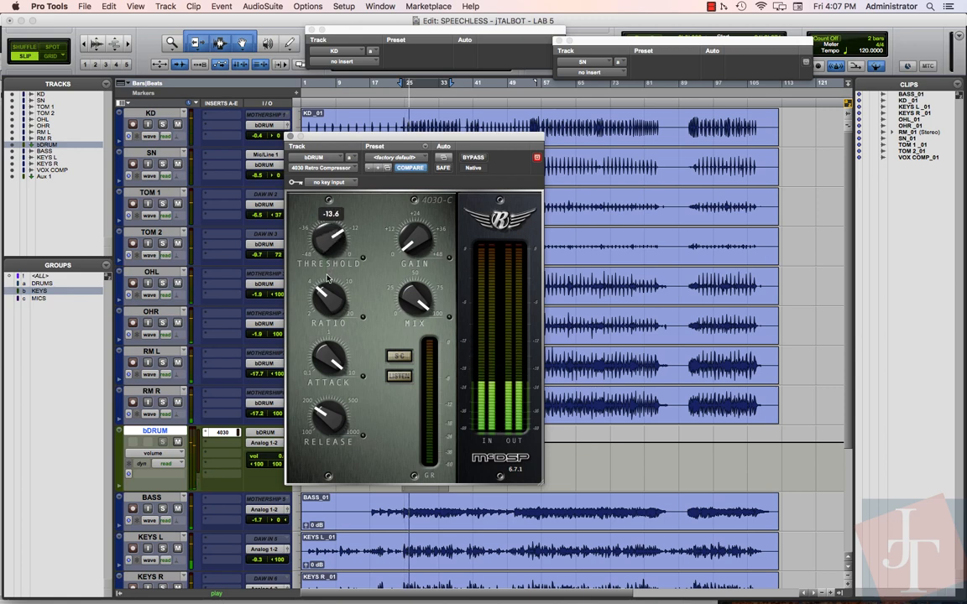
{"action": "left_click_drag", "start_coordinate": [330, 239], "coordinate": [327, 286]}
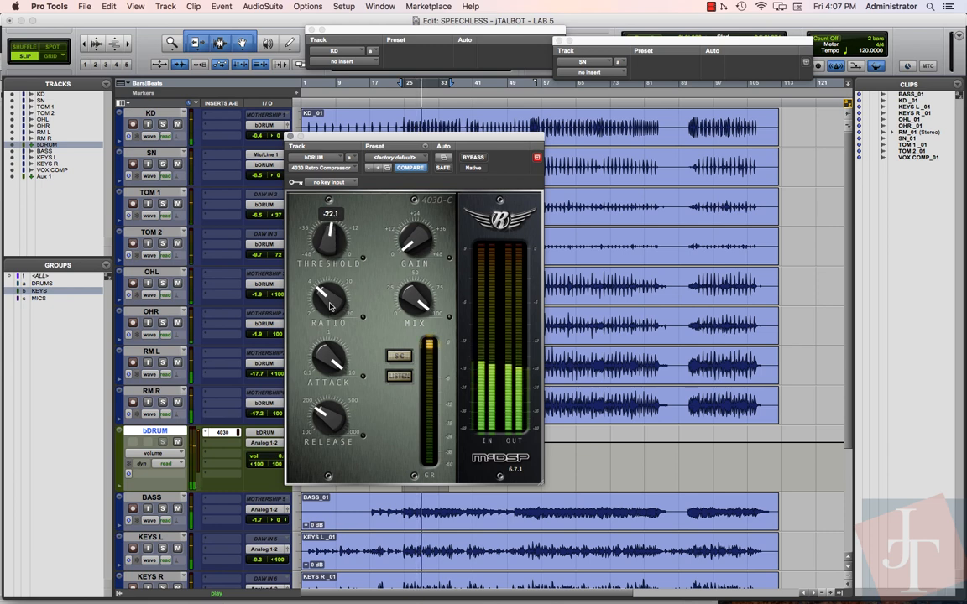
{"action": "left_click_drag", "start_coordinate": [327, 243], "coordinate": [327, 261]}
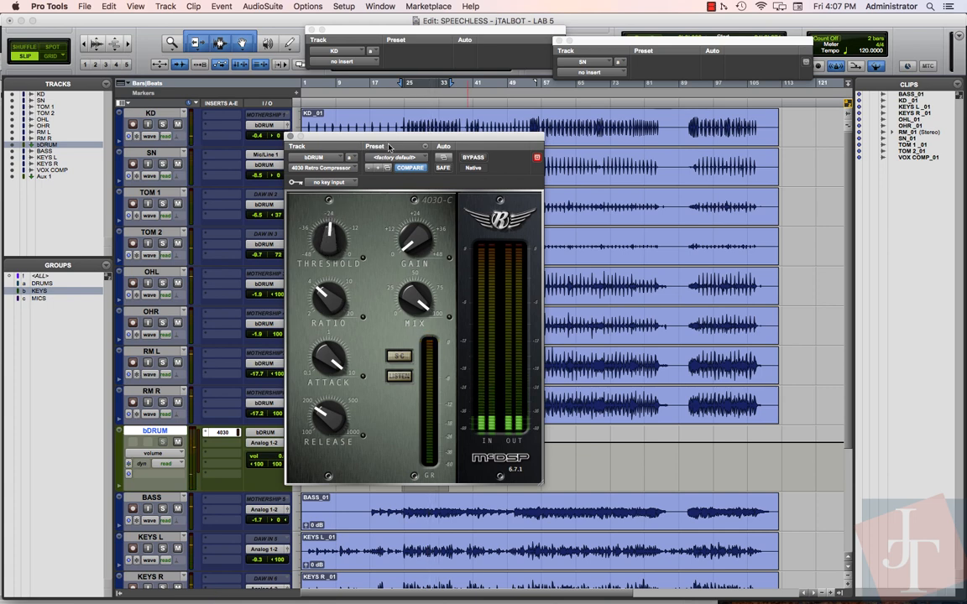
{"action": "left_click_drag", "start_coordinate": [391, 147], "coordinate": [376, 127]}
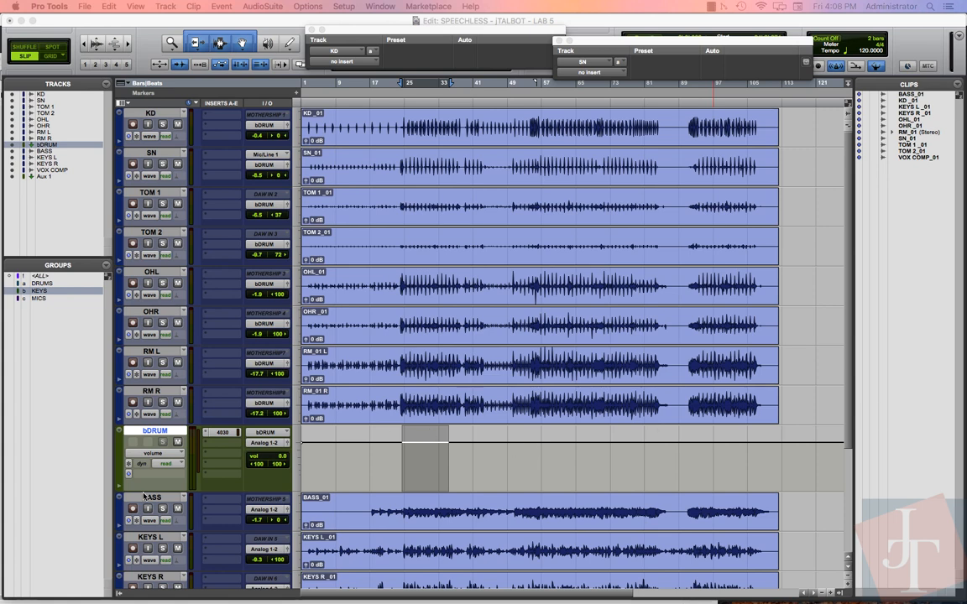
Create a new stereo Aux Input track with Cmd+Shift+N
{"action": "scroll", "scroll_direction": "down", "scroll_amount": 3}
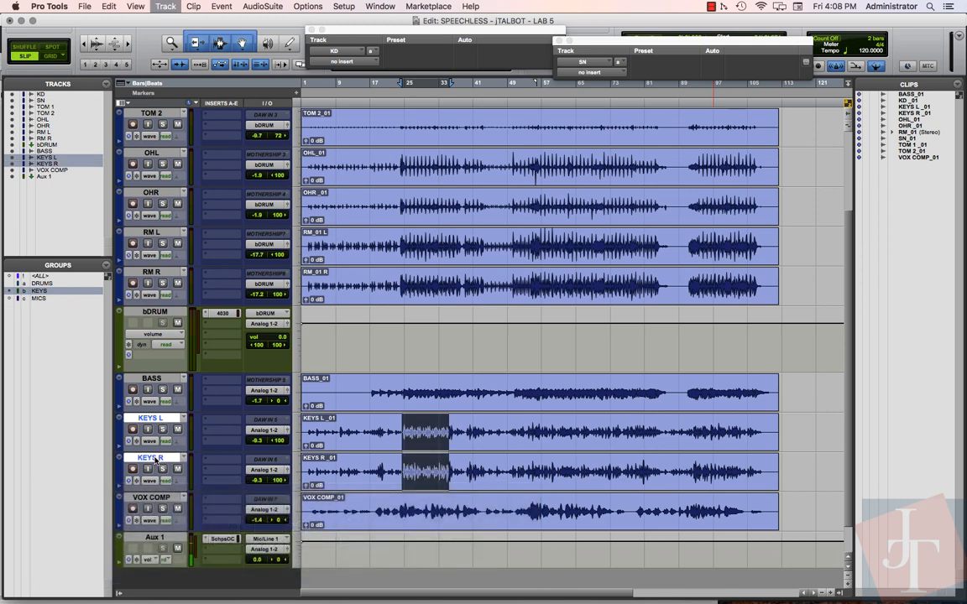
{"action": "key", "text": "cmd+shift+n"}
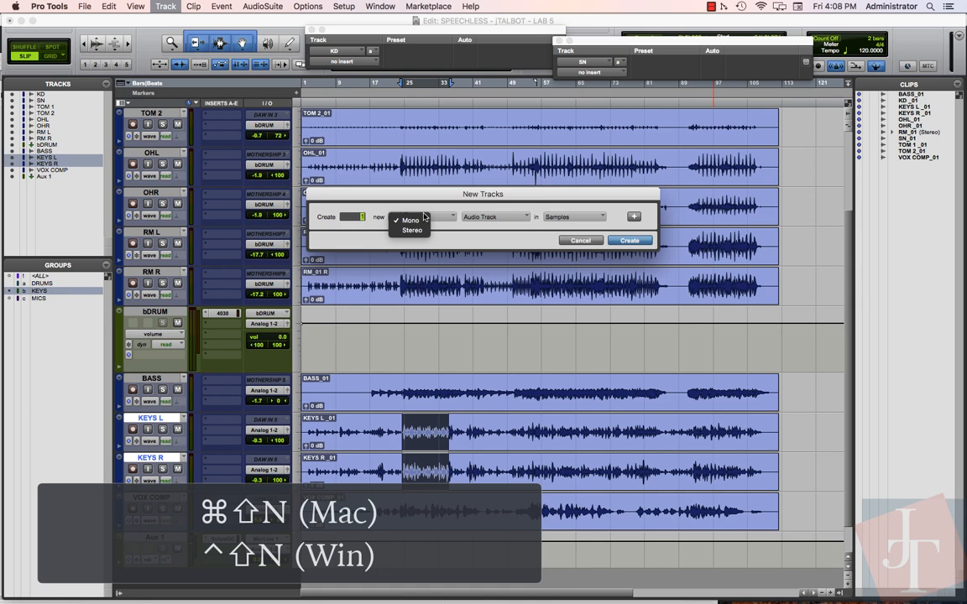
{"action": "left_click", "coordinate": [495, 216]}
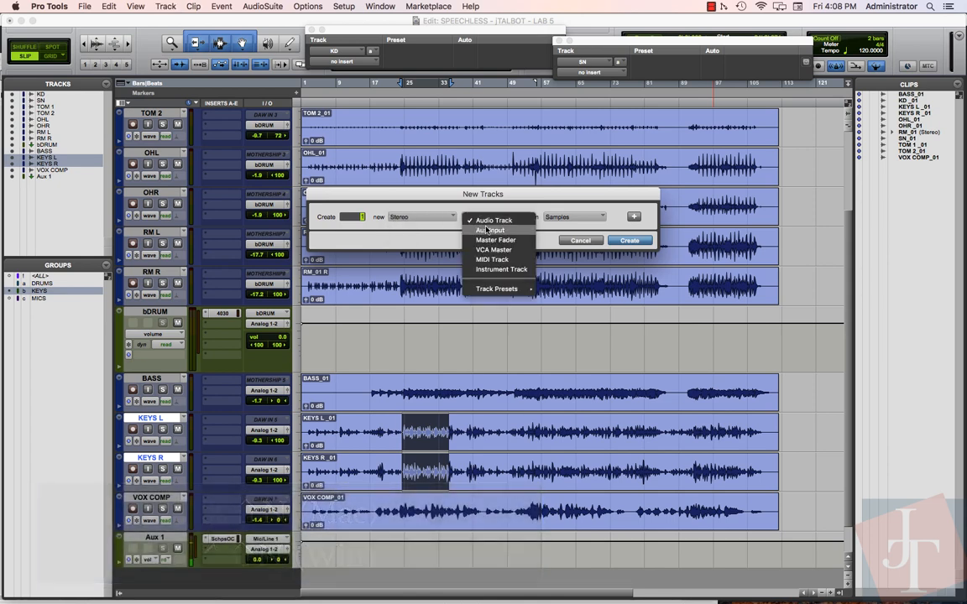
{"action": "left_click", "coordinate": [490, 230]}
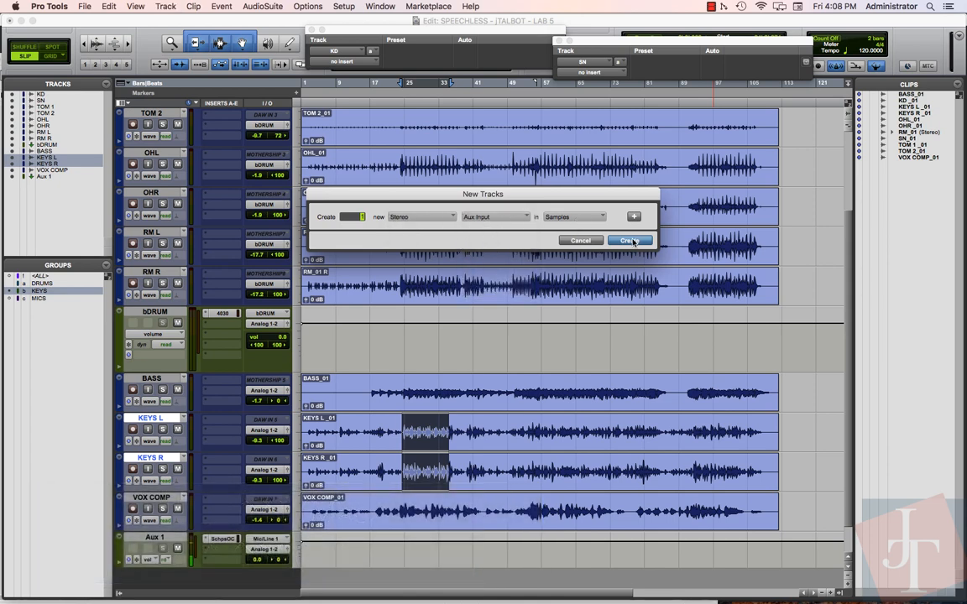
{"action": "left_click", "coordinate": [630, 240]}
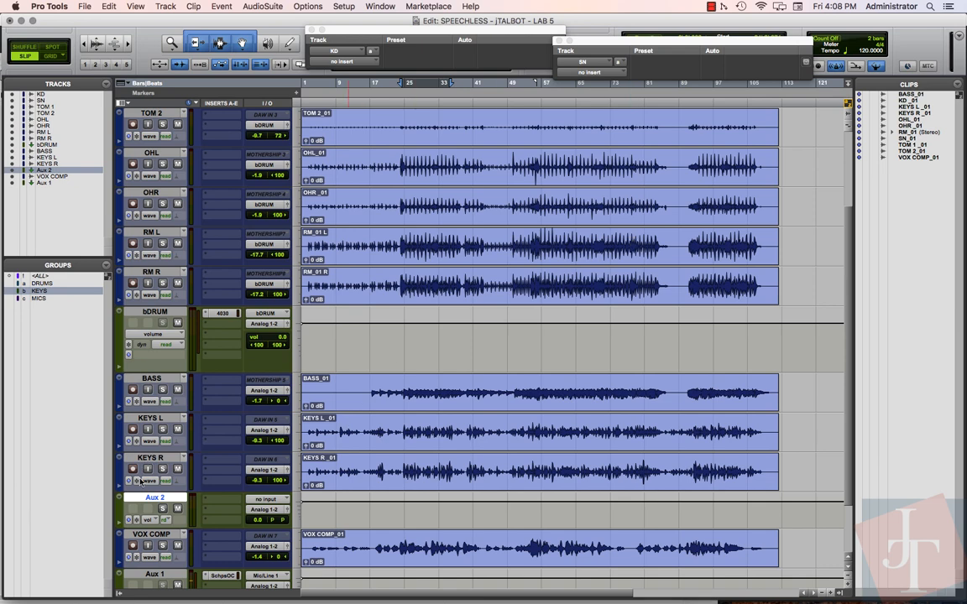
Rename the new Aux 2 track to 'bKEYS'
{"action": "double_click", "coordinate": [155, 497]}
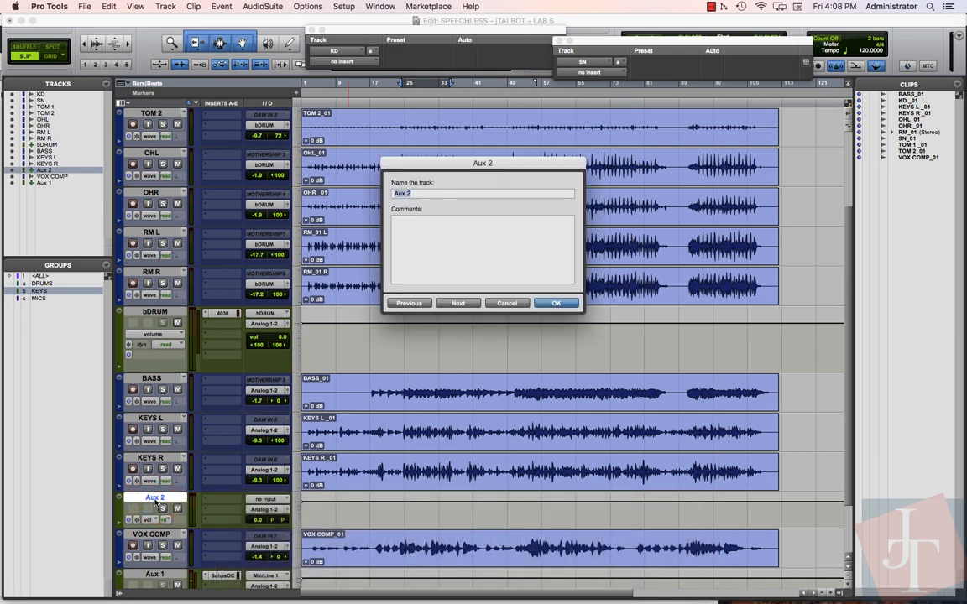
{"action": "type", "text": "bKEYS"}
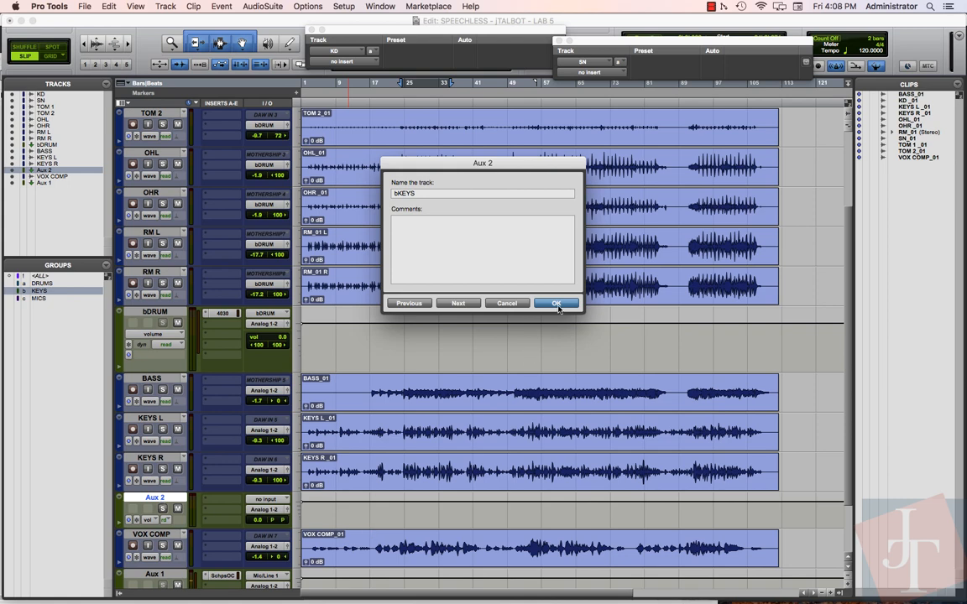
{"action": "left_click", "coordinate": [555, 303]}
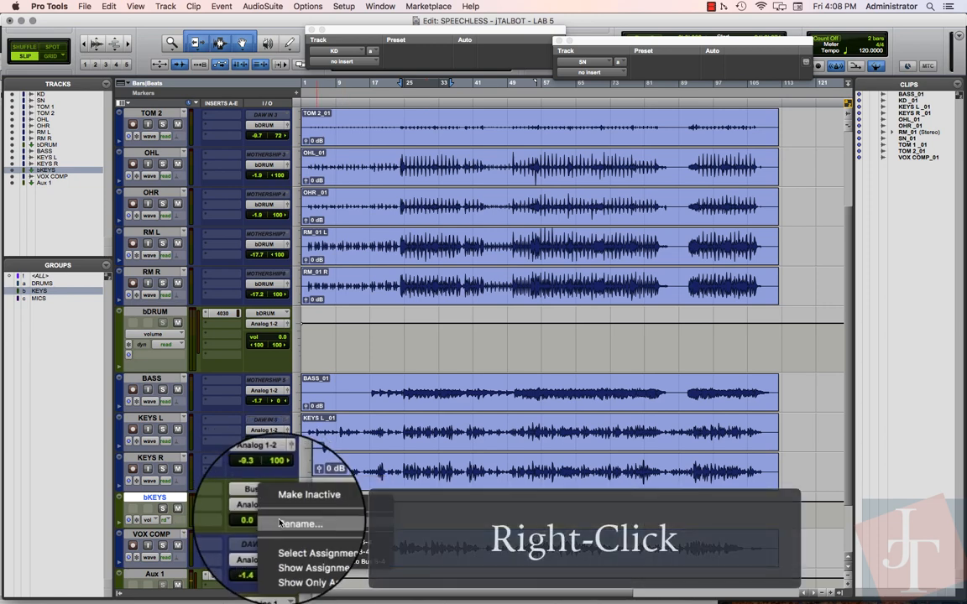
Rename the aux's Bus 3-4 input path to 'bKEYS'
{"action": "left_click", "coordinate": [298, 524]}
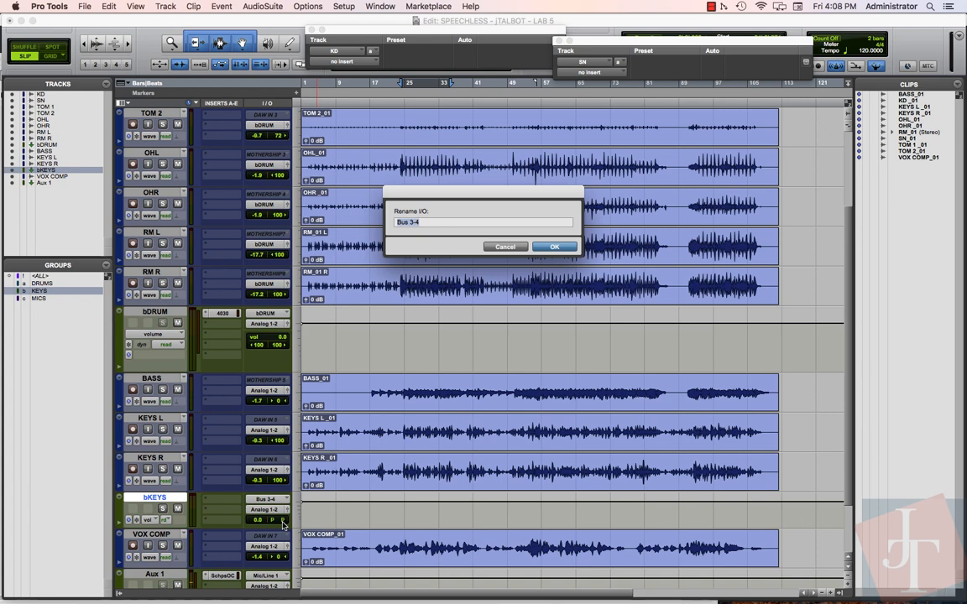
{"action": "type", "text": "b"}
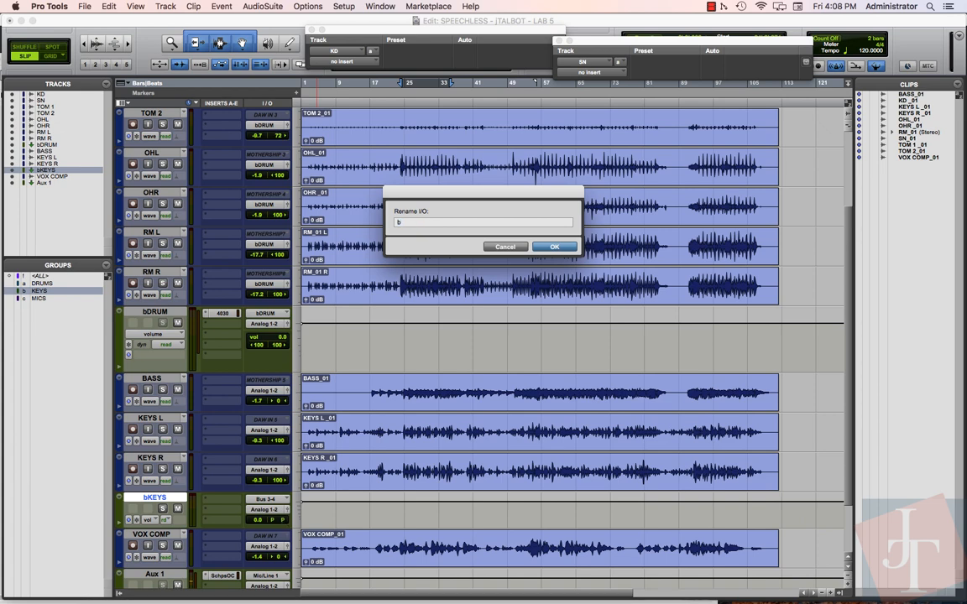
{"action": "left_click", "coordinate": [553, 246]}
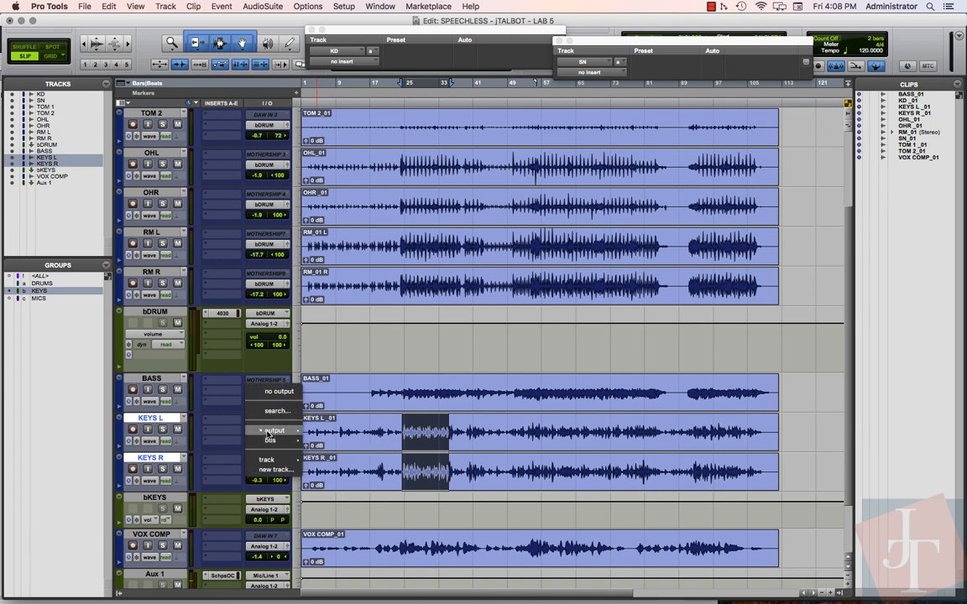
Set the KEYS L and KEYS R track outputs to the bKEYS bus
{"action": "left_click", "coordinate": [270, 441]}
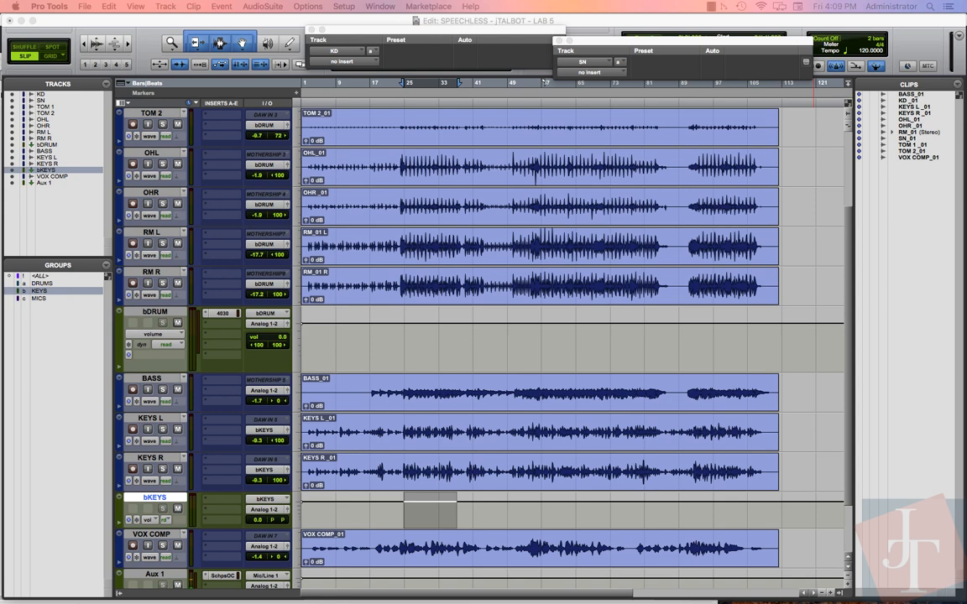
{"action": "mouse_move", "coordinate": [507, 364]}
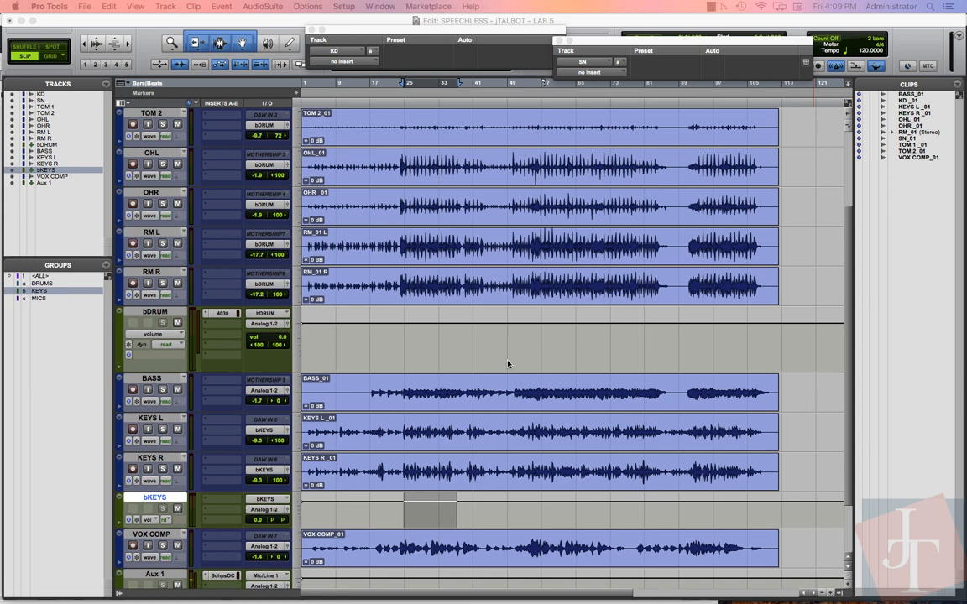
{"action": "mouse_move", "coordinate": [214, 502]}
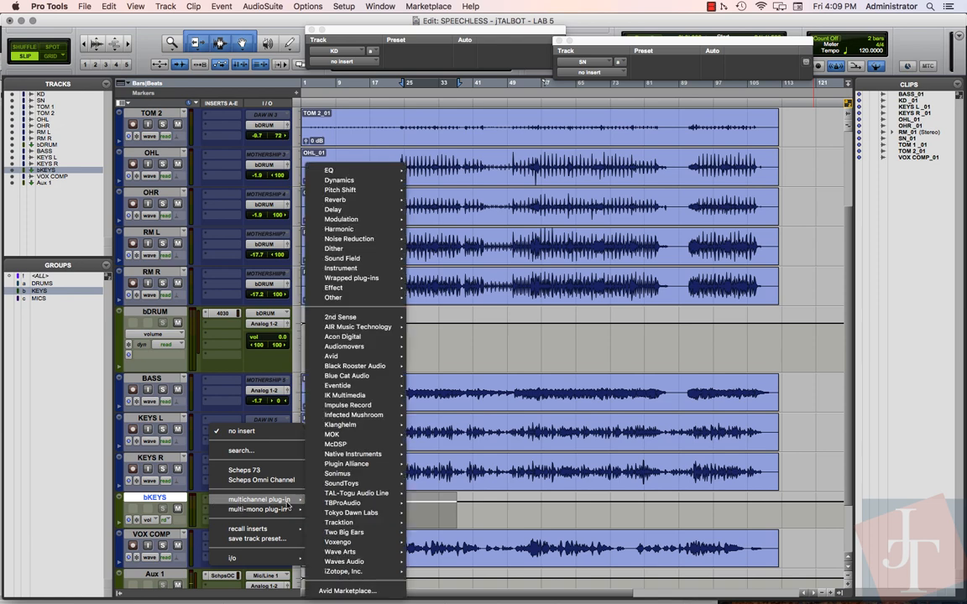
{"action": "mouse_move", "coordinate": [335, 444]}
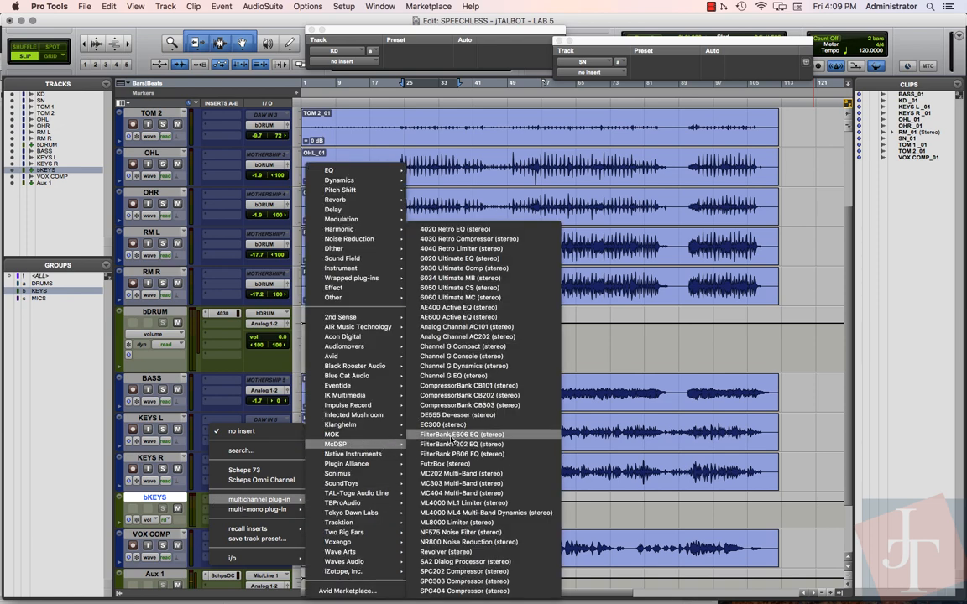
{"action": "mouse_move", "coordinate": [457, 415]}
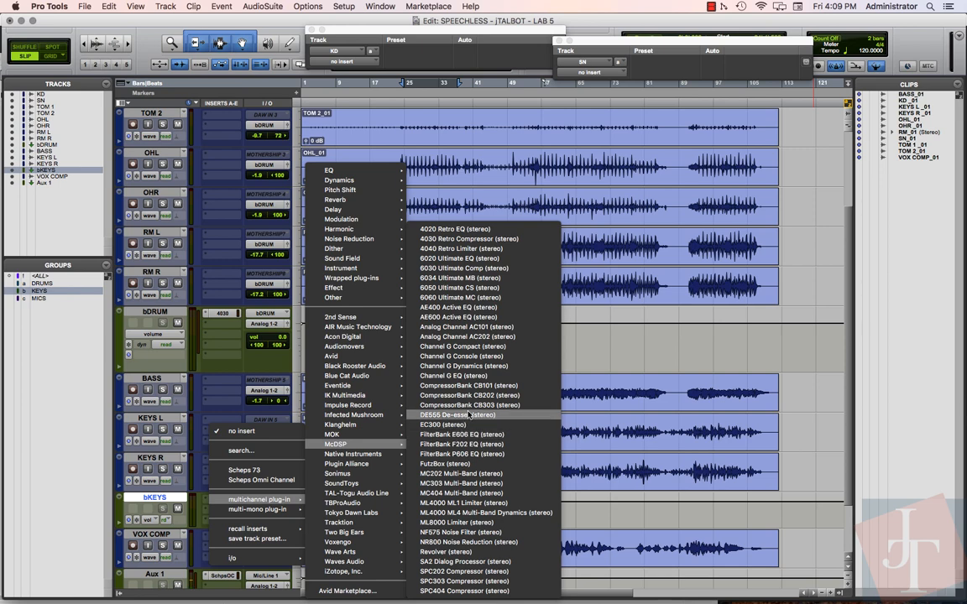
{"action": "mouse_move", "coordinate": [461, 443]}
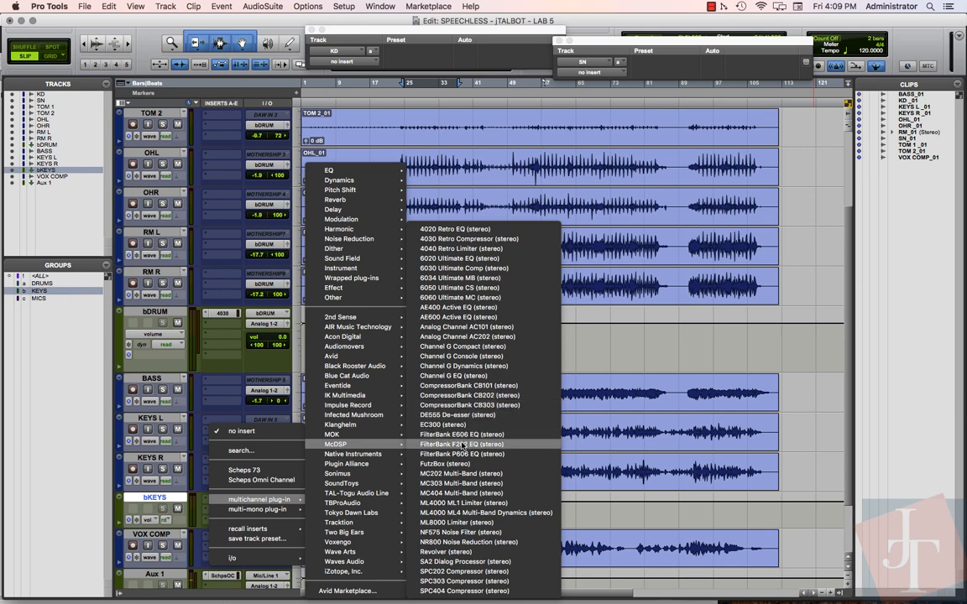
{"action": "mouse_move", "coordinate": [482, 444]}
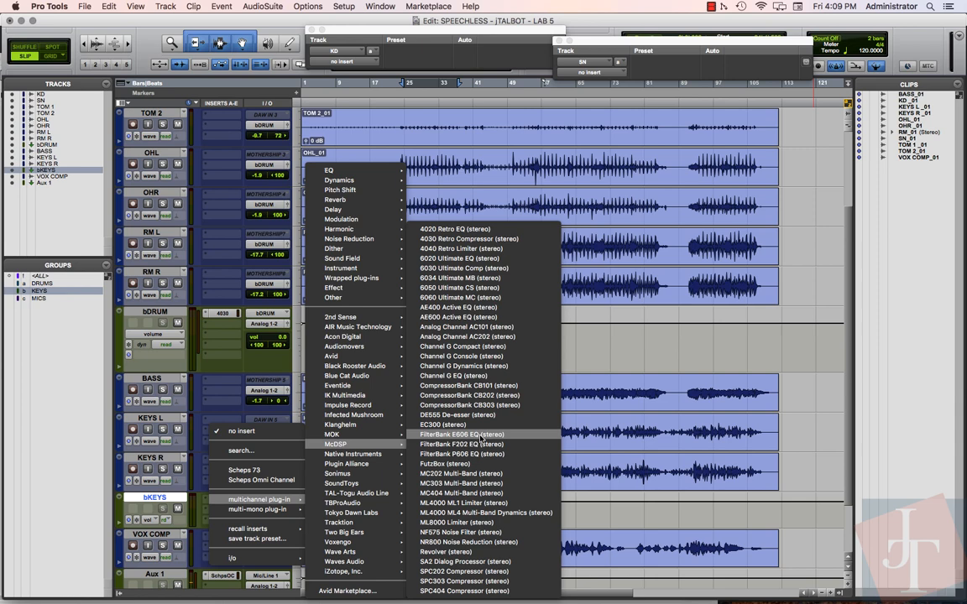
Insert the stereo McDSP FilterBank E606 EQ on the bKEYS aux
{"action": "left_click", "coordinate": [460, 434]}
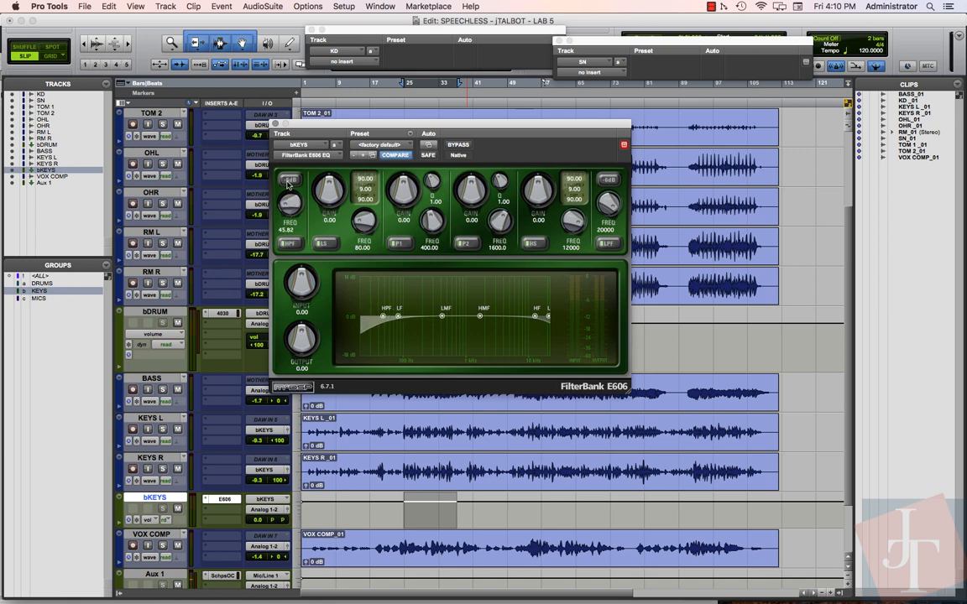
Raise the E606 high-pass slightly, boost lows near 200 Hz and highs, and cut upper mids
{"action": "left_click_drag", "start_coordinate": [289, 202], "coordinate": [290, 208]}
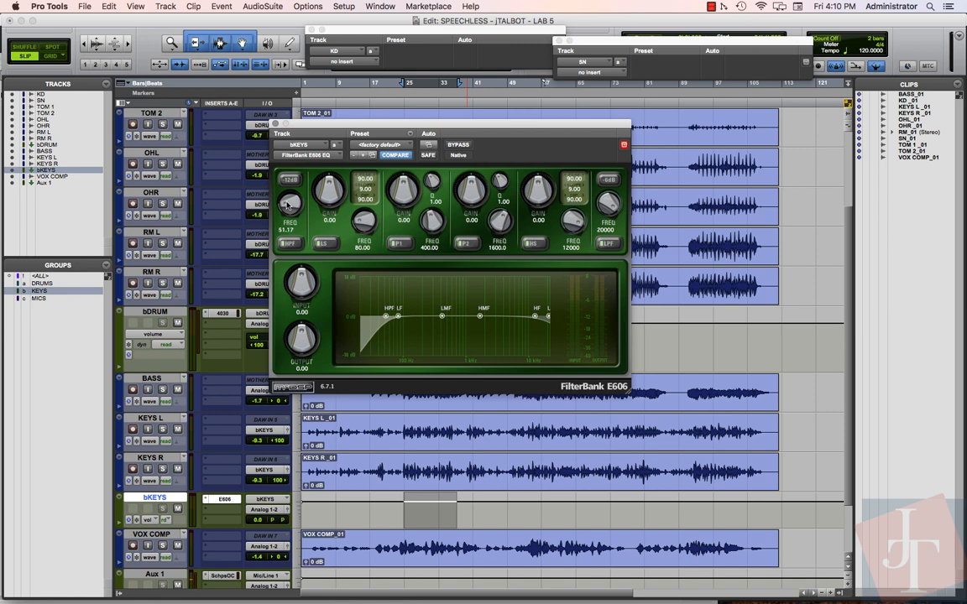
{"action": "left_click_drag", "start_coordinate": [289, 202], "coordinate": [292, 197]}
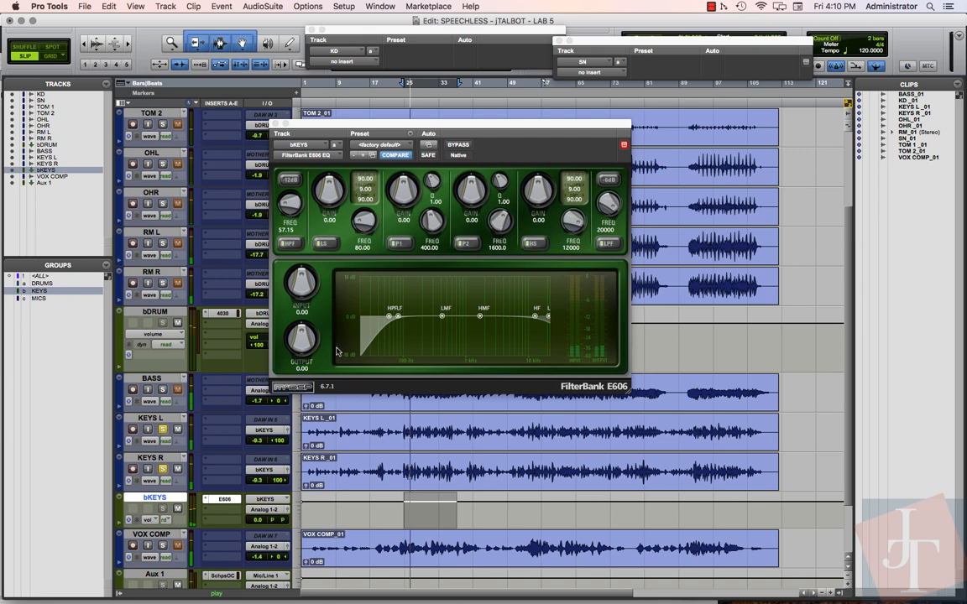
{"action": "left_click_drag", "start_coordinate": [388, 316], "coordinate": [397, 305]}
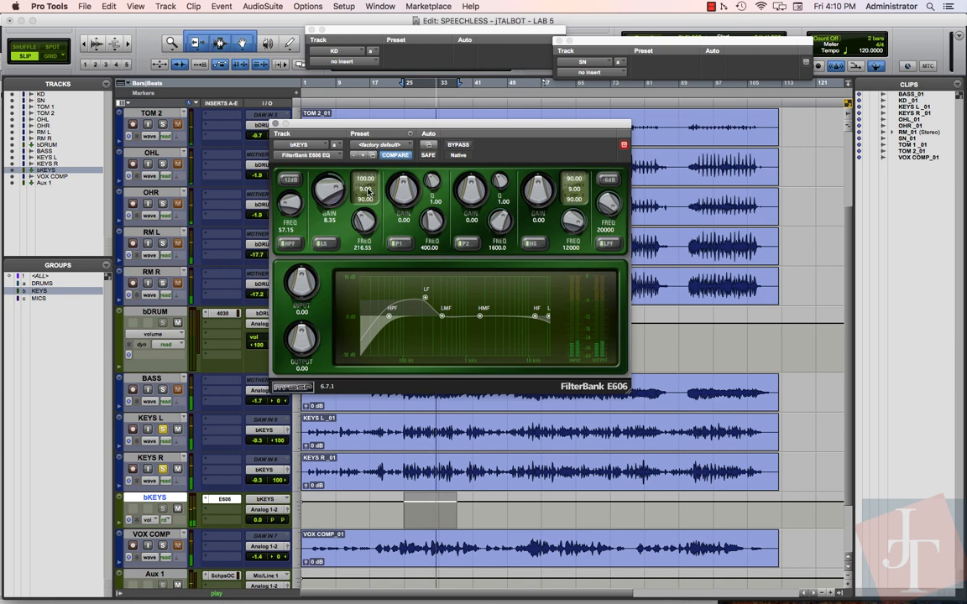
{"action": "left_click_drag", "start_coordinate": [365, 185], "coordinate": [361, 206]}
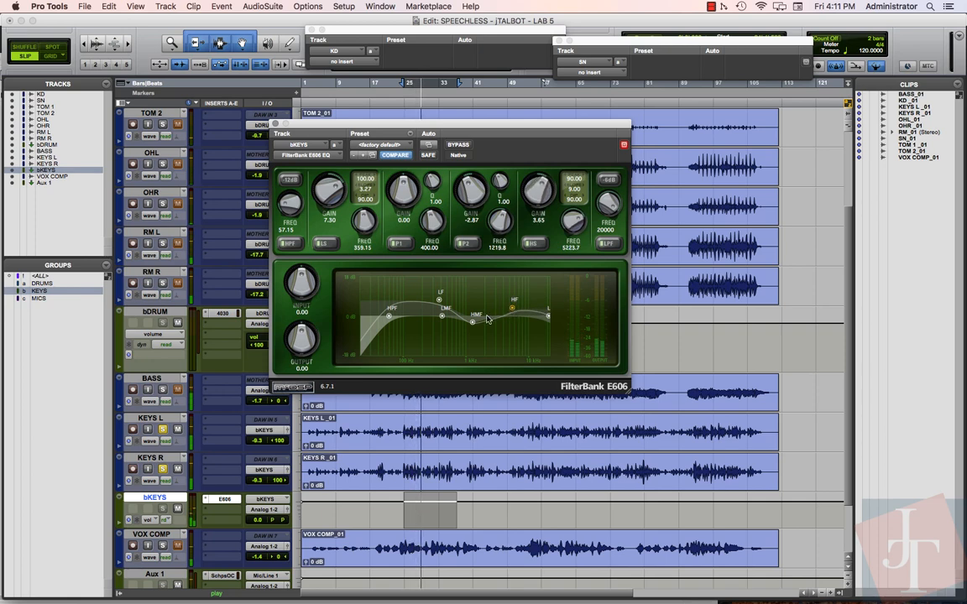
{"action": "left_click", "coordinate": [624, 144]}
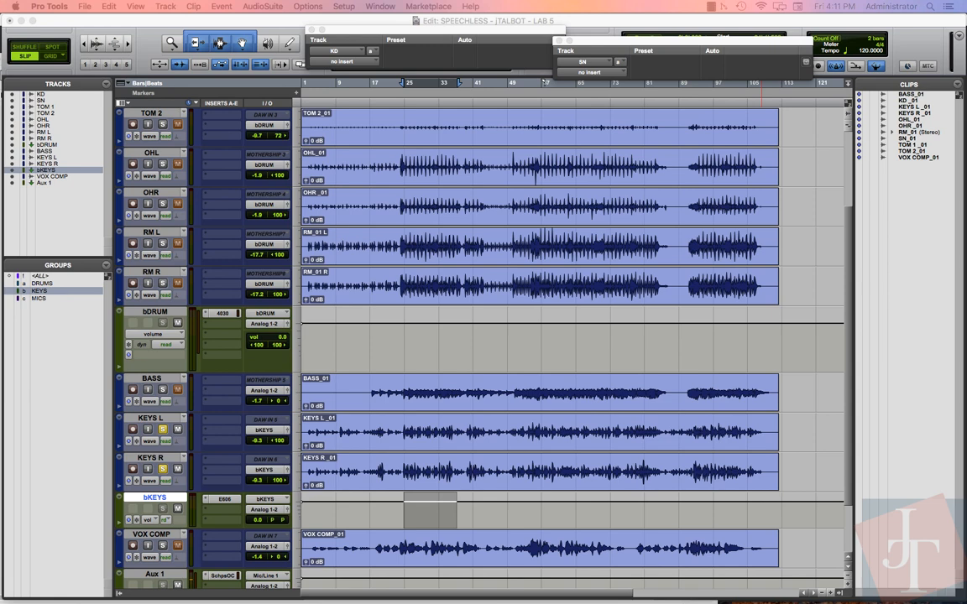
{"action": "mouse_move", "coordinate": [319, 399]}
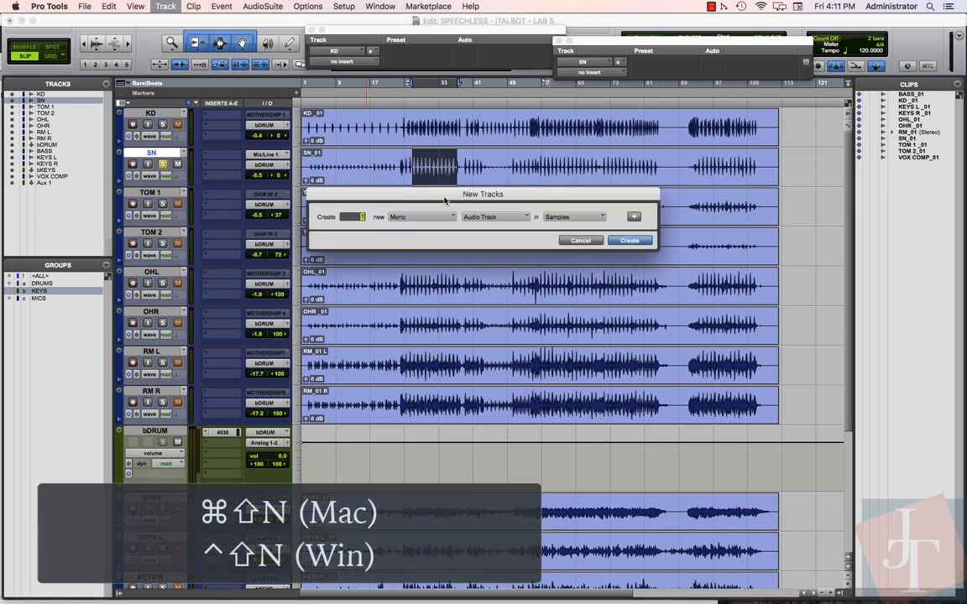
Create a new stereo aux input track and rename it SN VERB
{"action": "left_click", "coordinate": [419, 216]}
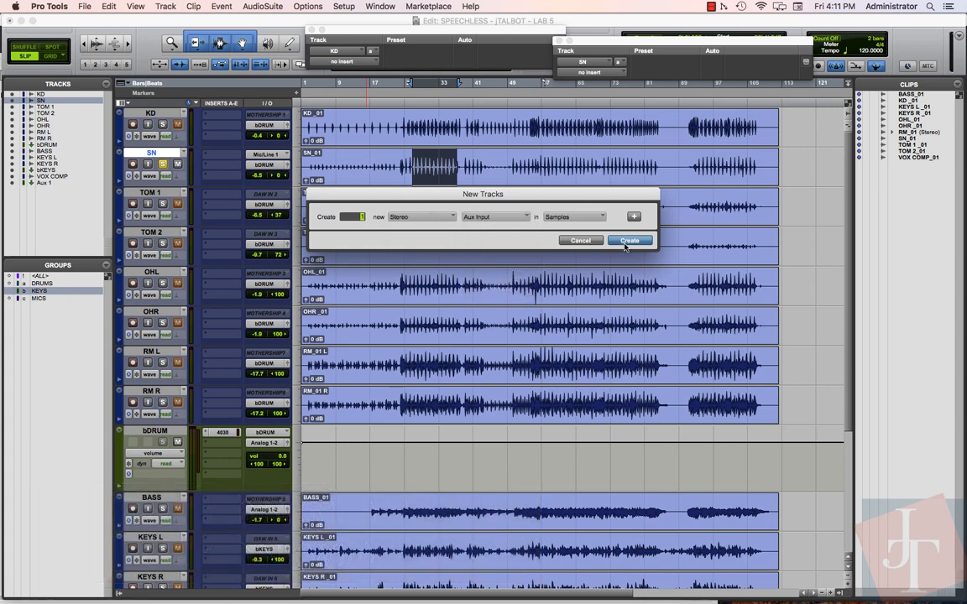
{"action": "left_click", "coordinate": [628, 241]}
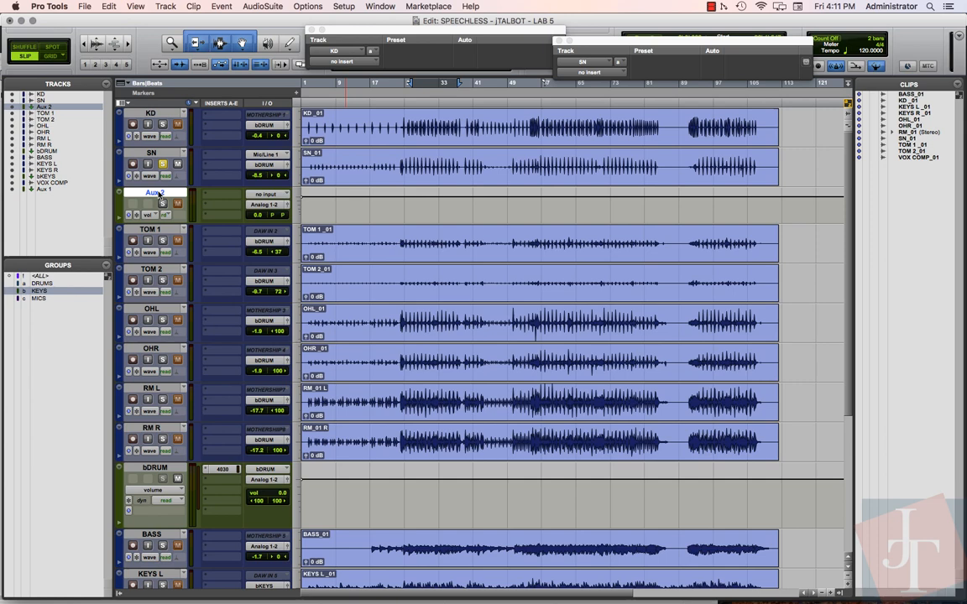
{"action": "double_click", "coordinate": [155, 193]}
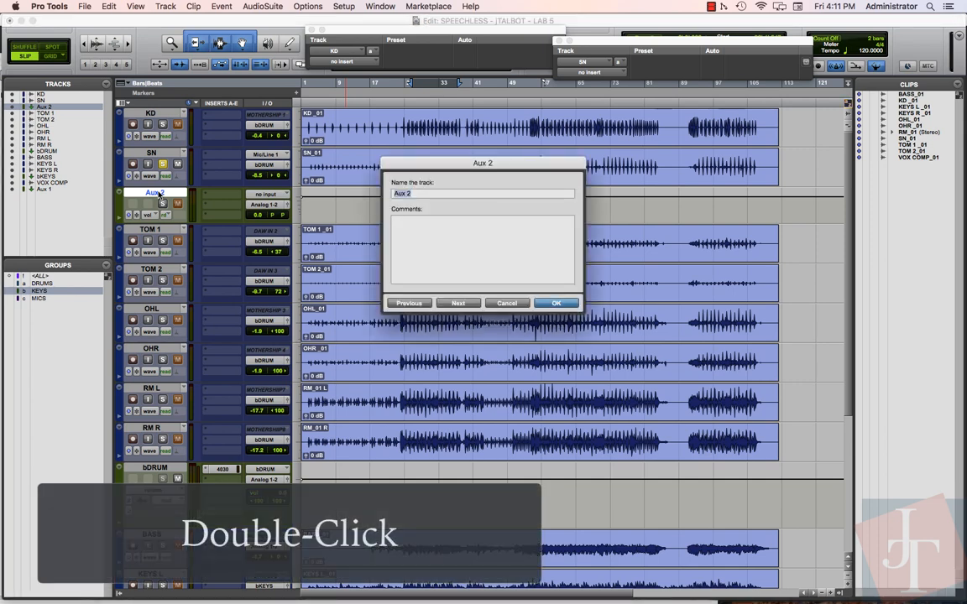
{"action": "type", "text": "SN VERB"}
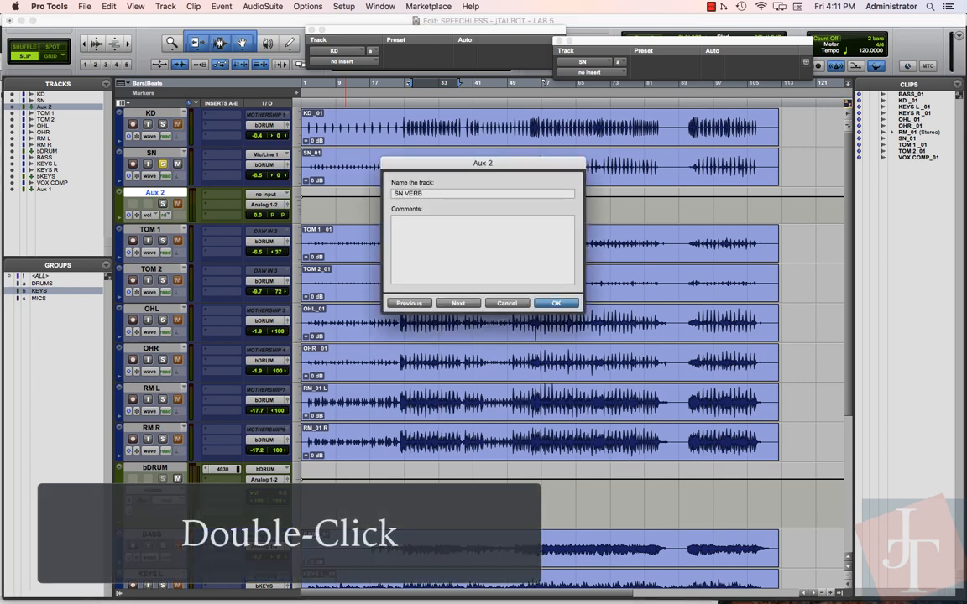
{"action": "left_click", "coordinate": [556, 303]}
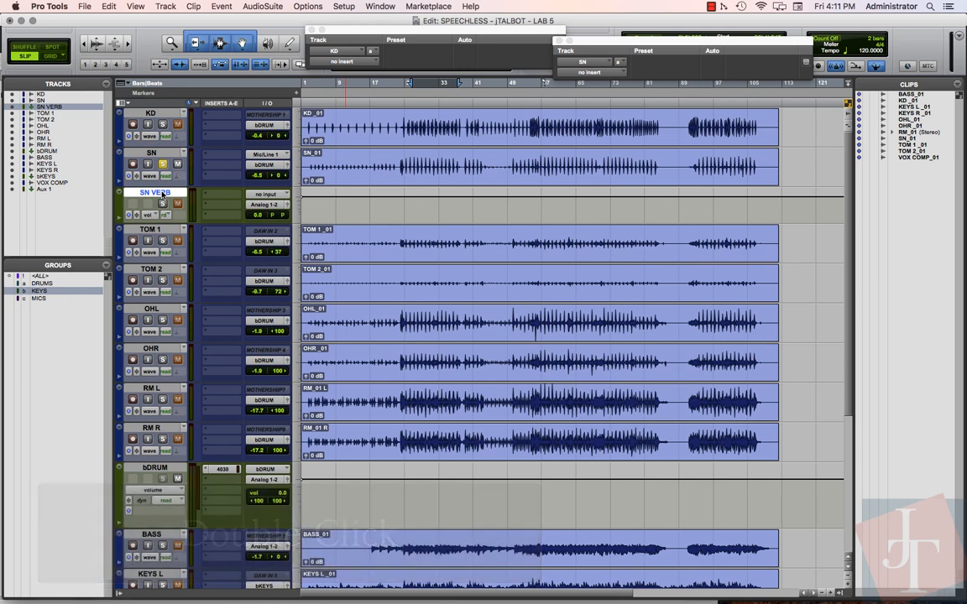
{"action": "mouse_move", "coordinate": [155, 193]}
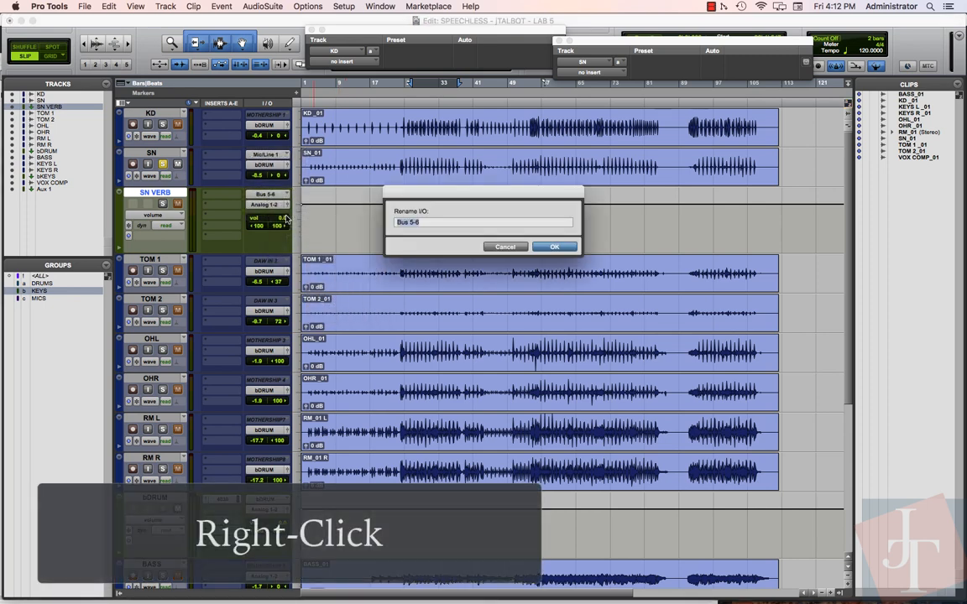
Rename the aux's Bus 5-6 input to SN VERB
{"action": "type", "text": "SN VER"}
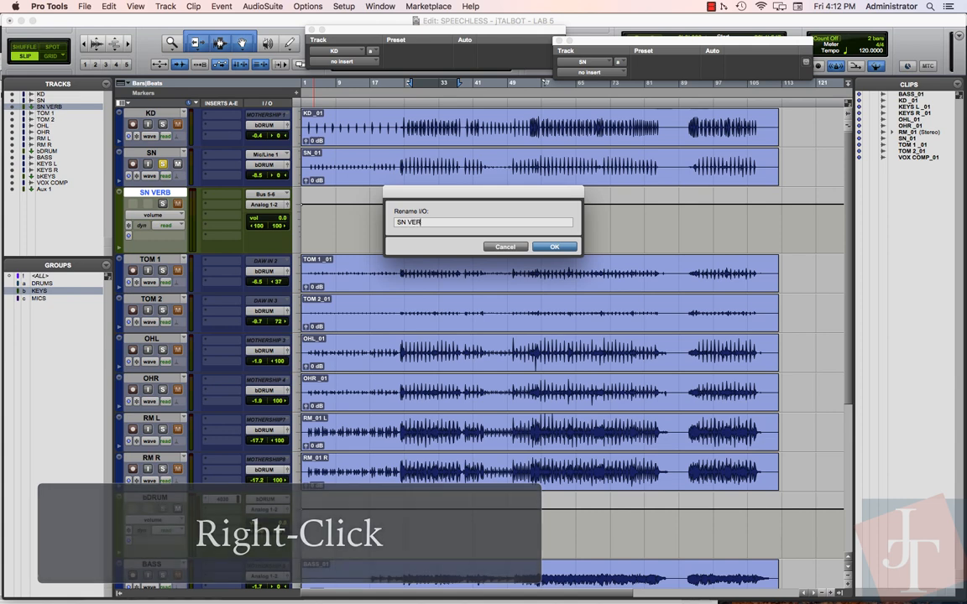
{"action": "left_click", "coordinate": [553, 246]}
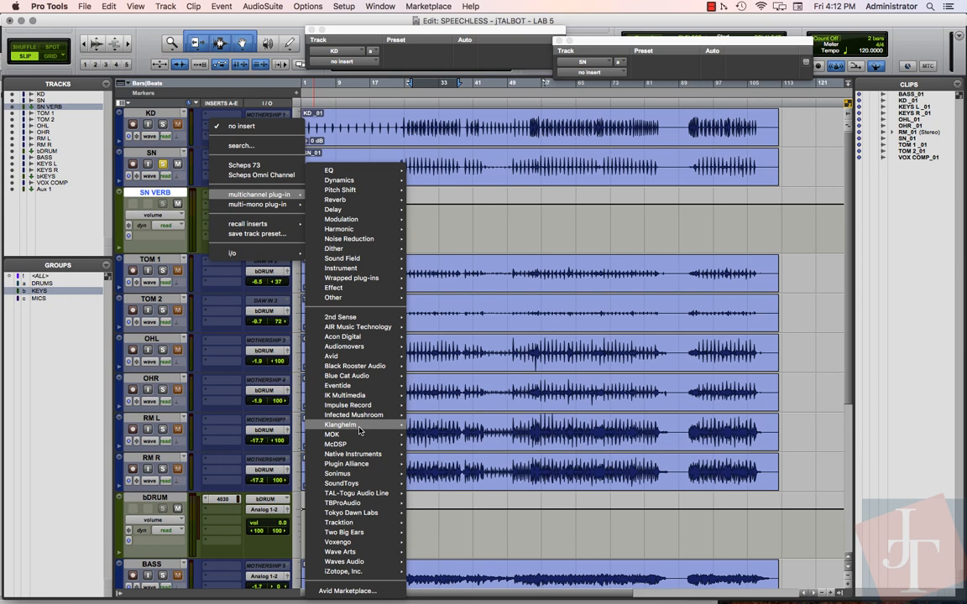
{"action": "mouse_move", "coordinate": [334, 444]}
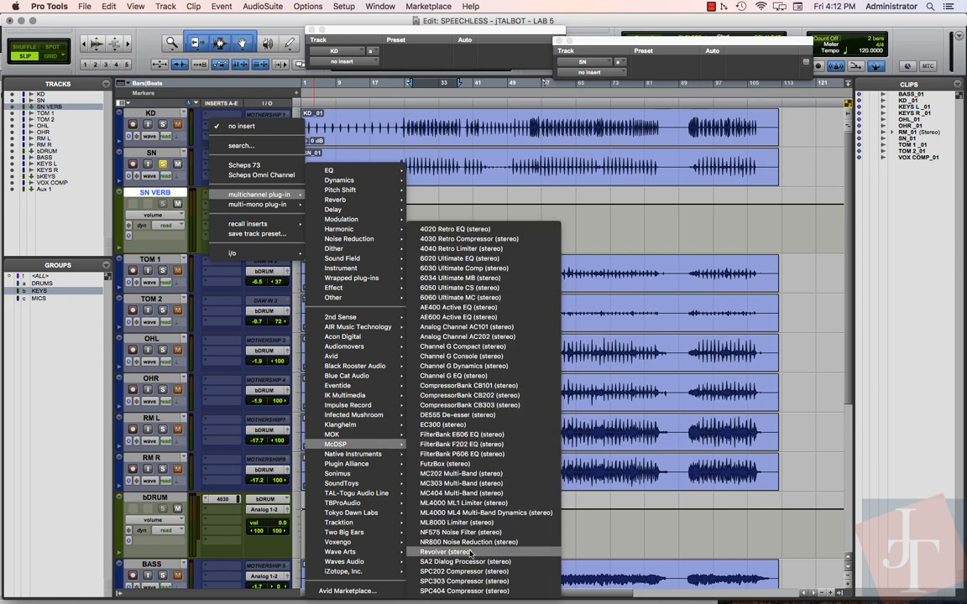
Insert McDSP Revolver on SN VERB and load the IR_EMT_140_2sec plate preset
{"action": "left_click", "coordinate": [442, 551]}
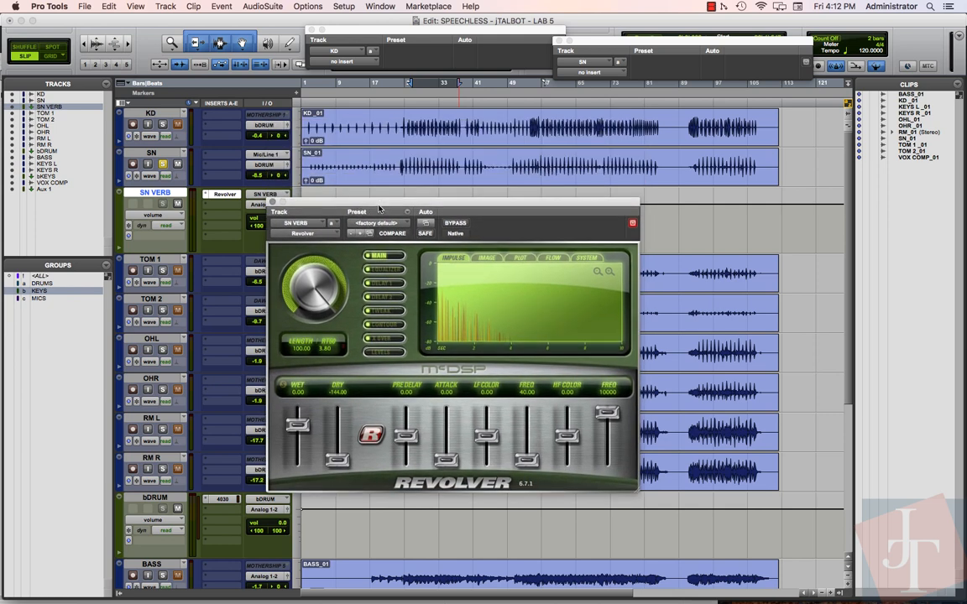
{"action": "left_click", "coordinate": [377, 223]}
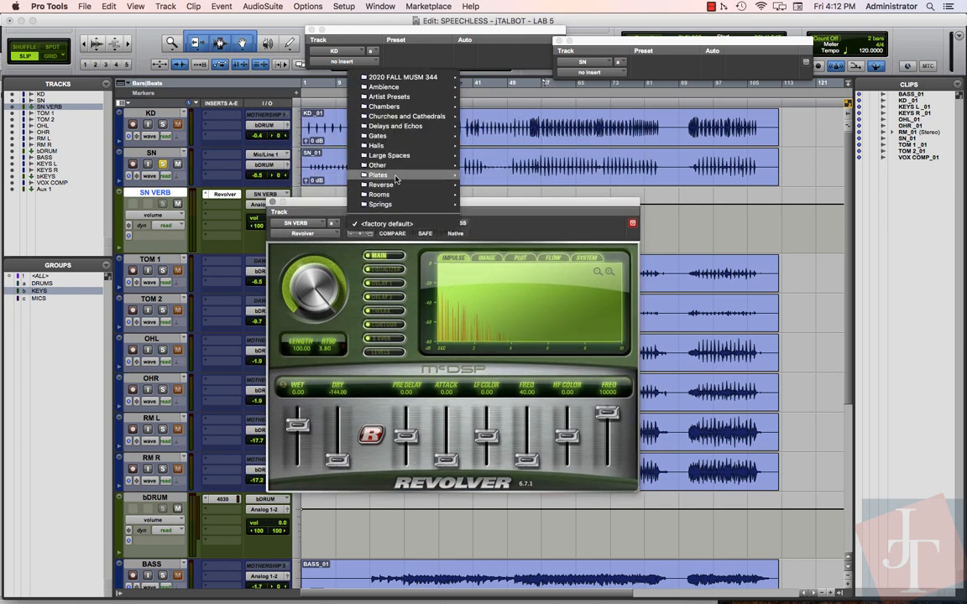
{"action": "left_click", "coordinate": [378, 175]}
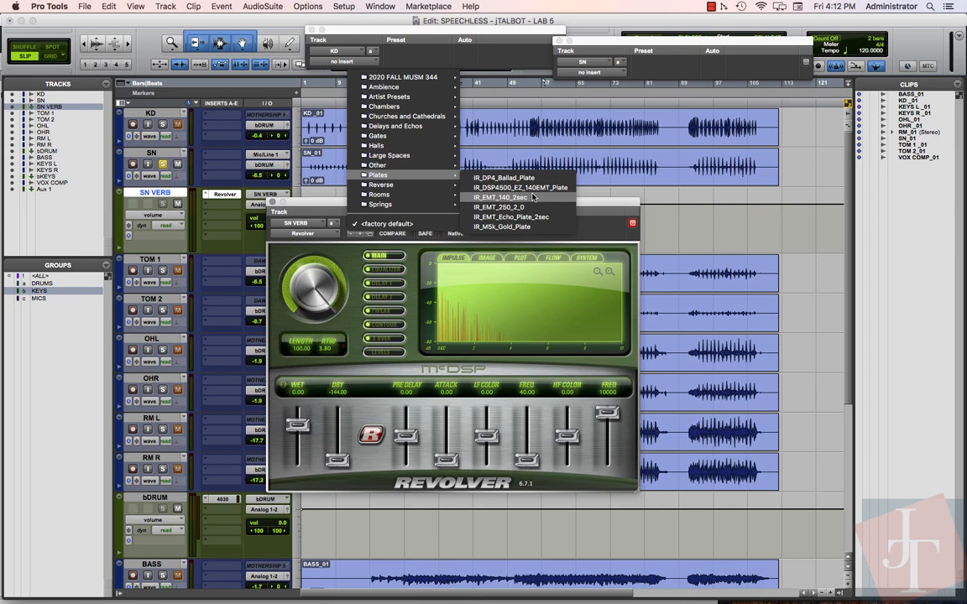
{"action": "mouse_move", "coordinate": [529, 198]}
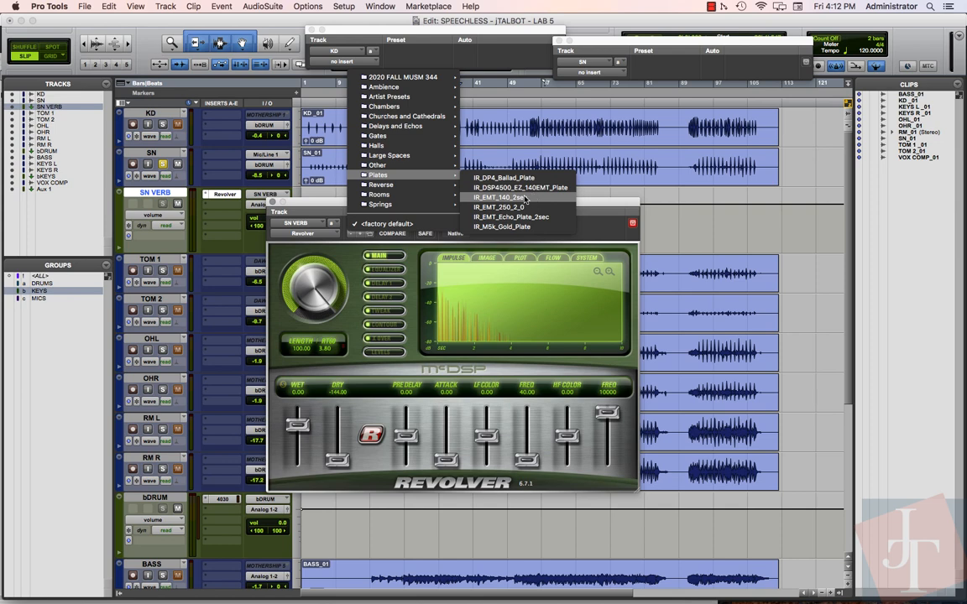
{"action": "left_click", "coordinate": [500, 197]}
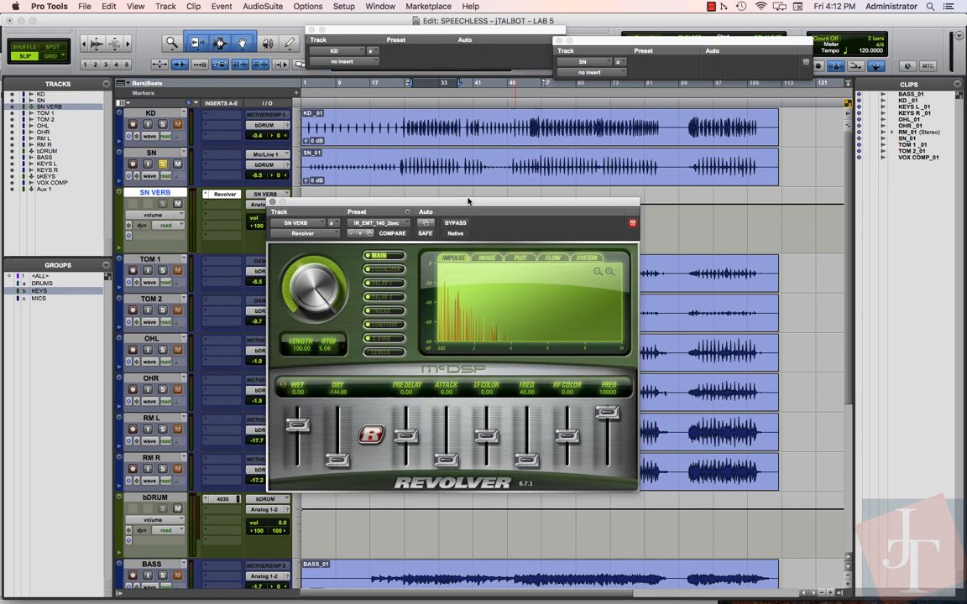
{"action": "mouse_move", "coordinate": [213, 147]}
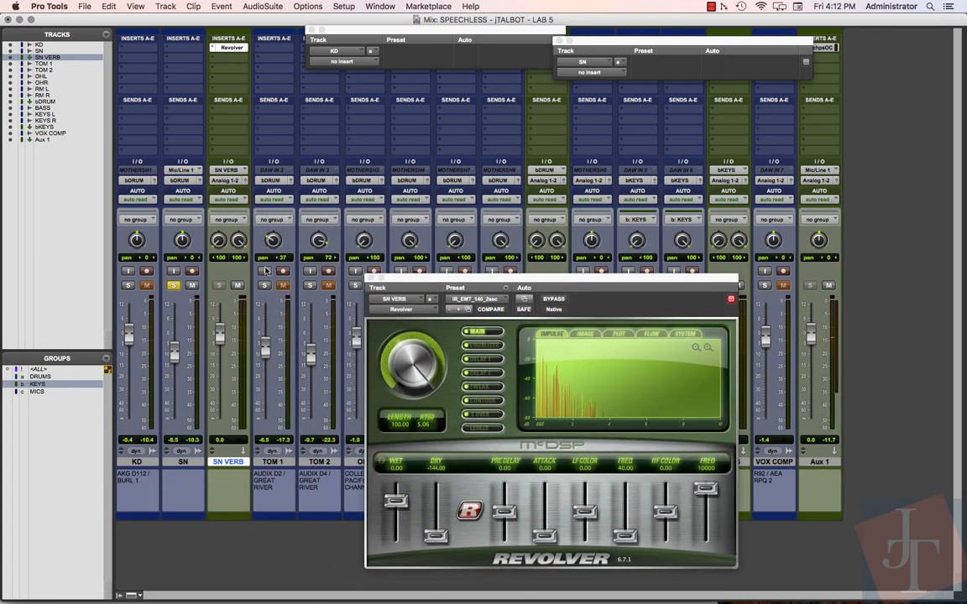
{"action": "mouse_move", "coordinate": [174, 111]}
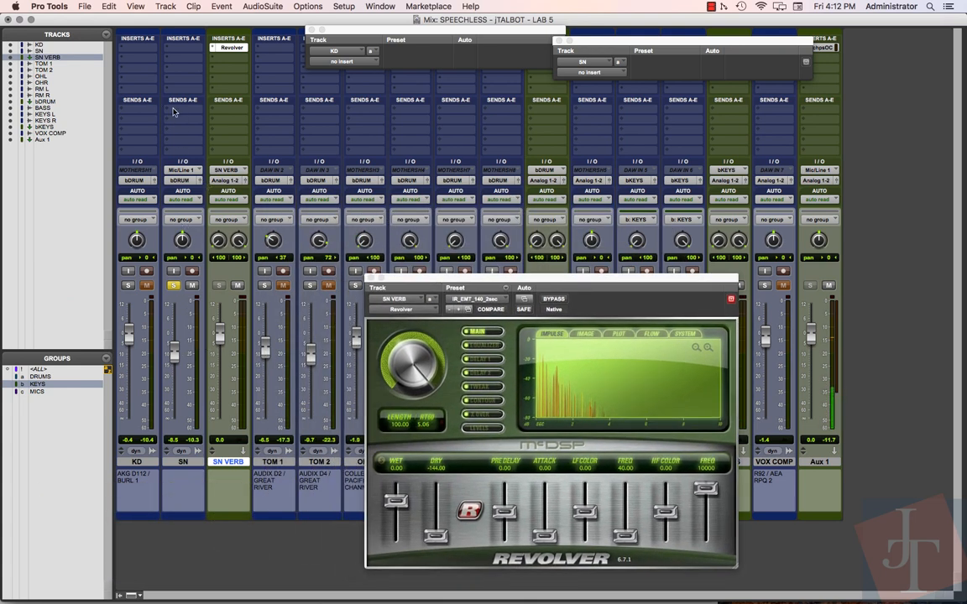
Add a send from SN to the SN VERB bus and re-centre its pan
{"action": "left_click", "coordinate": [182, 100]}
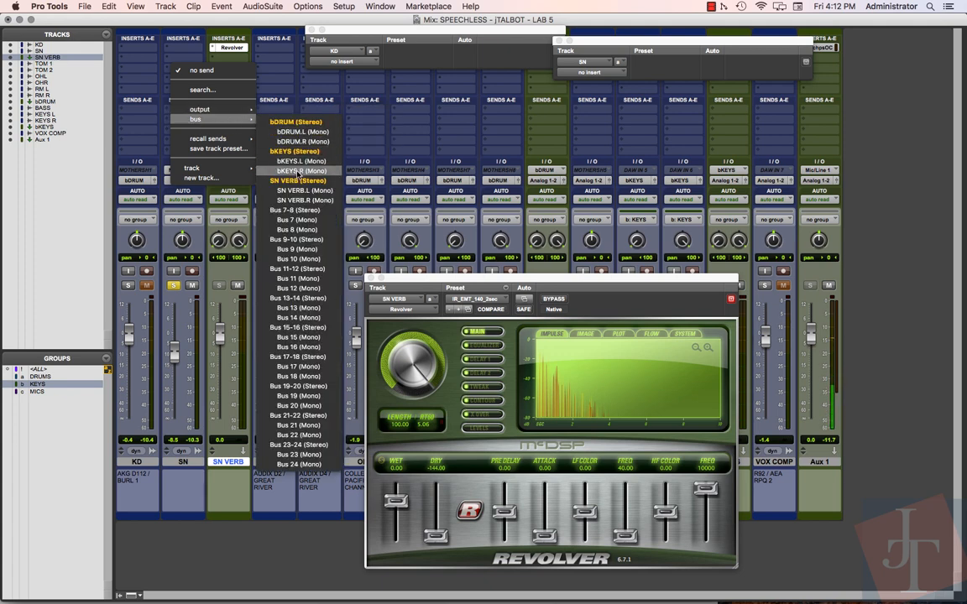
{"action": "left_click", "coordinate": [297, 180]}
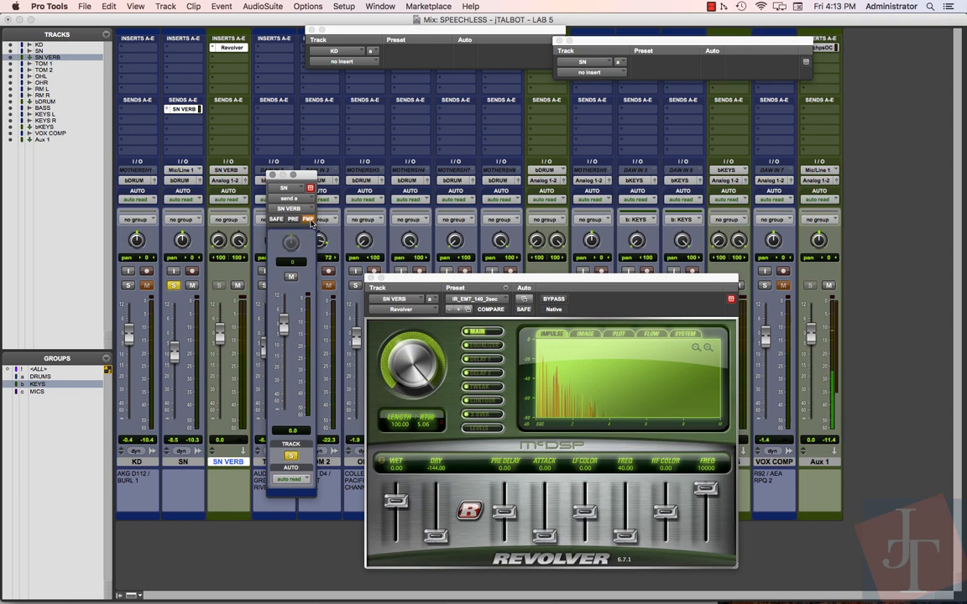
{"action": "mouse_move", "coordinate": [185, 239]}
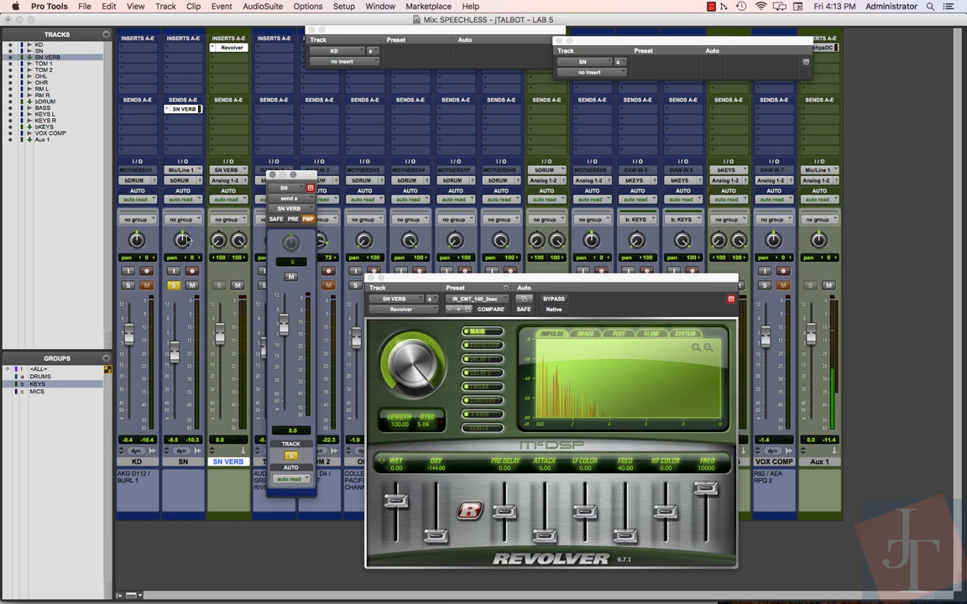
{"action": "left_click_drag", "start_coordinate": [182, 242], "coordinate": [182, 248]}
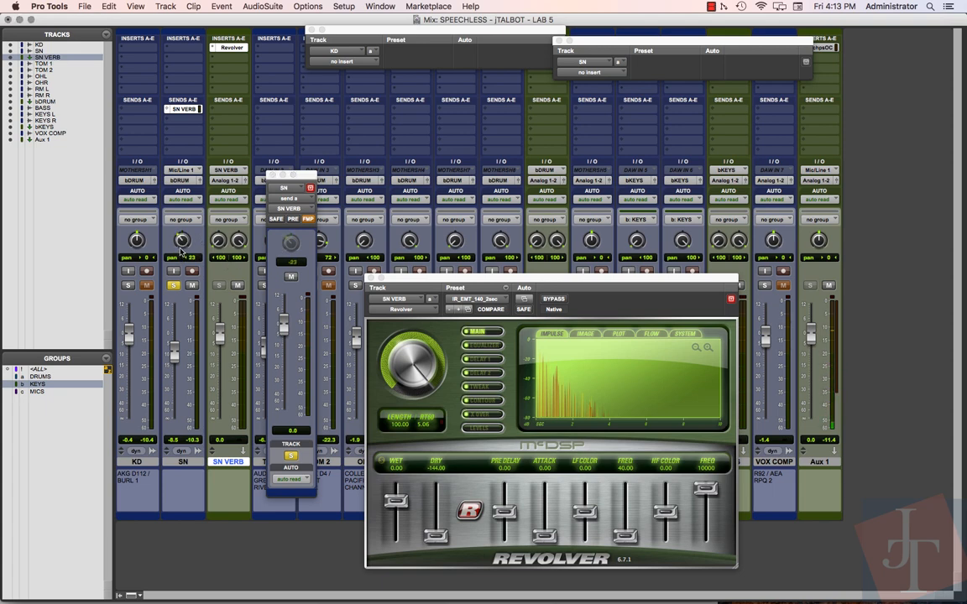
{"action": "left_click_drag", "start_coordinate": [182, 240], "coordinate": [182, 227]}
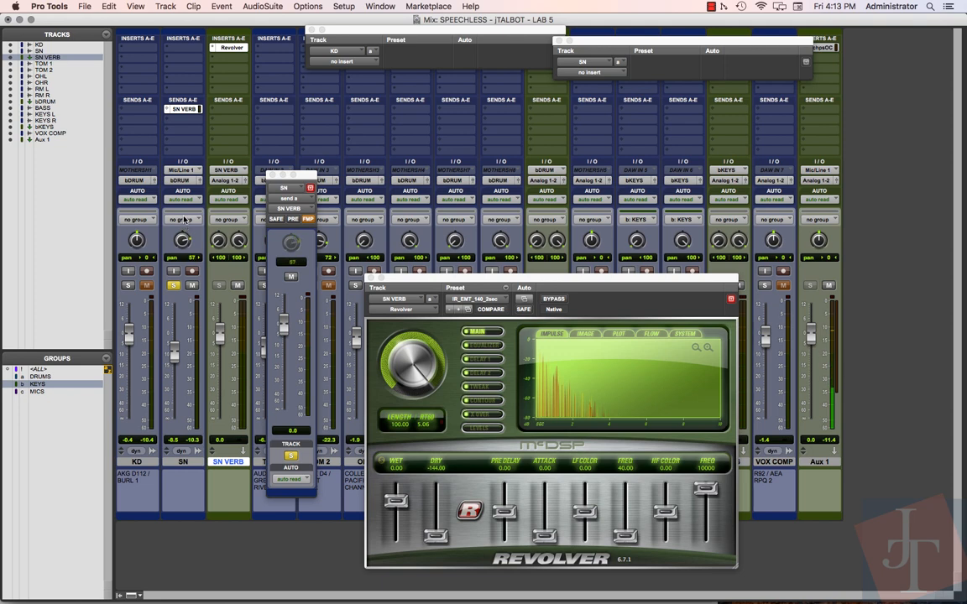
{"action": "left_click_drag", "start_coordinate": [183, 242], "coordinate": [183, 251]}
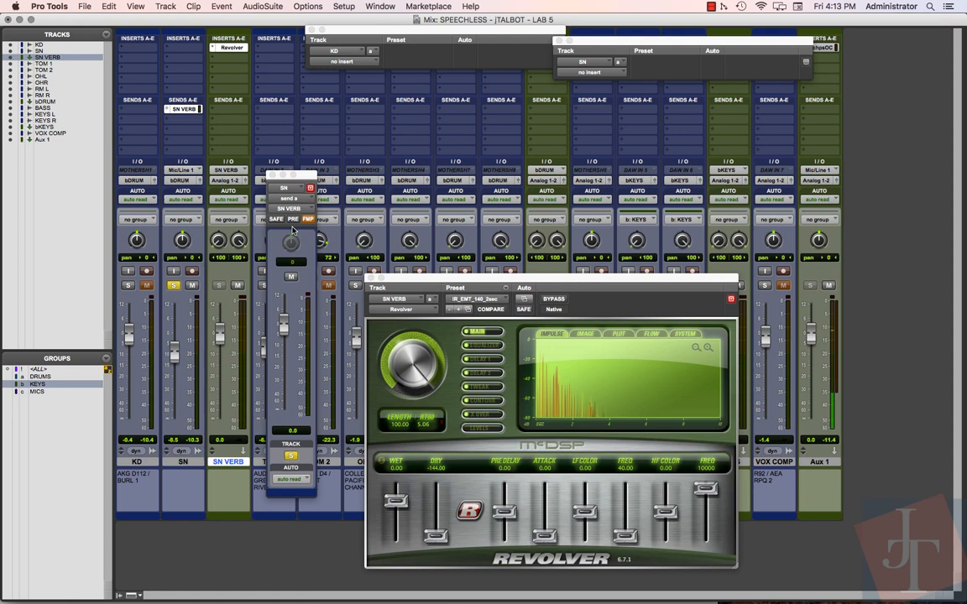
{"action": "left_click", "coordinate": [308, 219]}
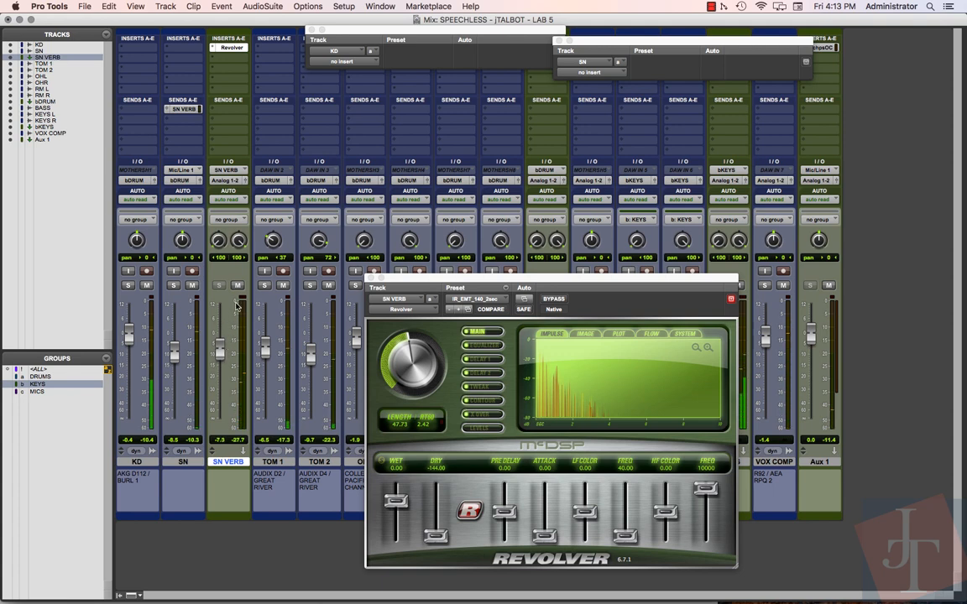
Shorten the Revolver length and bring the SN VERB fader to about −7.3 dB
{"action": "left_click", "coordinate": [238, 285]}
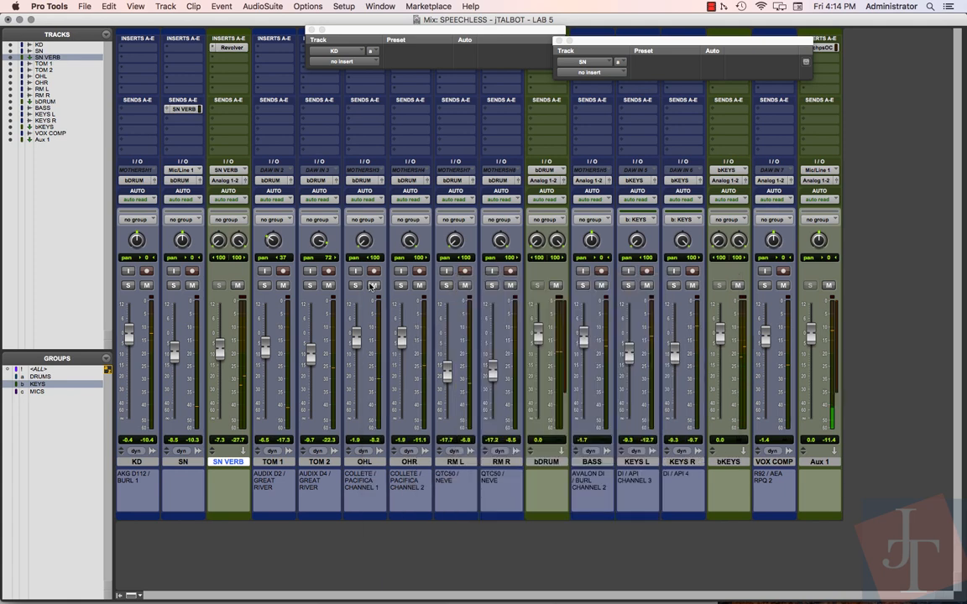
{"action": "mouse_move", "coordinate": [416, 311]}
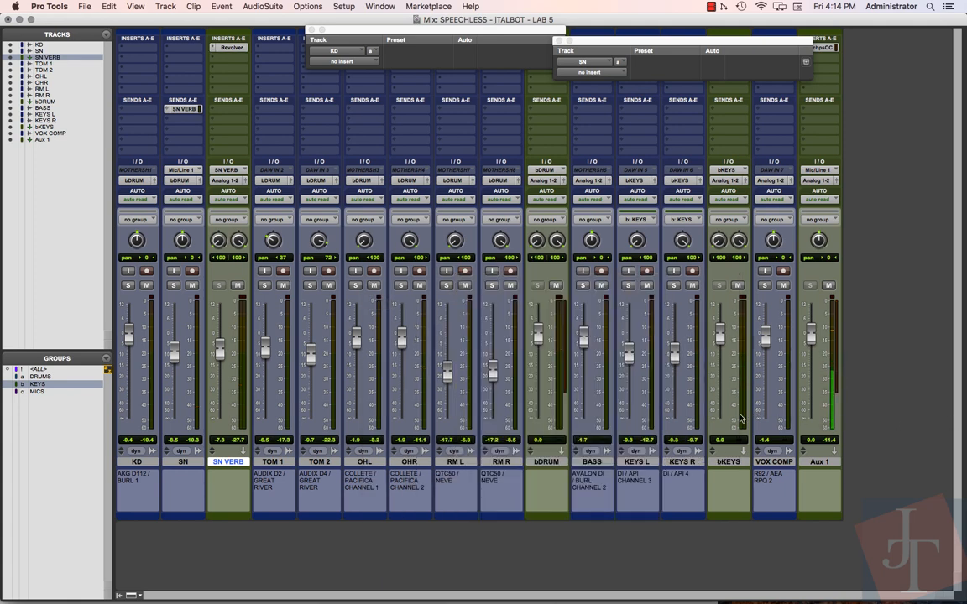
Select the VOX COMP track in the Edit window and scroll down the track list
{"action": "left_click", "coordinate": [773, 461]}
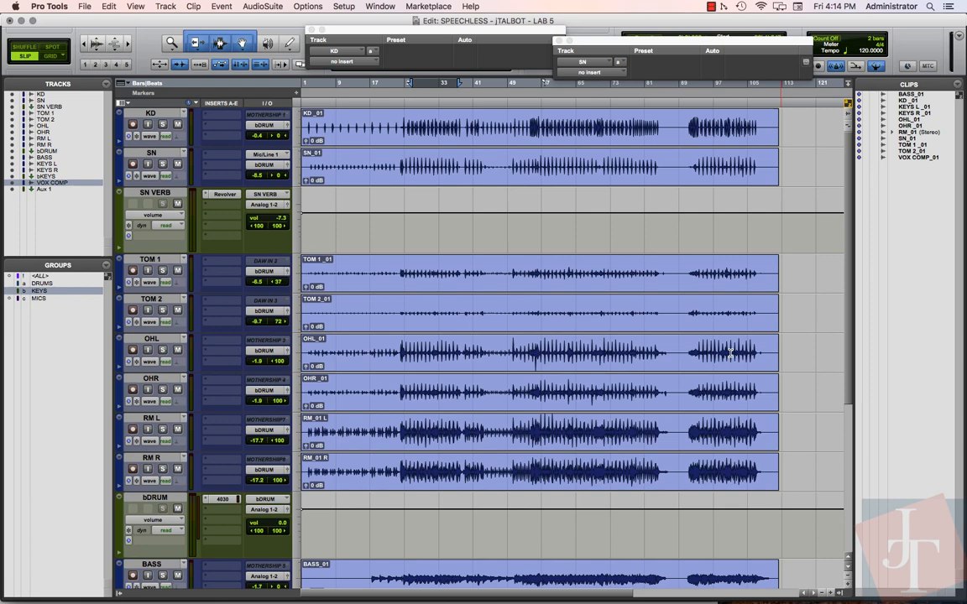
{"action": "scroll", "scroll_direction": "down", "scroll_amount": 3}
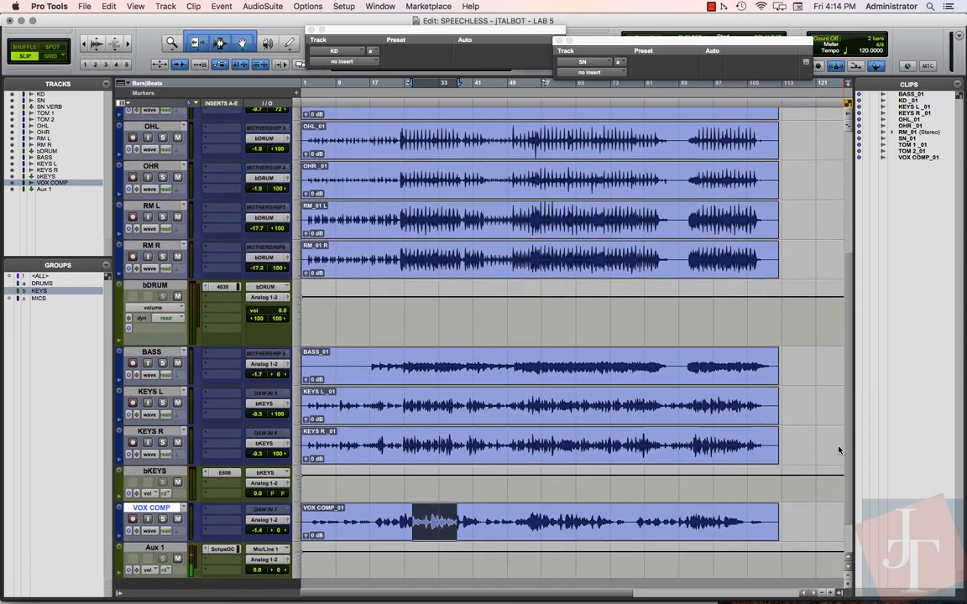
{"action": "scroll", "scroll_direction": "down", "scroll_amount": 3}
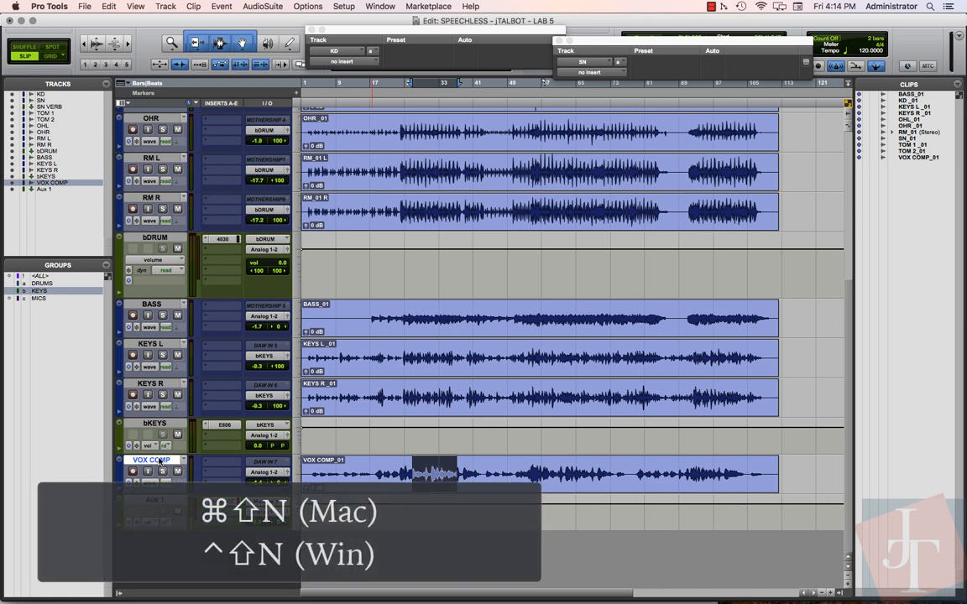
Create a new stereo aux input track and name it VOX DLY
{"action": "key", "text": "cmd+shift+n"}
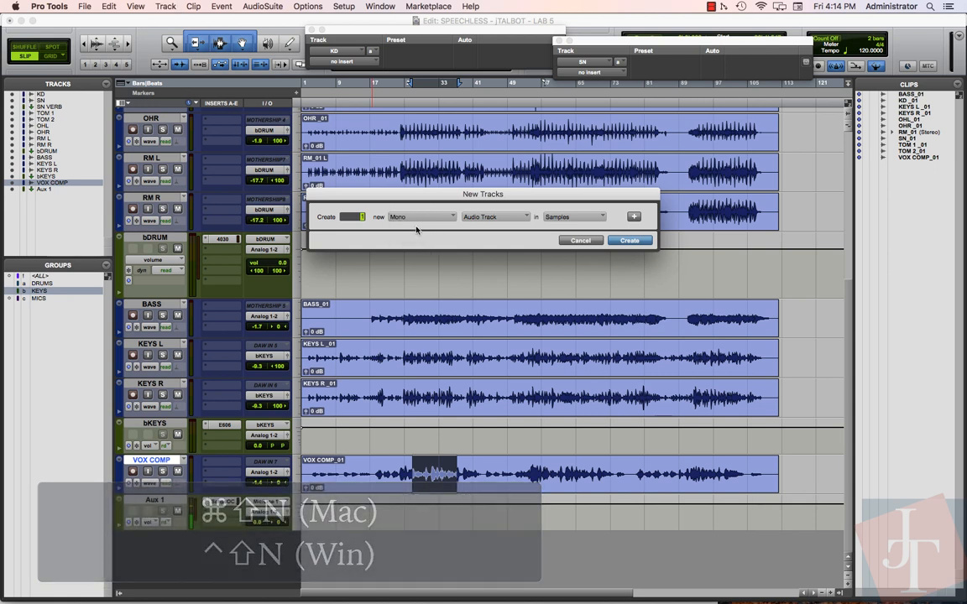
{"action": "left_click", "coordinate": [495, 216]}
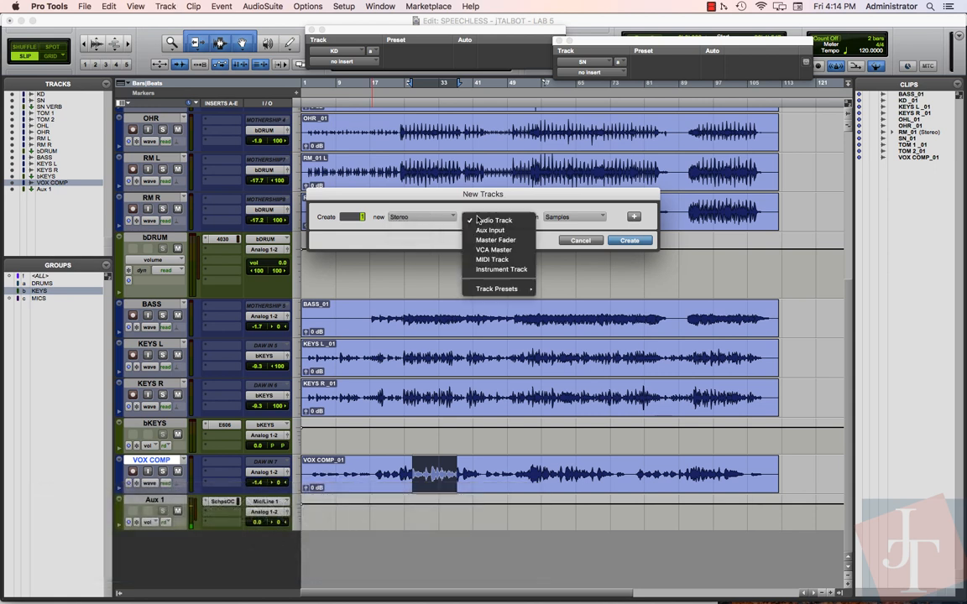
{"action": "left_click", "coordinate": [490, 230]}
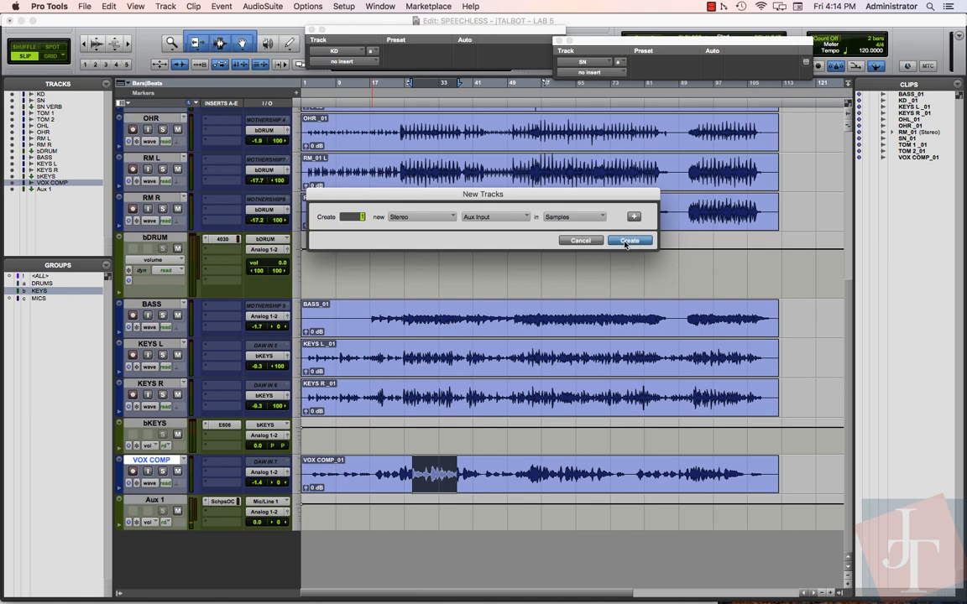
{"action": "left_click", "coordinate": [628, 241]}
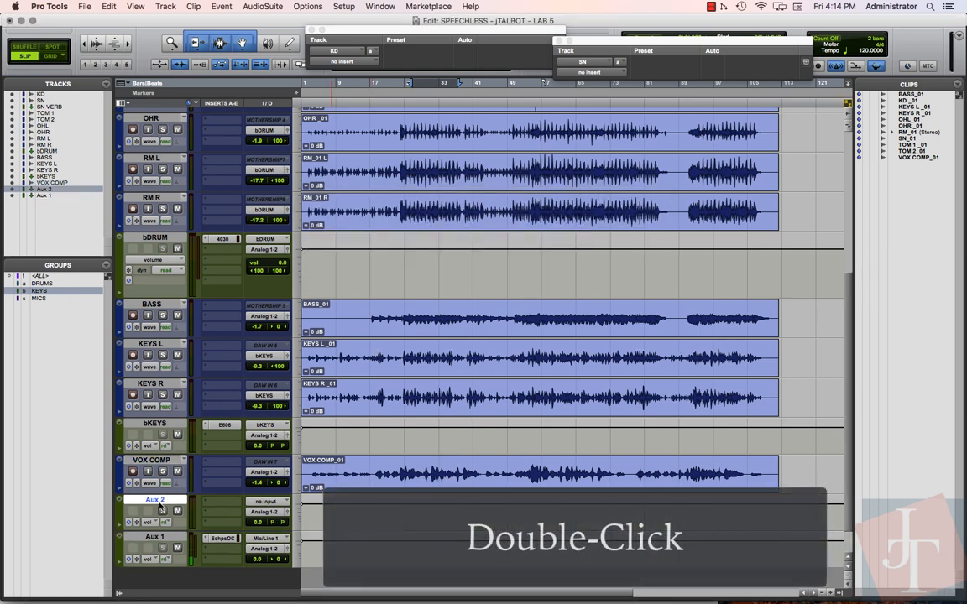
{"action": "double_click", "coordinate": [155, 500]}
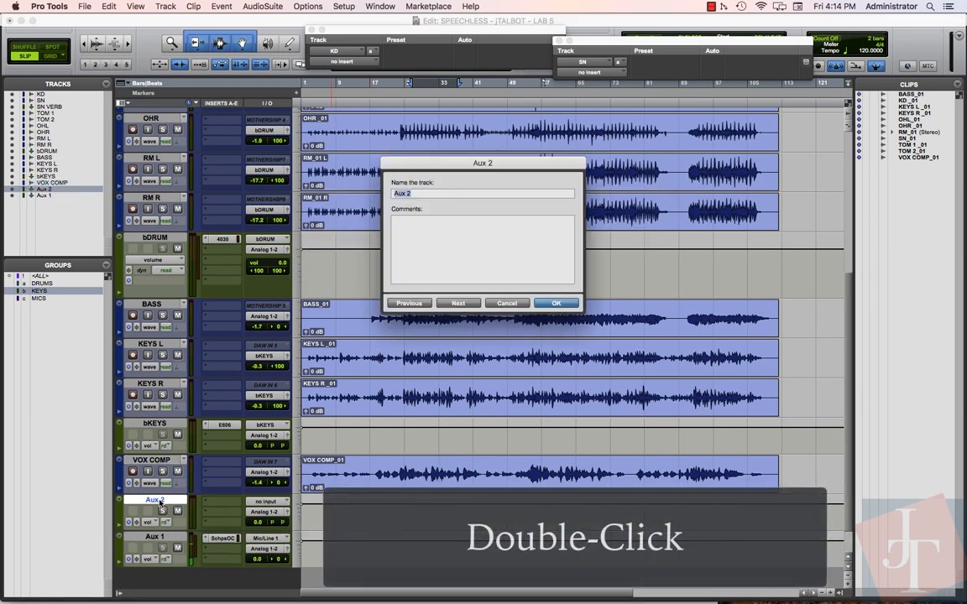
{"action": "type", "text": "VOX D"}
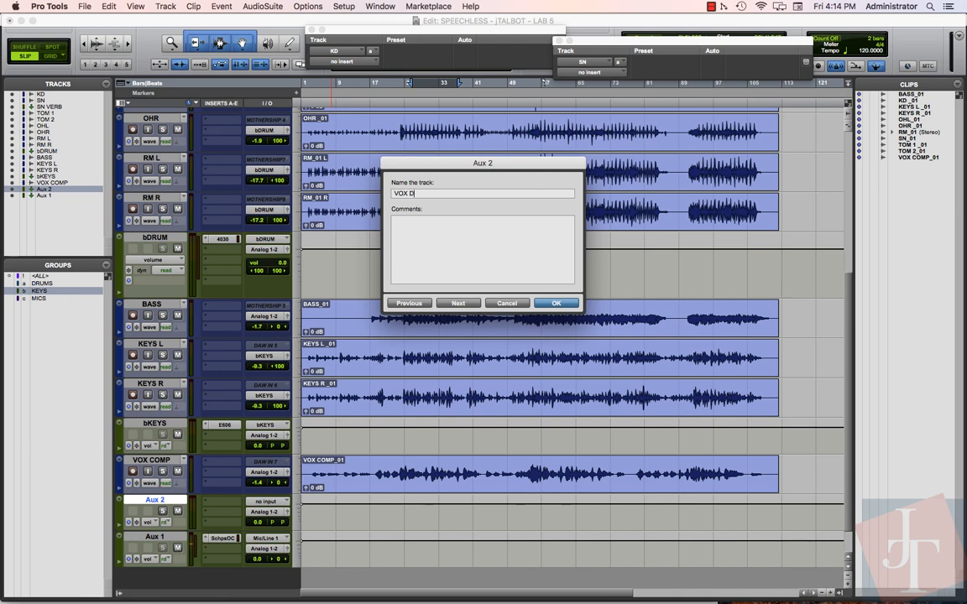
{"action": "left_click", "coordinate": [555, 303]}
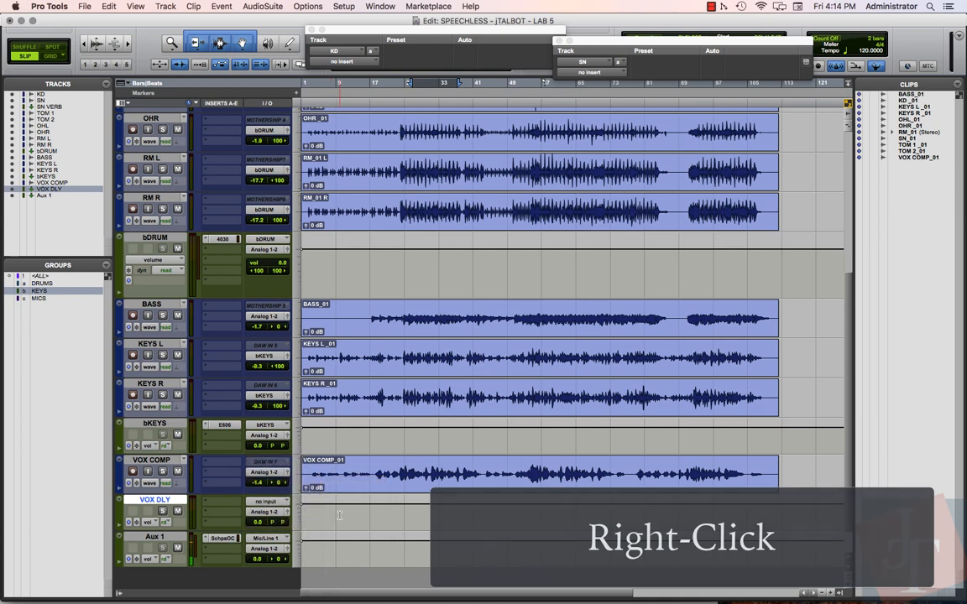
Rename the aux's input bus to VOX DLY
{"action": "right_click", "coordinate": [264, 500]}
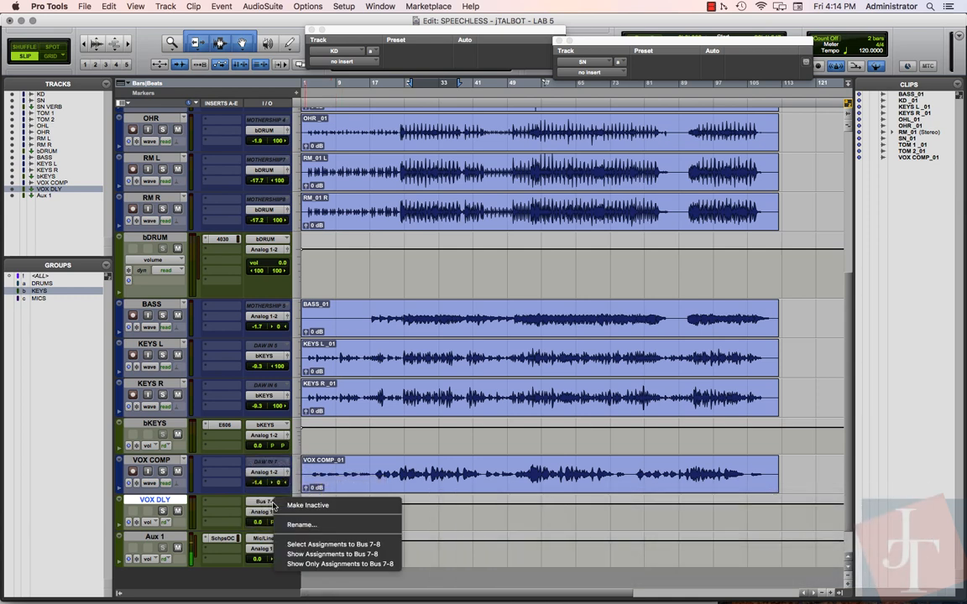
{"action": "left_click", "coordinate": [300, 525]}
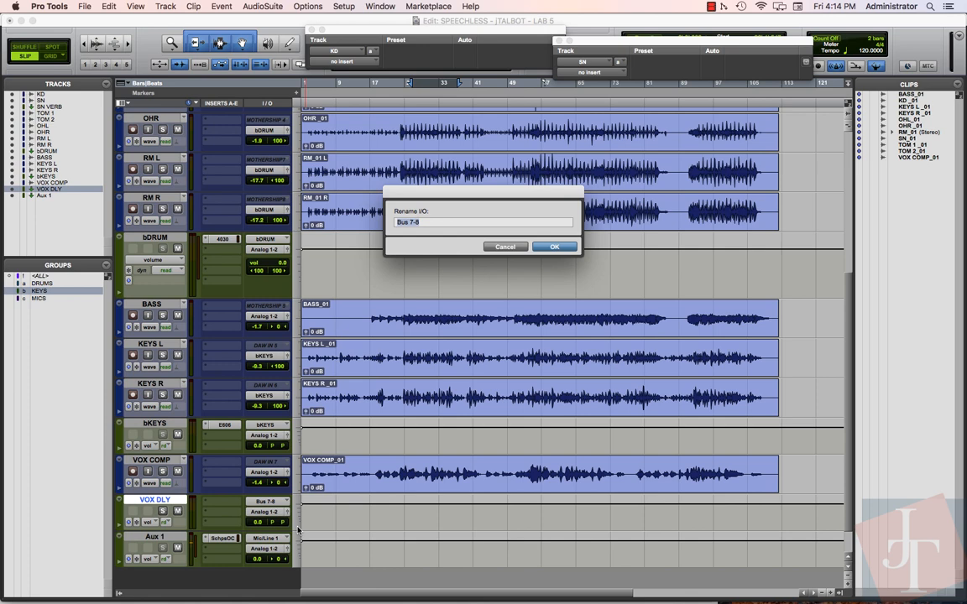
{"action": "type", "text": "VOX DLY"}
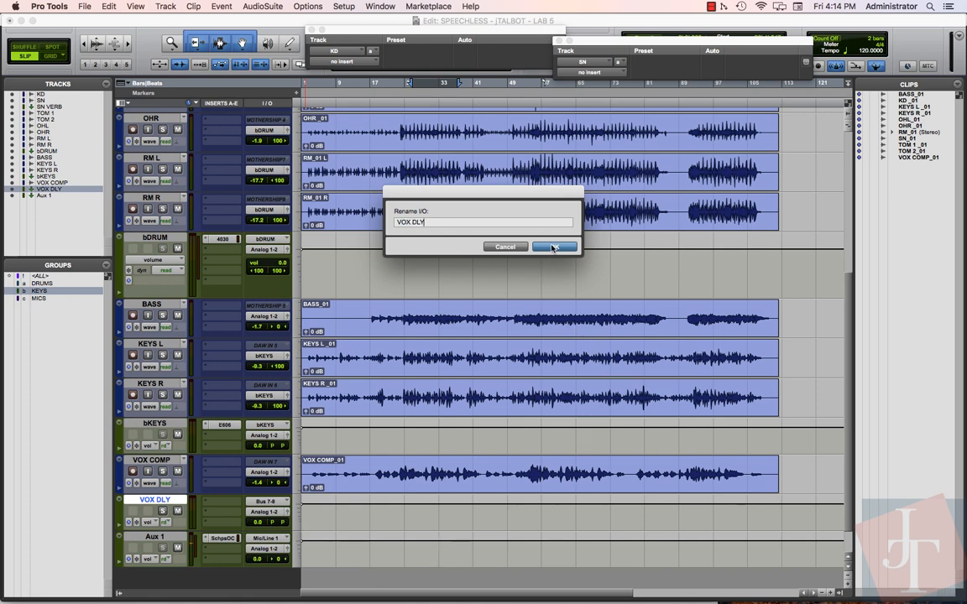
{"action": "left_click", "coordinate": [554, 246]}
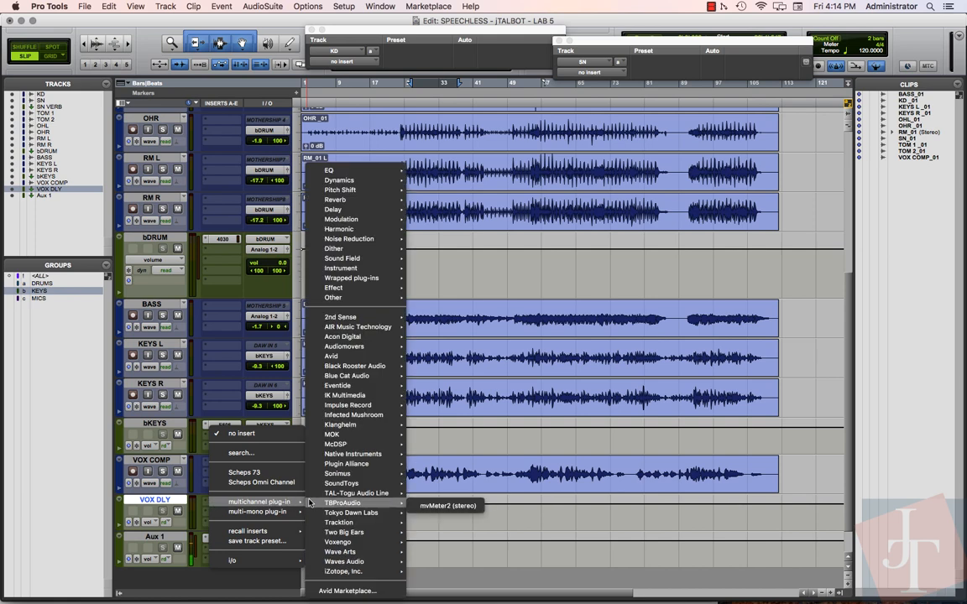
{"action": "mouse_move", "coordinate": [334, 444]}
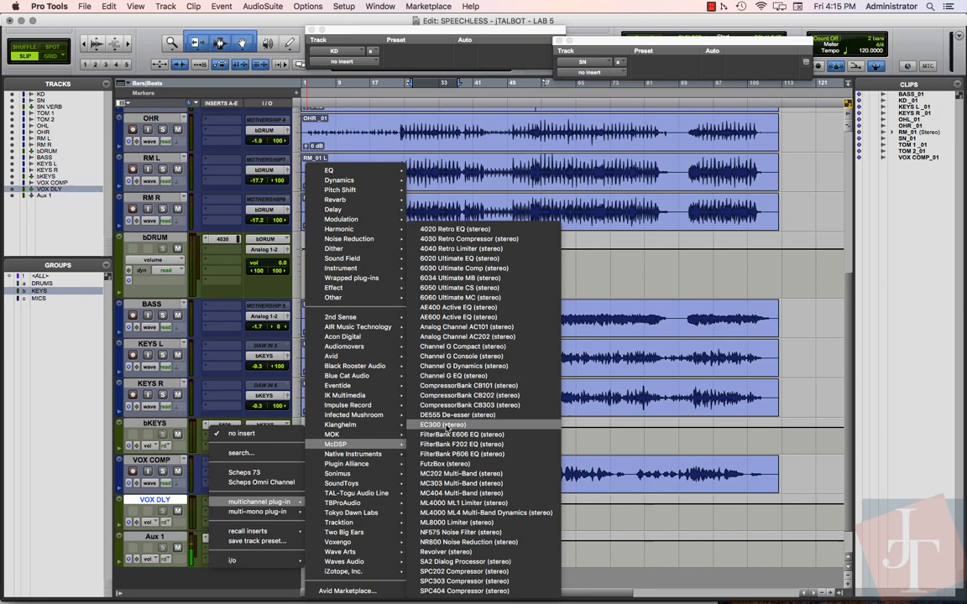
Insert the McDSP EC300 stereo delay on the VOX DLY aux
{"action": "left_click", "coordinate": [440, 423]}
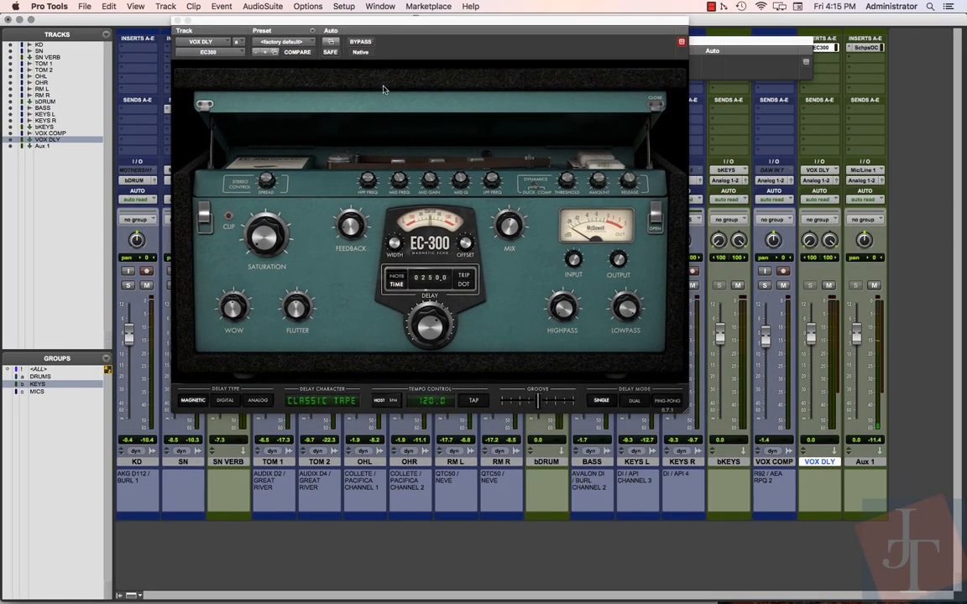
Send VOX COMP to VOX DLY and set the EC300 delay time to 522
{"action": "left_click", "coordinate": [559, 41]}
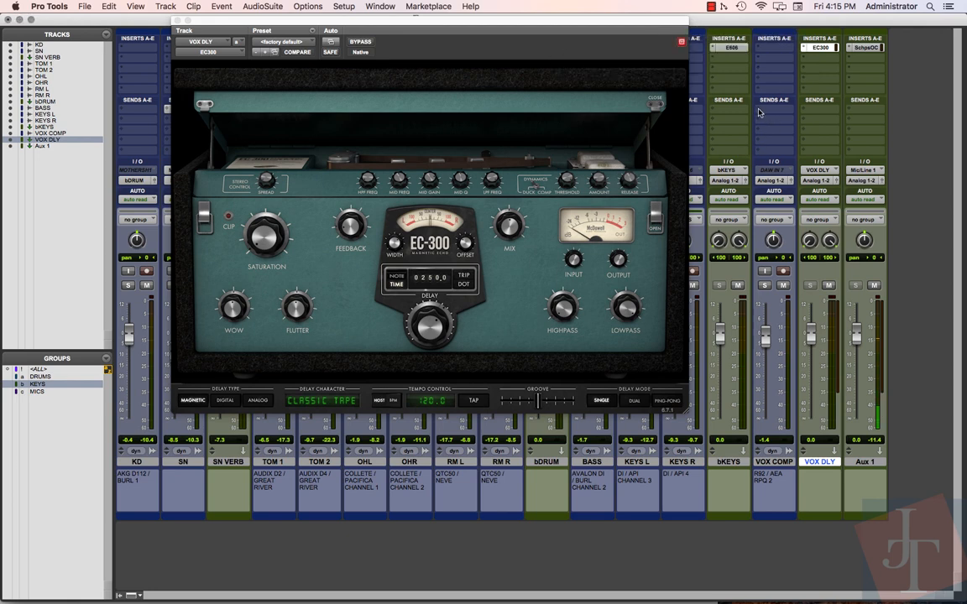
{"action": "left_click", "coordinate": [772, 99]}
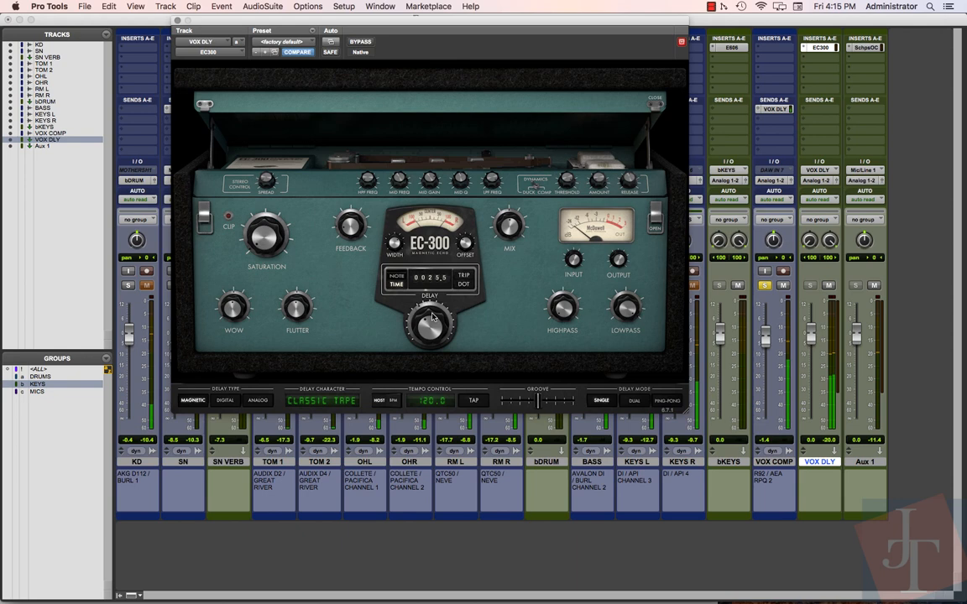
{"action": "left_click_drag", "start_coordinate": [432, 327], "coordinate": [441, 319]}
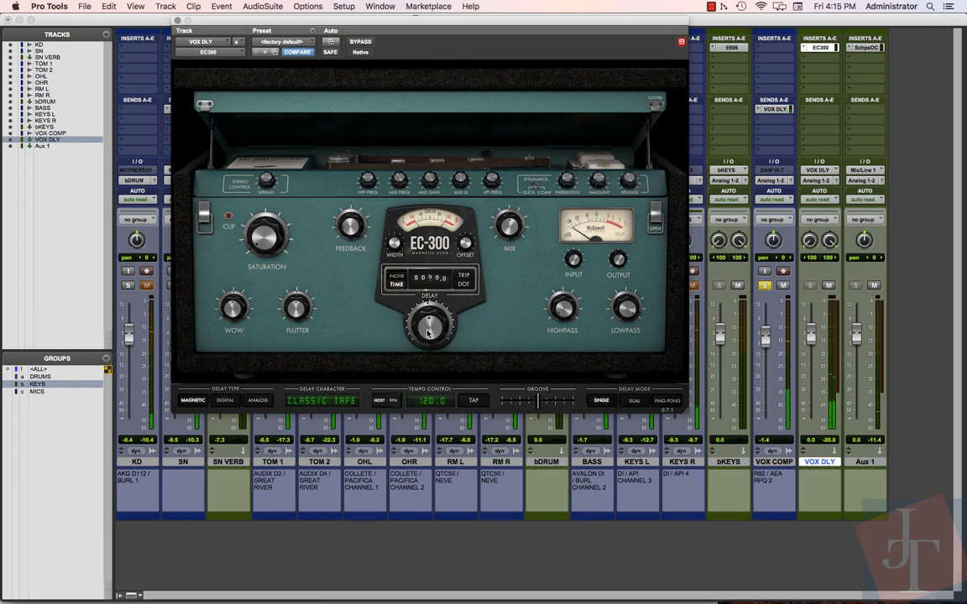
{"action": "left_click_drag", "start_coordinate": [430, 323], "coordinate": [437, 314]}
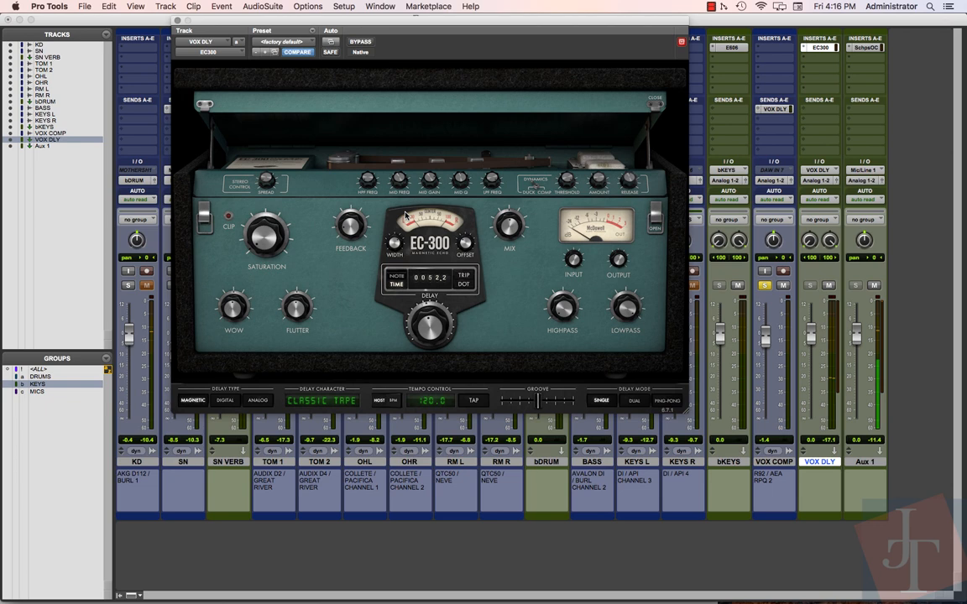
{"action": "mouse_move", "coordinate": [490, 220]}
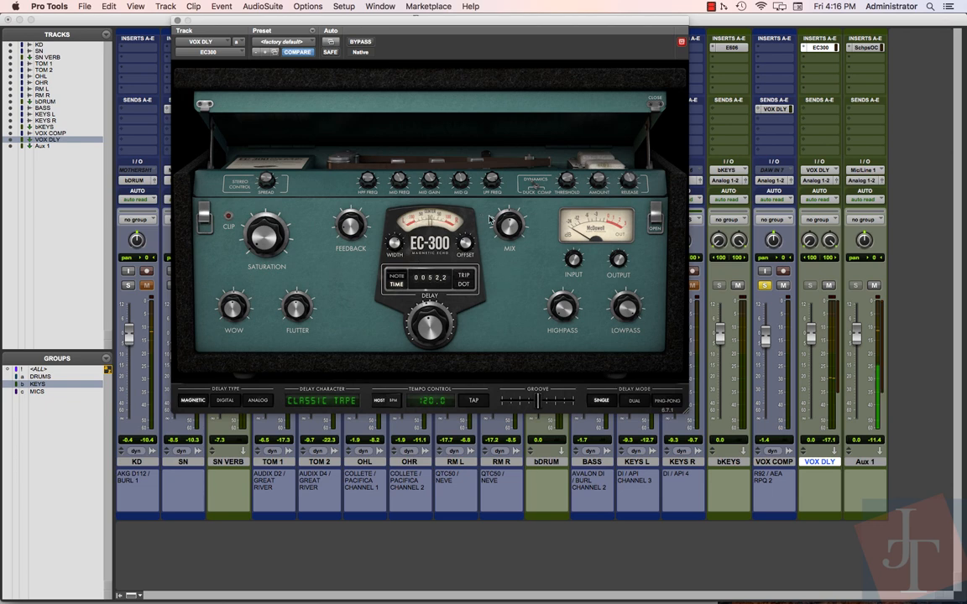
Adjust the EC300 wet/dry mix and set the VOX DLY fader to about −12 dB
{"action": "left_click_drag", "start_coordinate": [507, 226], "coordinate": [507, 225]}
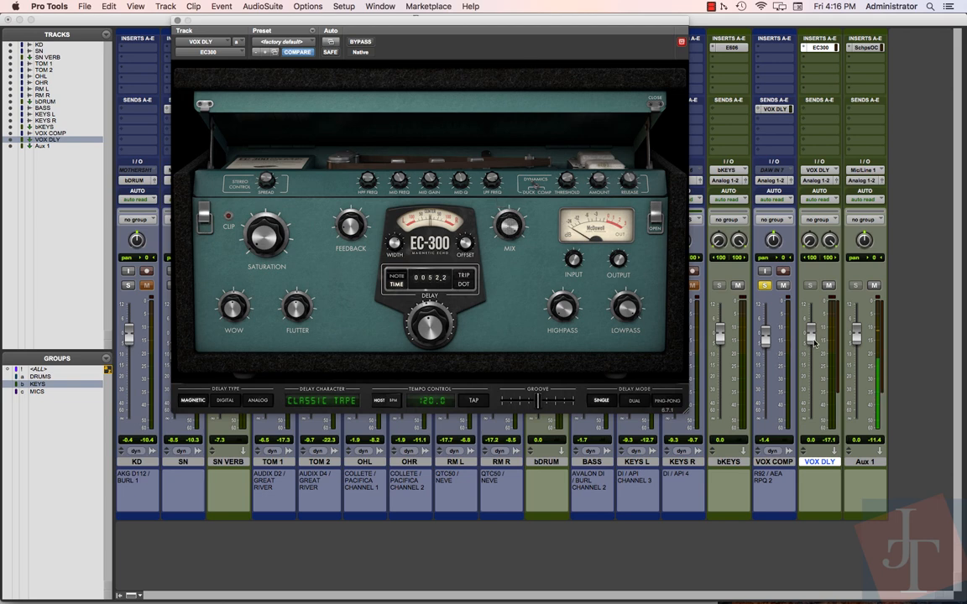
{"action": "left_click_drag", "start_coordinate": [810, 336], "coordinate": [810, 411]}
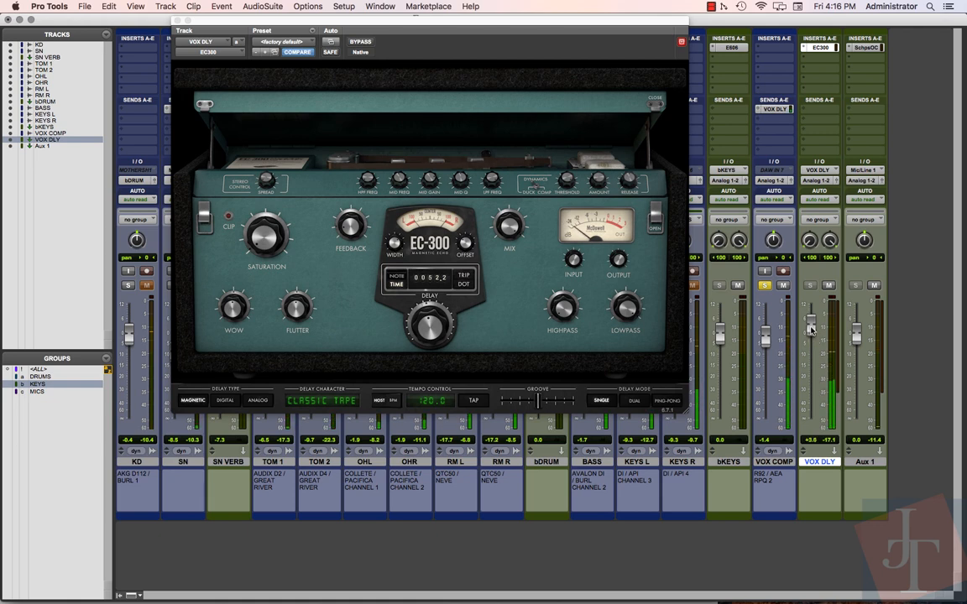
{"action": "left_click_drag", "start_coordinate": [811, 328], "coordinate": [811, 361]}
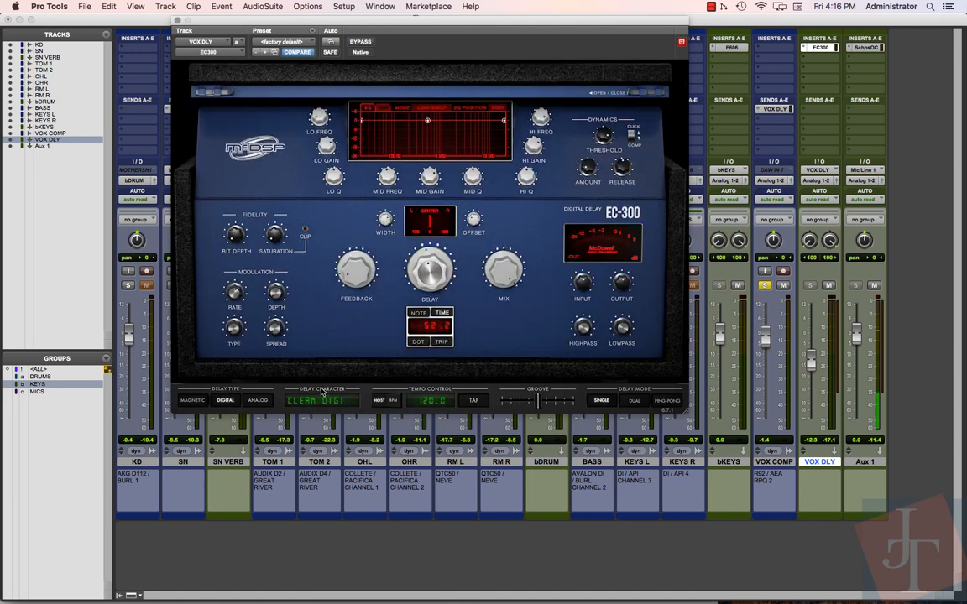
Audition the EC300 analog model, then return to magnetic with Warm Tape character
{"action": "left_click", "coordinate": [258, 401]}
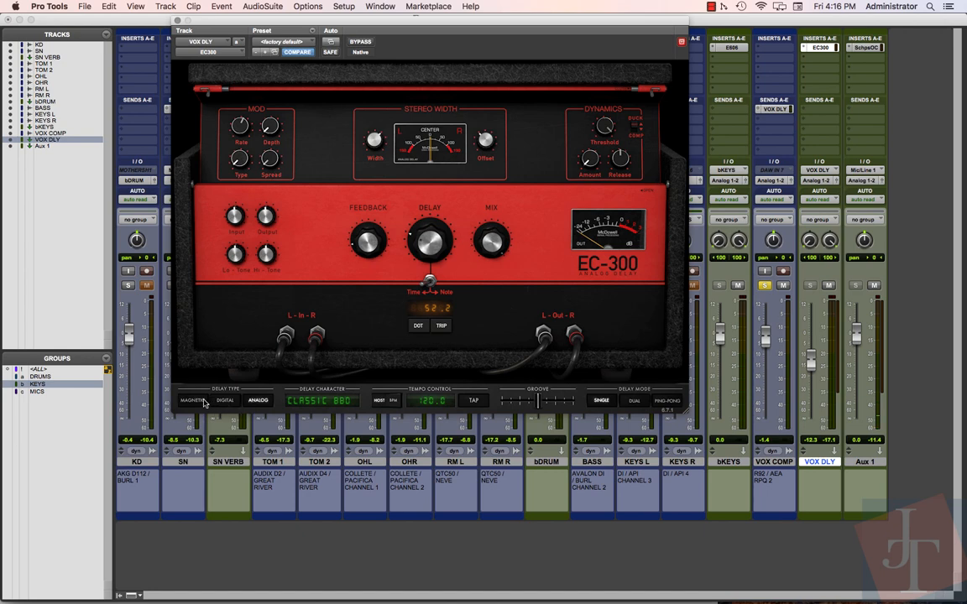
{"action": "left_click", "coordinate": [193, 400]}
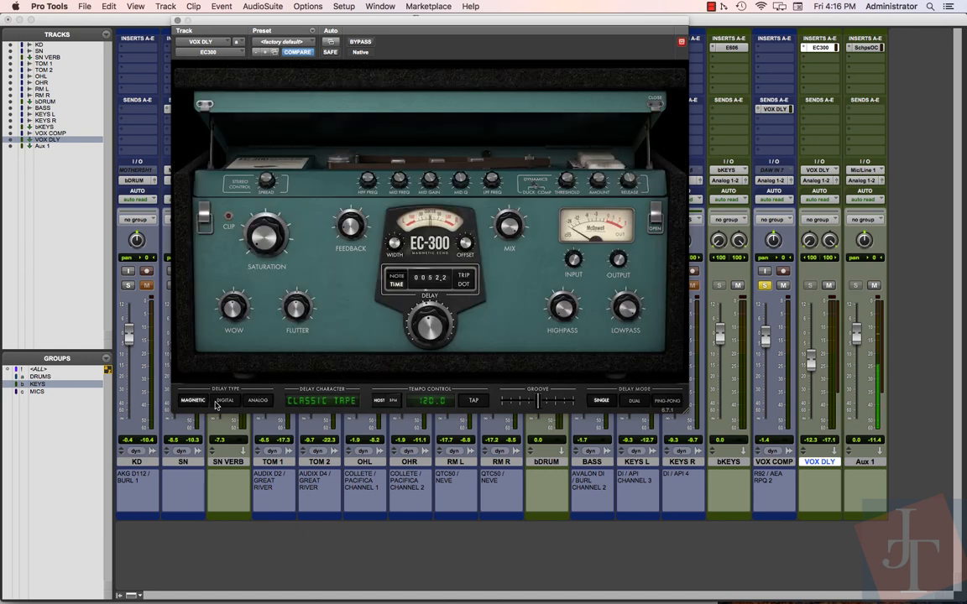
{"action": "left_click", "coordinate": [322, 400]}
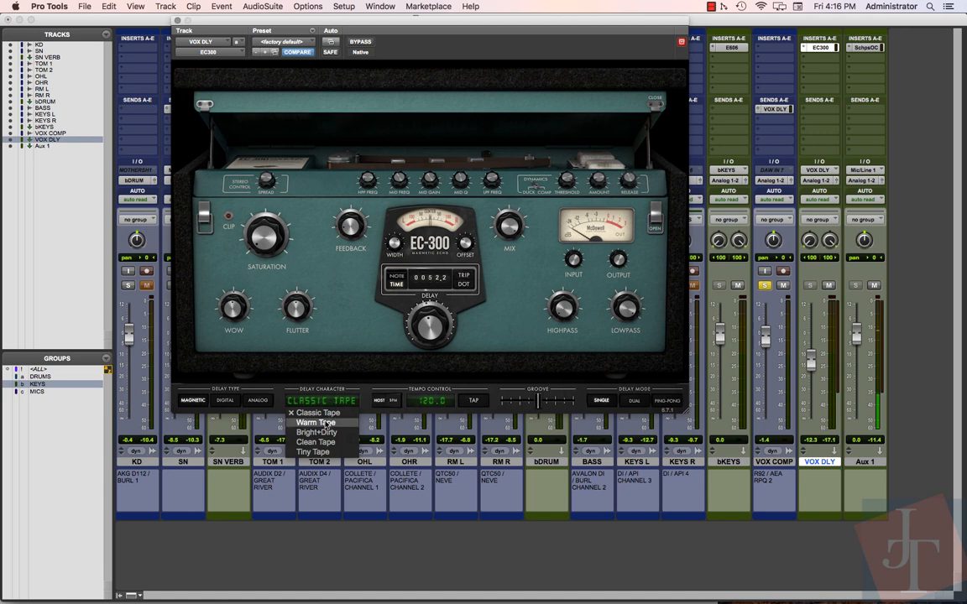
{"action": "left_click", "coordinate": [313, 422]}
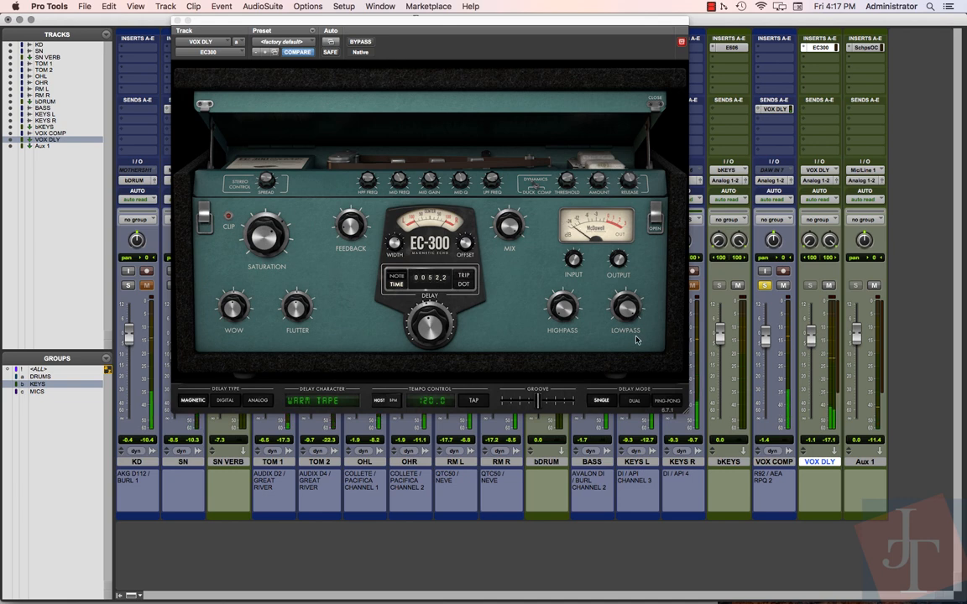
Lower the echo filter, shorten the EC300 delay to about 359, and unsolo VOX COMP
{"action": "left_click_drag", "start_coordinate": [266, 235], "coordinate": [266, 218]}
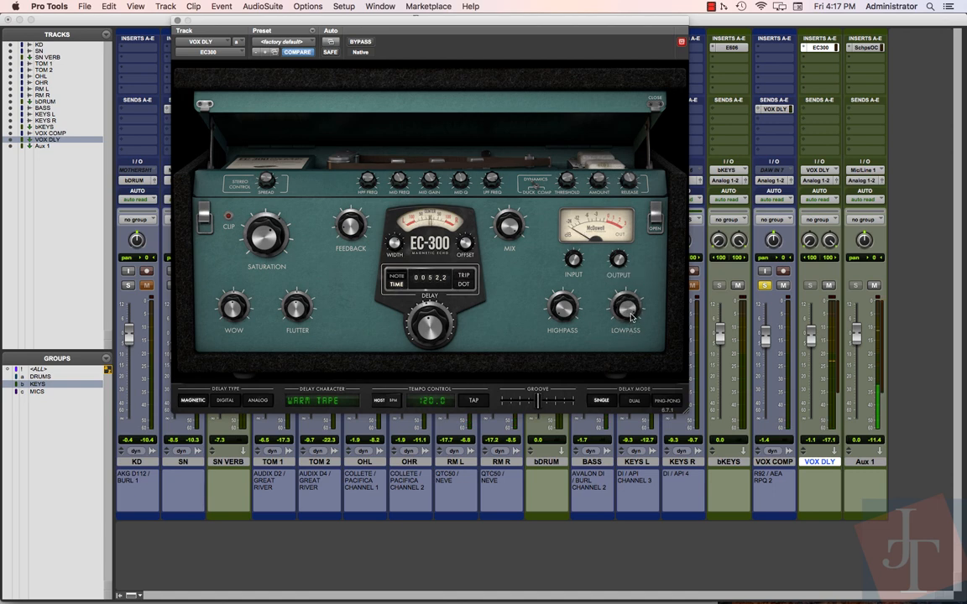
{"action": "left_click_drag", "start_coordinate": [625, 307], "coordinate": [627, 336]}
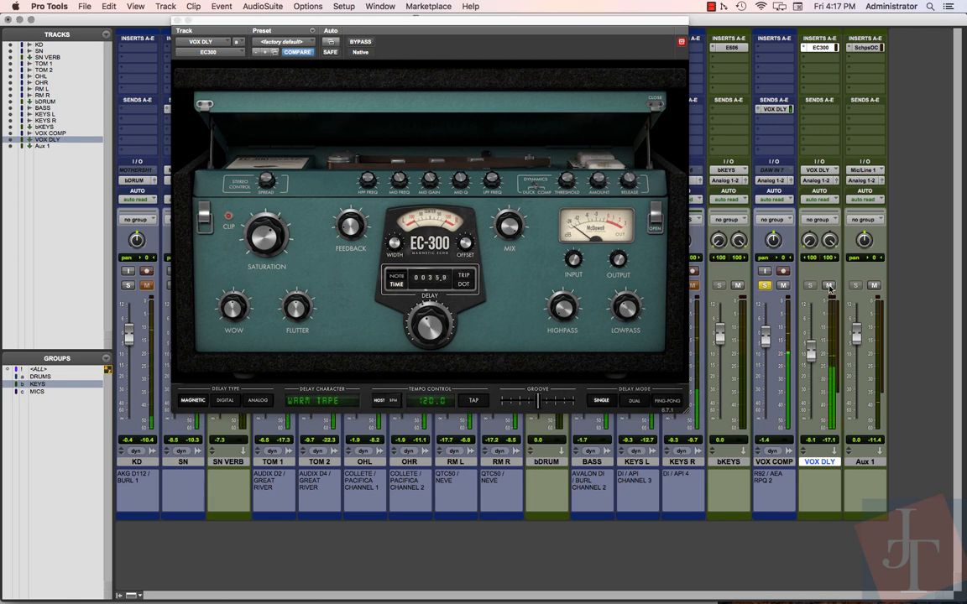
{"action": "left_click", "coordinate": [828, 285]}
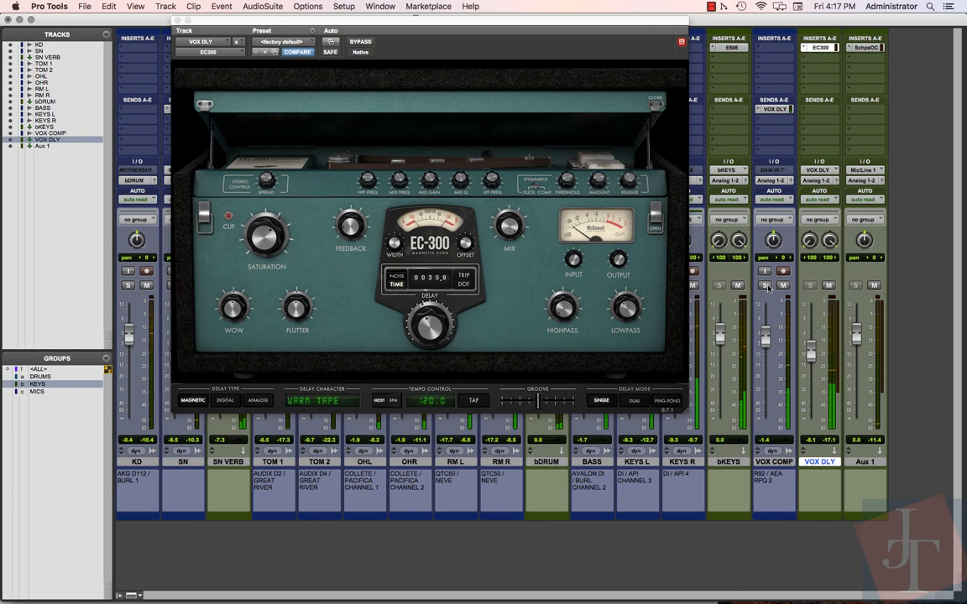
{"action": "left_click", "coordinate": [828, 285]}
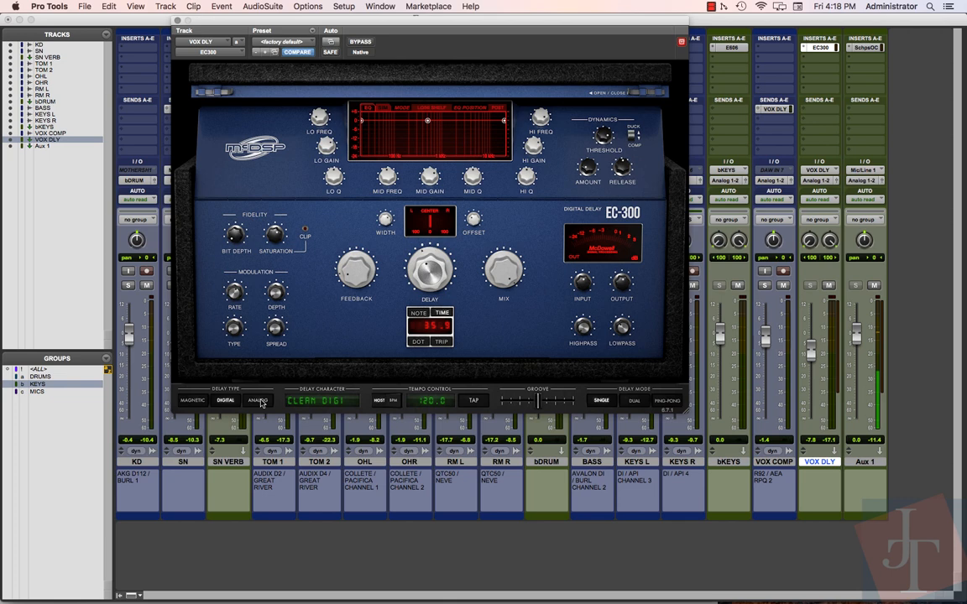
Try the EC300's analog type and dual mode, then revert to single and digital
{"action": "left_click", "coordinate": [257, 401]}
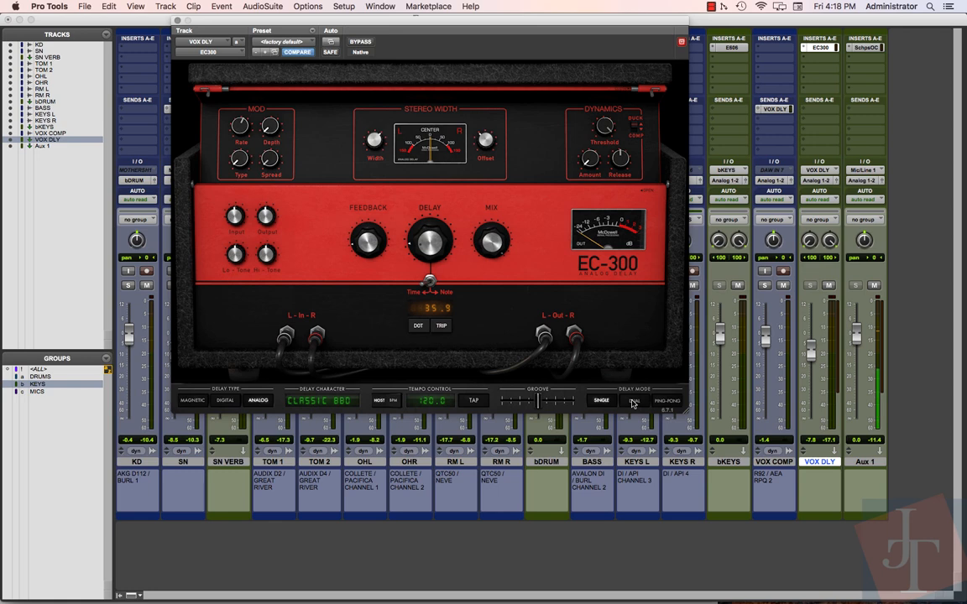
{"action": "left_click", "coordinate": [634, 401]}
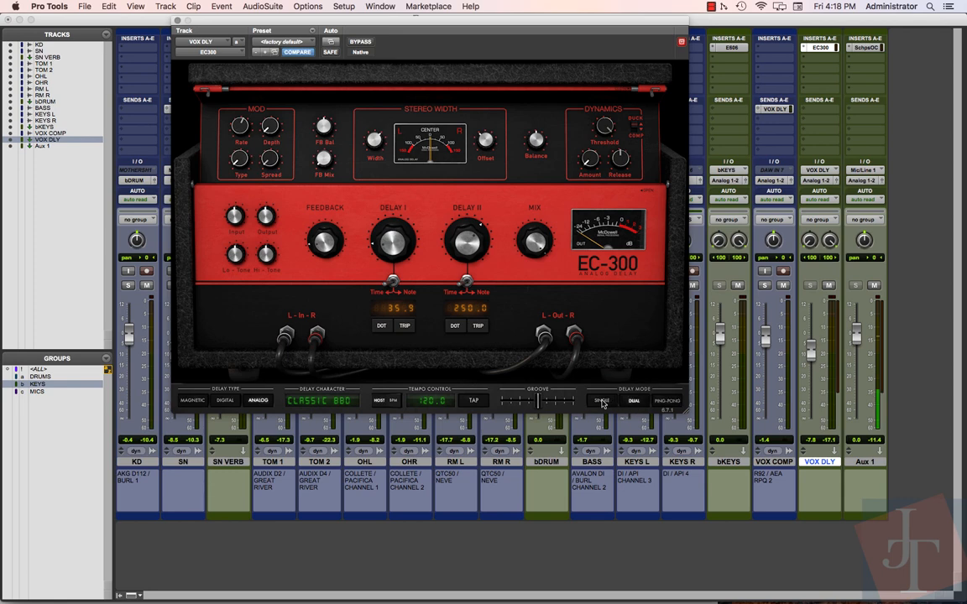
{"action": "left_click", "coordinate": [602, 400]}
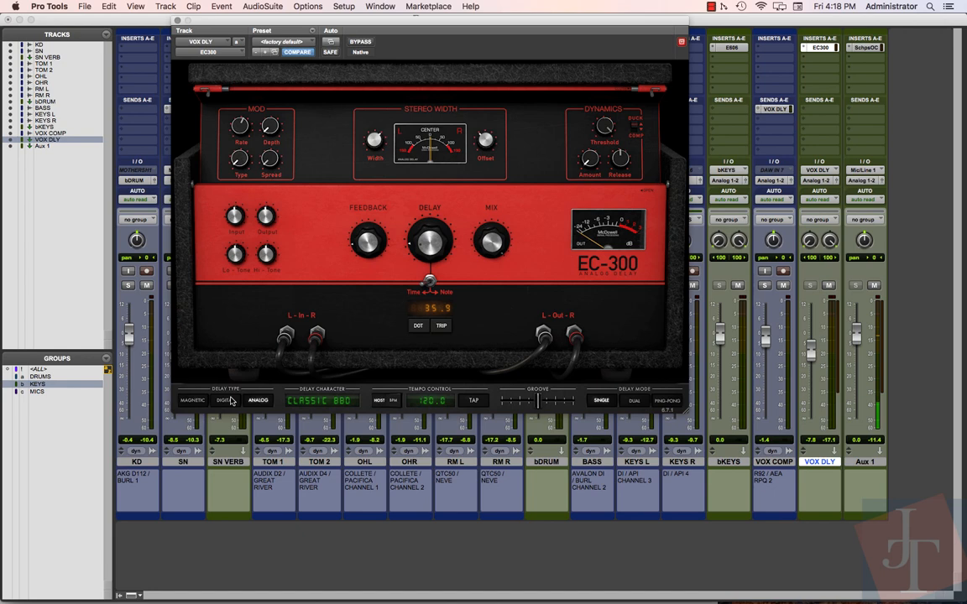
{"action": "left_click", "coordinate": [193, 400]}
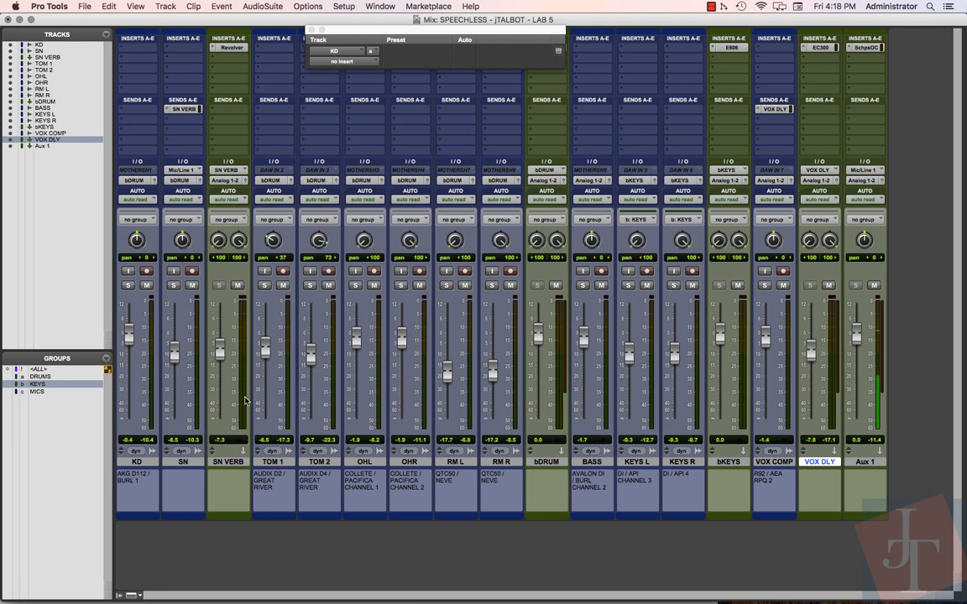
Select SN and choose a new track as its second send's destination
{"action": "left_click", "coordinate": [183, 462]}
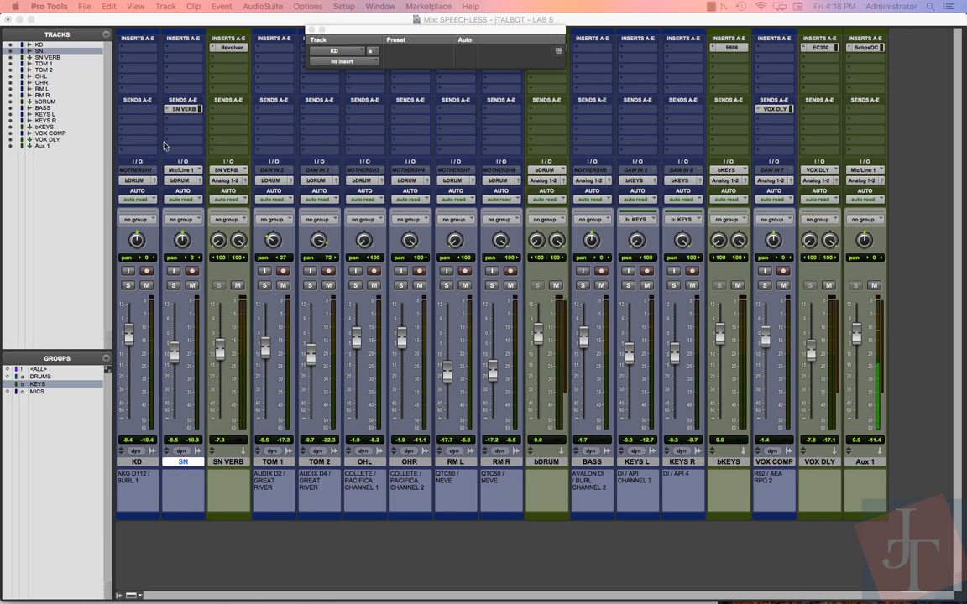
{"action": "left_click", "coordinate": [182, 99]}
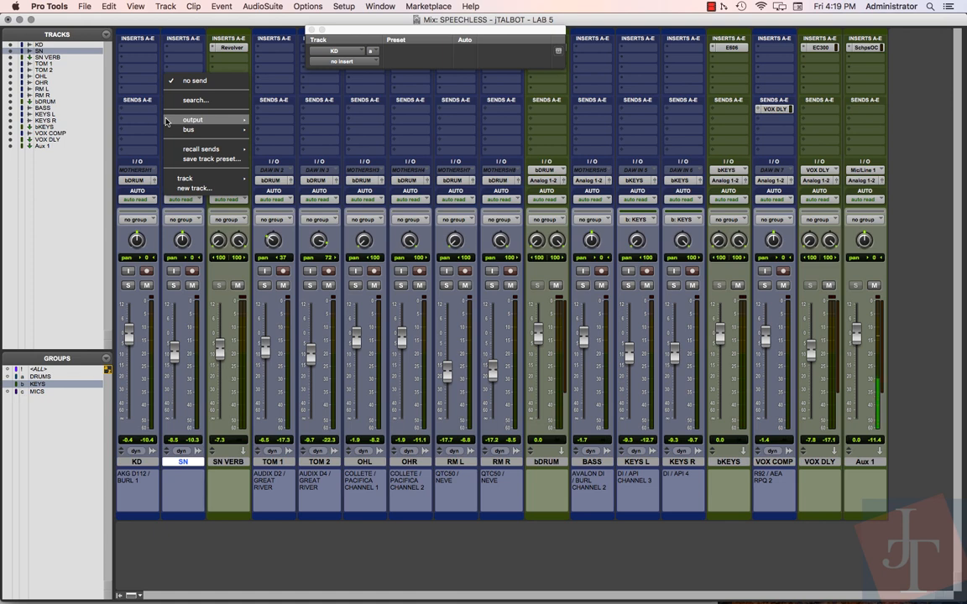
{"action": "mouse_move", "coordinate": [201, 148]}
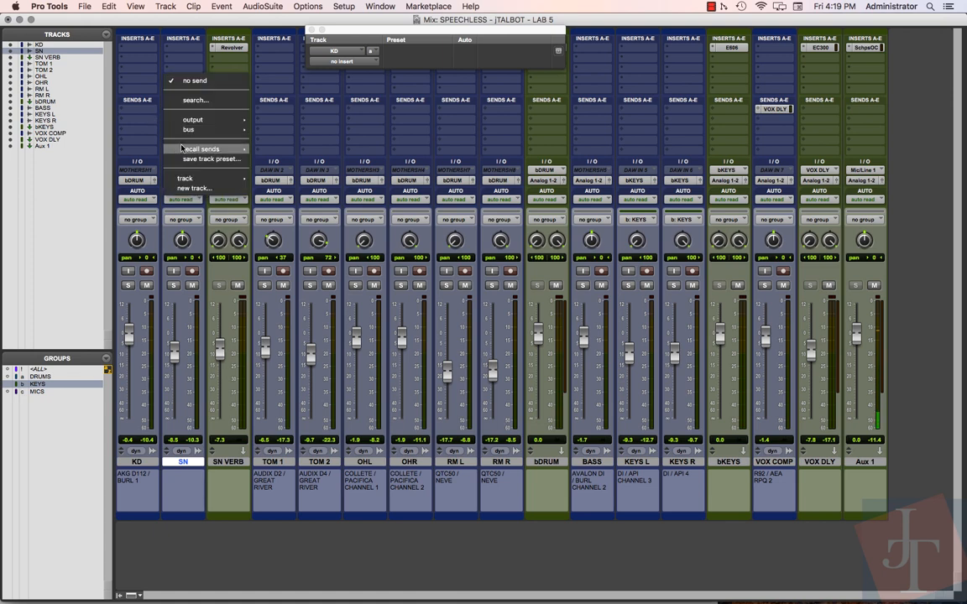
{"action": "left_click", "coordinate": [195, 188]}
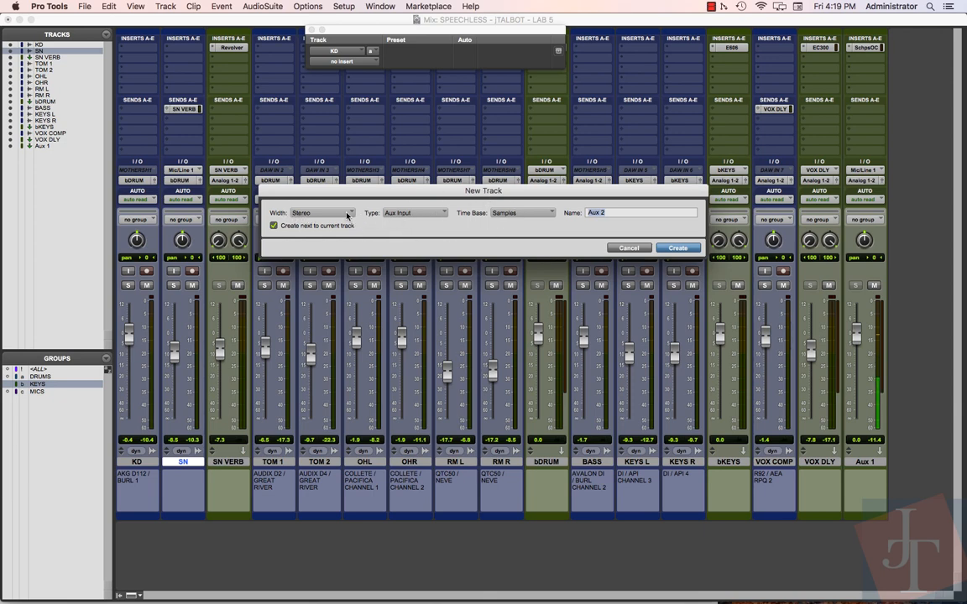
Create a mono aux input track named //SN
{"action": "left_click", "coordinate": [321, 212]}
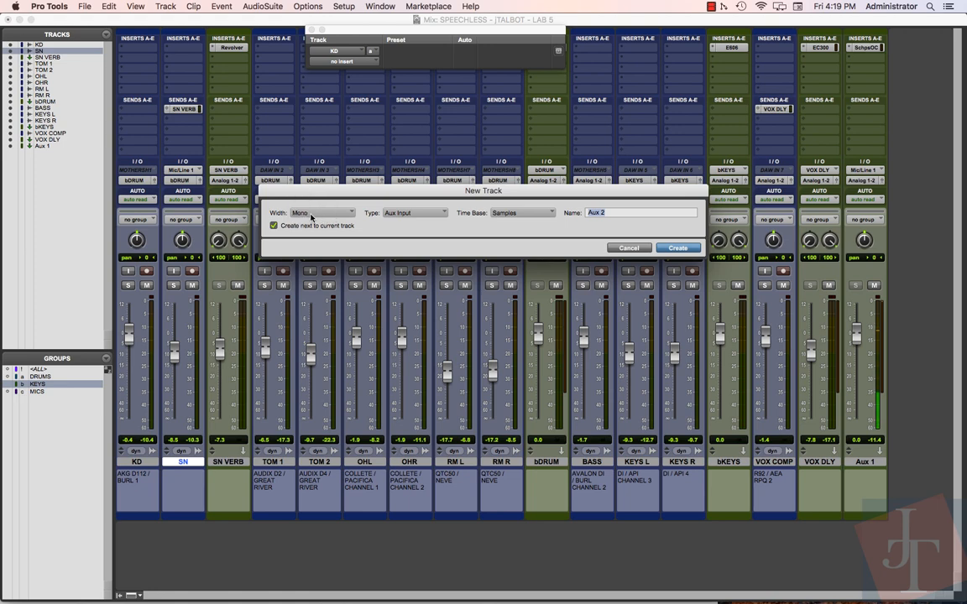
{"action": "mouse_move", "coordinate": [348, 223]}
{"action": "type", "text": "//SN"}
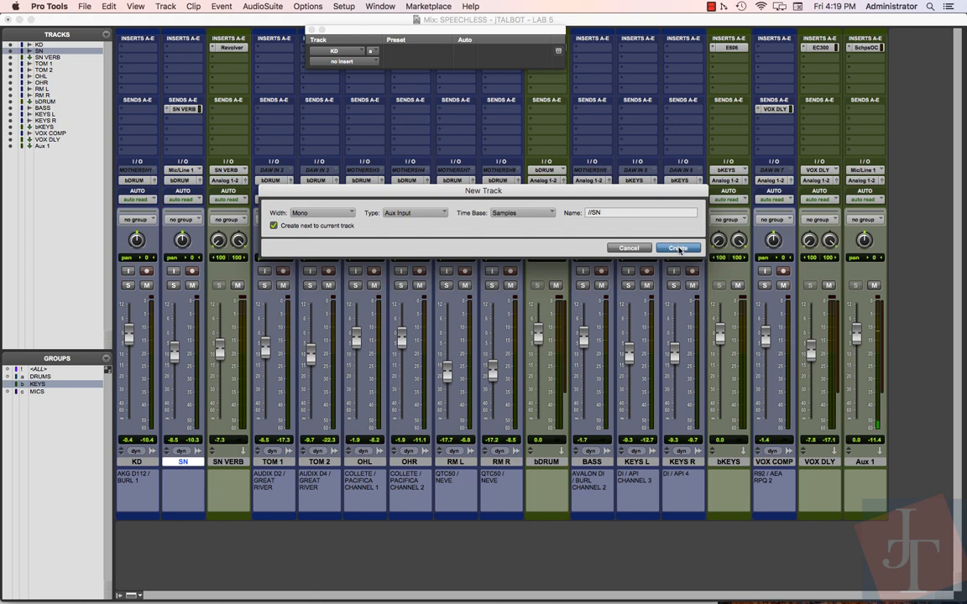
{"action": "left_click", "coordinate": [677, 248]}
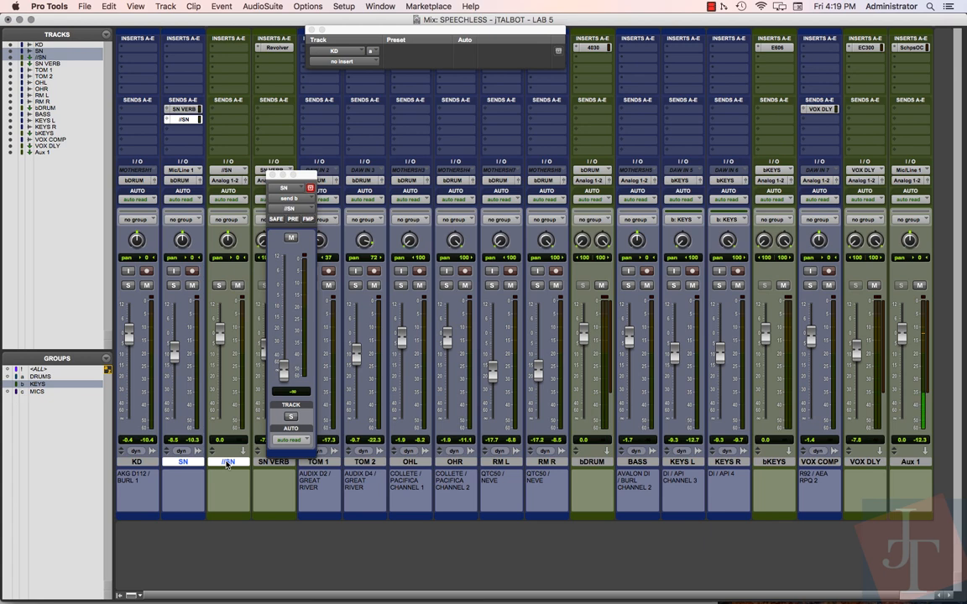
{"action": "mouse_move", "coordinate": [234, 400]}
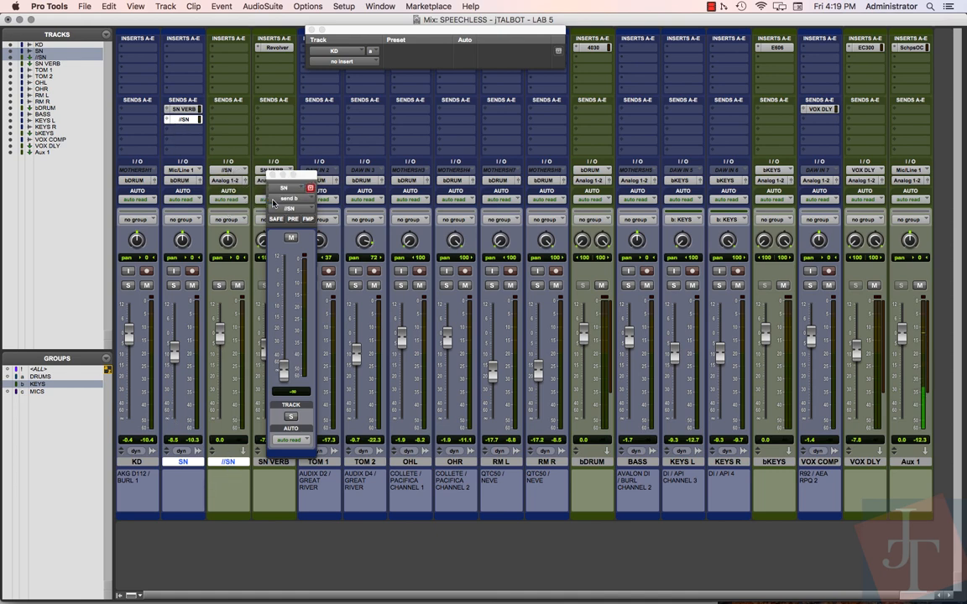
{"action": "mouse_move", "coordinate": [282, 372]}
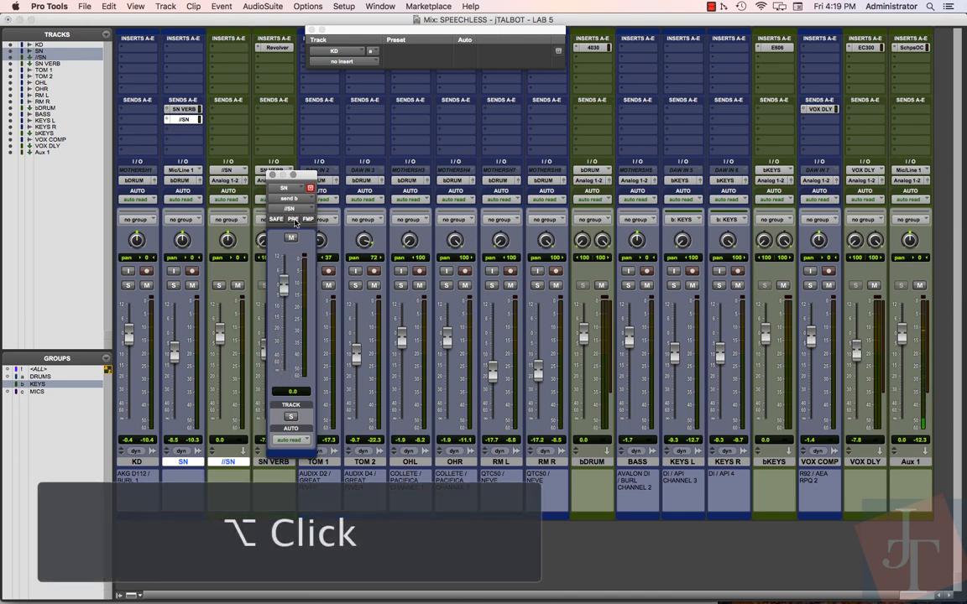
Set the SN send to //SN to pre-fader at 0 dB
{"action": "left_click", "coordinate": [293, 219]}
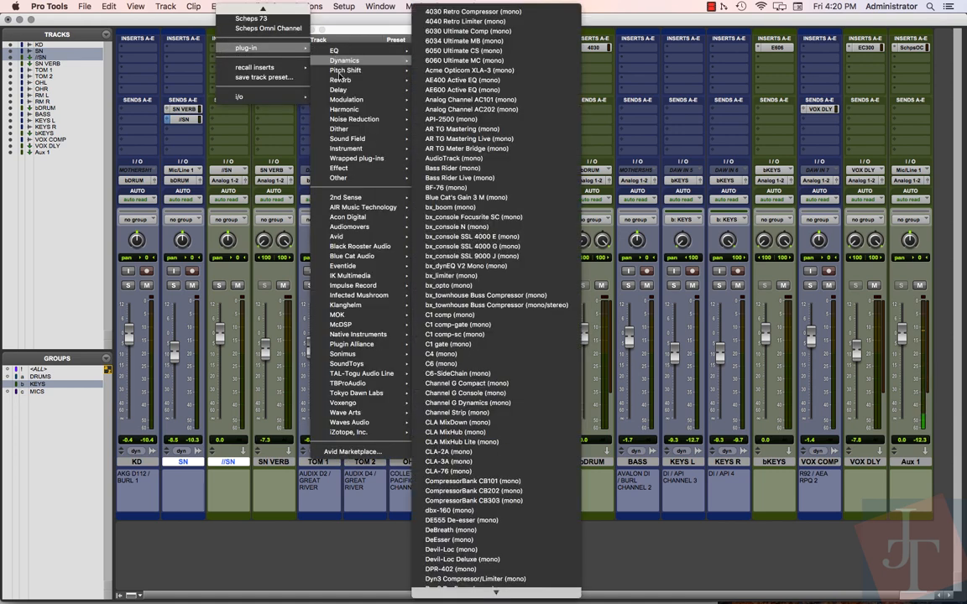
{"action": "mouse_move", "coordinate": [341, 324]}
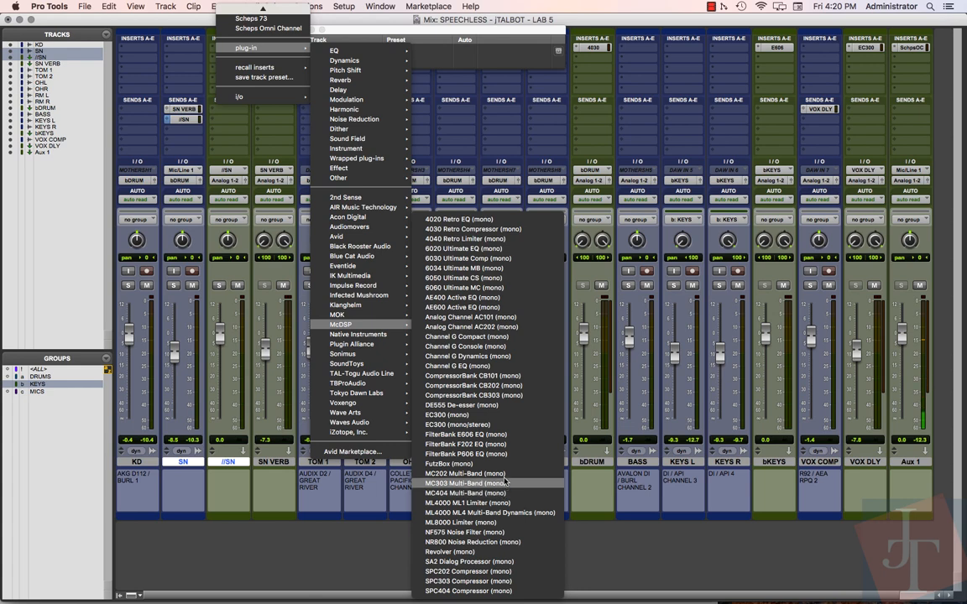
{"action": "mouse_move", "coordinate": [467, 258]}
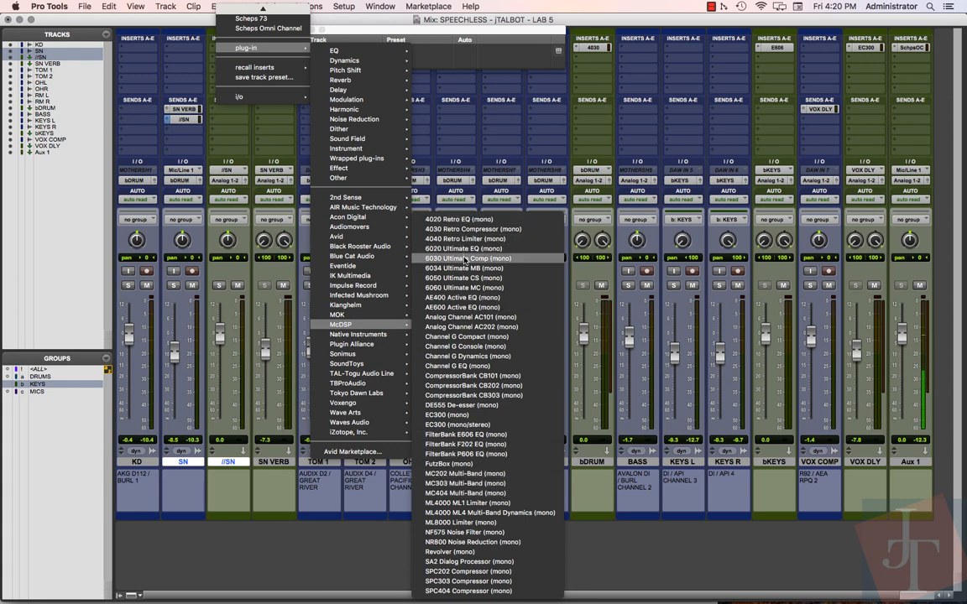
Add McDSP 6030 Ultimate Comp (mono) to the //SN insert slot
{"action": "left_click", "coordinate": [449, 551]}
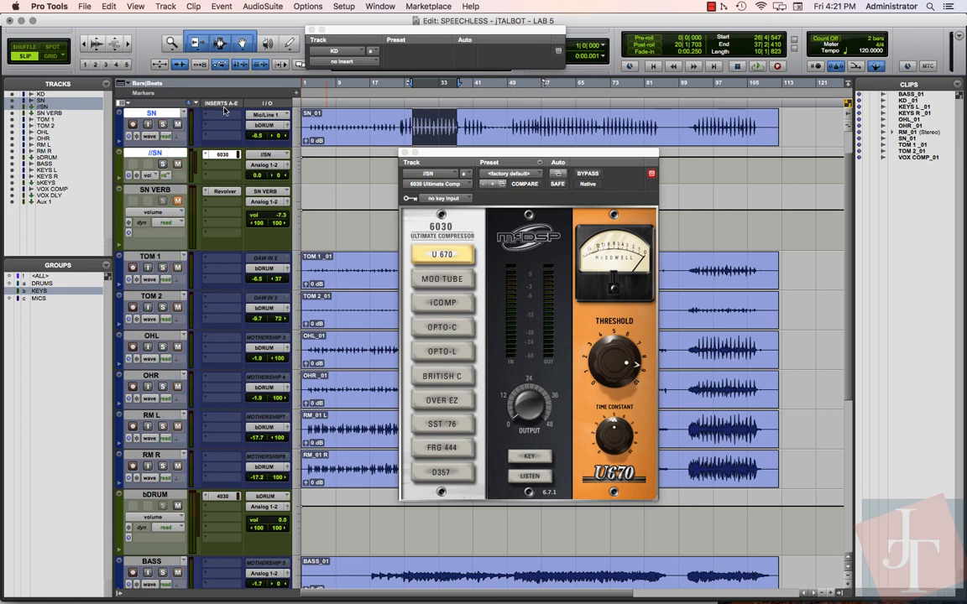
{"action": "mouse_move", "coordinate": [164, 166]}
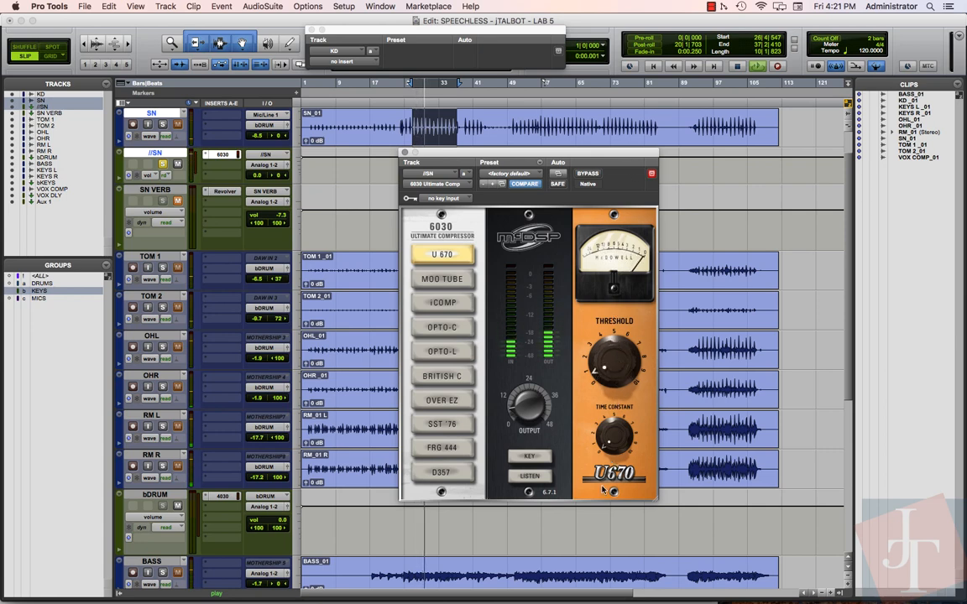
During playback, audition the 6030's Moo Tube and iComp models, settling on D357
{"action": "left_click", "coordinate": [442, 279]}
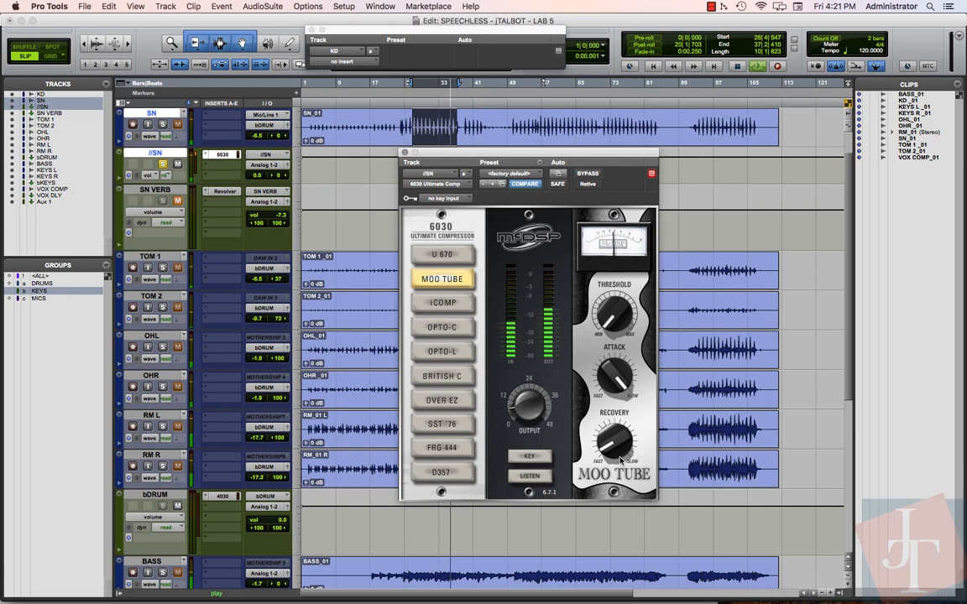
{"action": "left_click", "coordinate": [443, 302]}
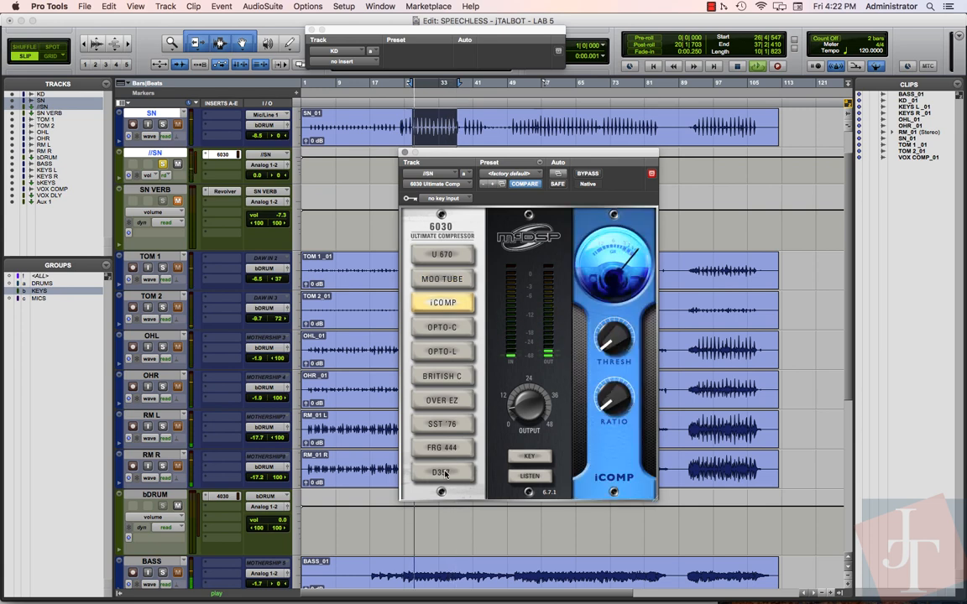
{"action": "left_click", "coordinate": [442, 471]}
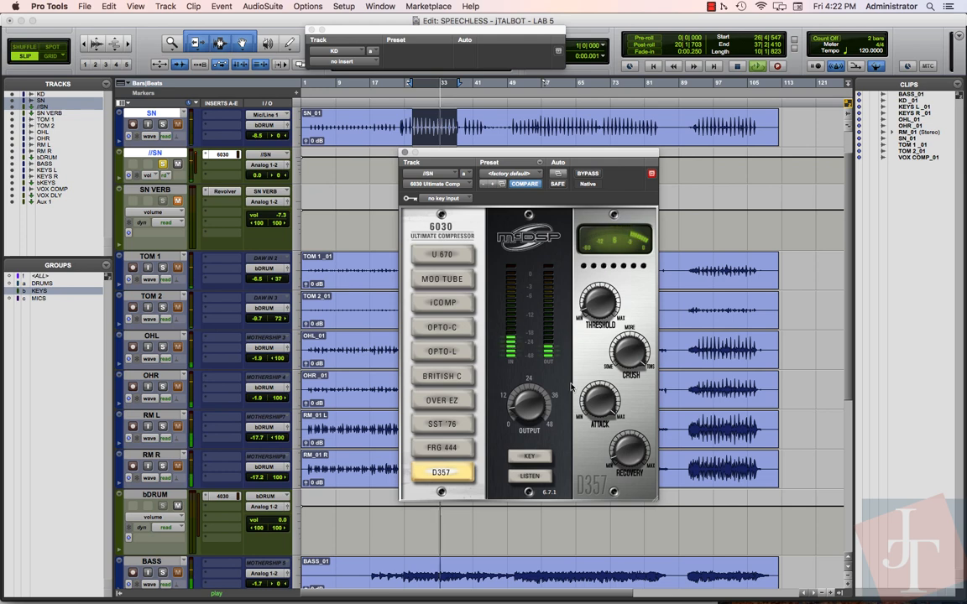
{"action": "mouse_move", "coordinate": [588, 360]}
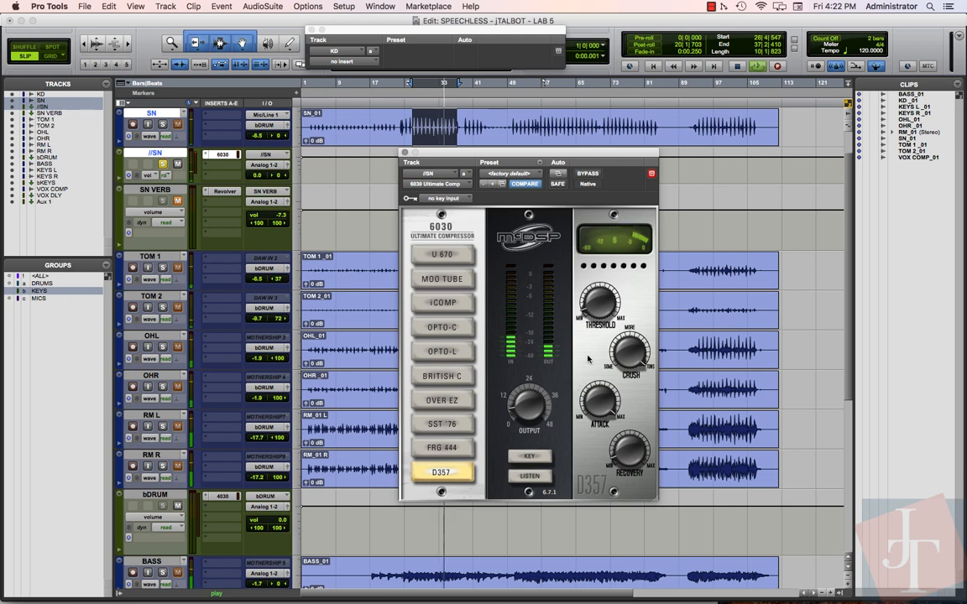